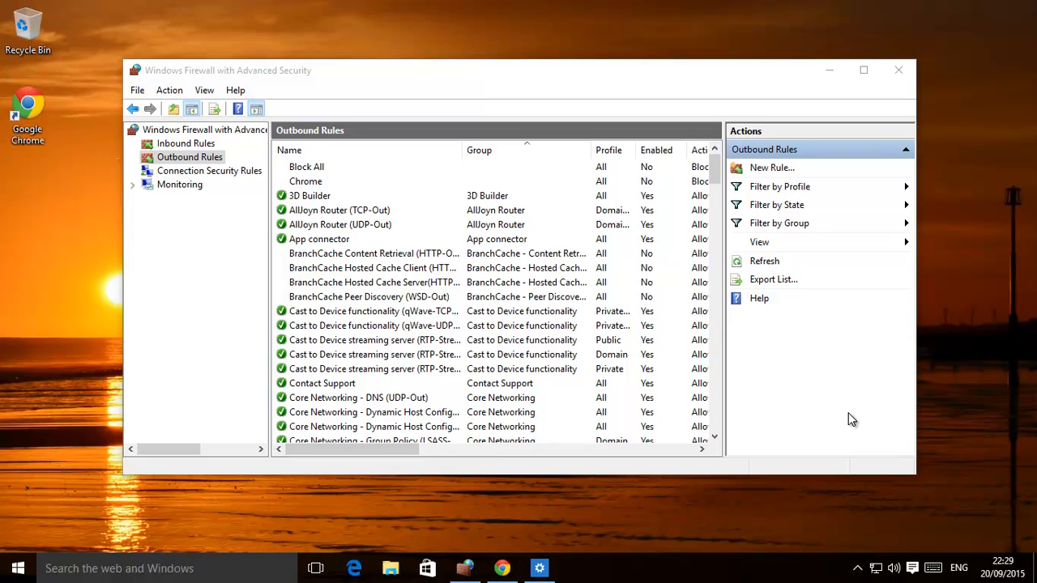
pyautogui.moveTo(553, 94)
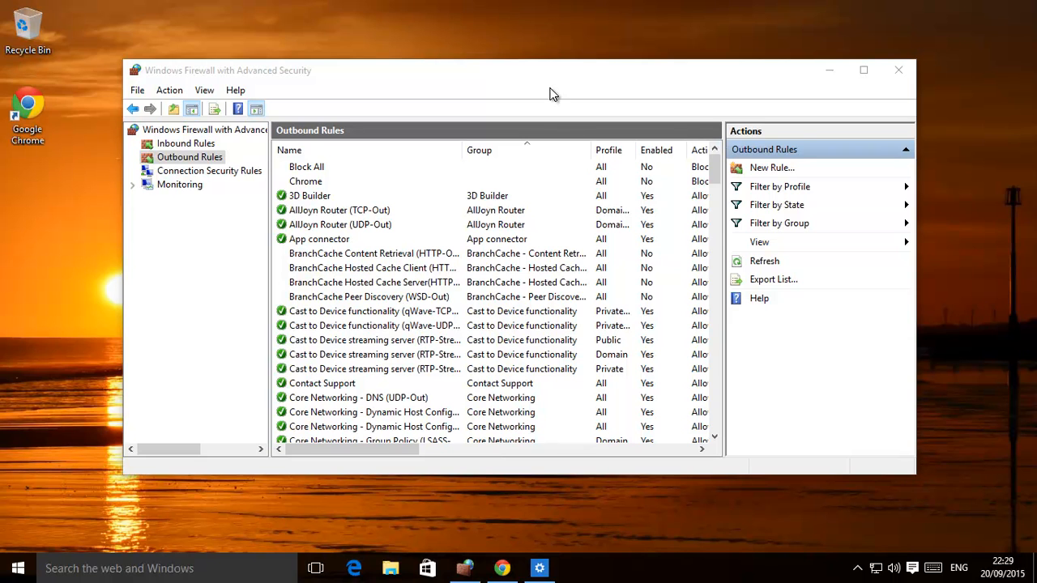
pyautogui.moveTo(435, 146)
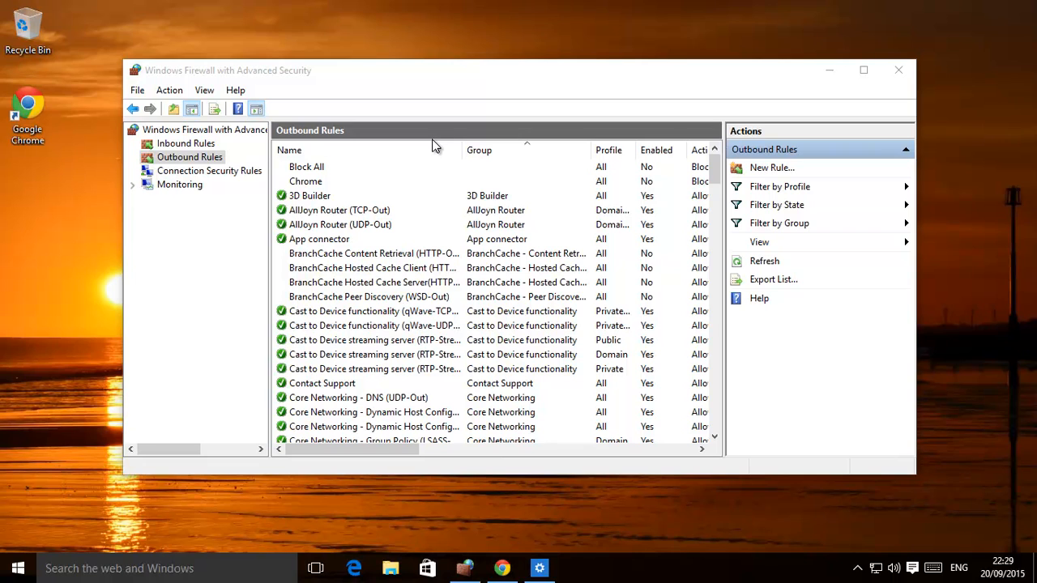
pyautogui.moveTo(429, 142)
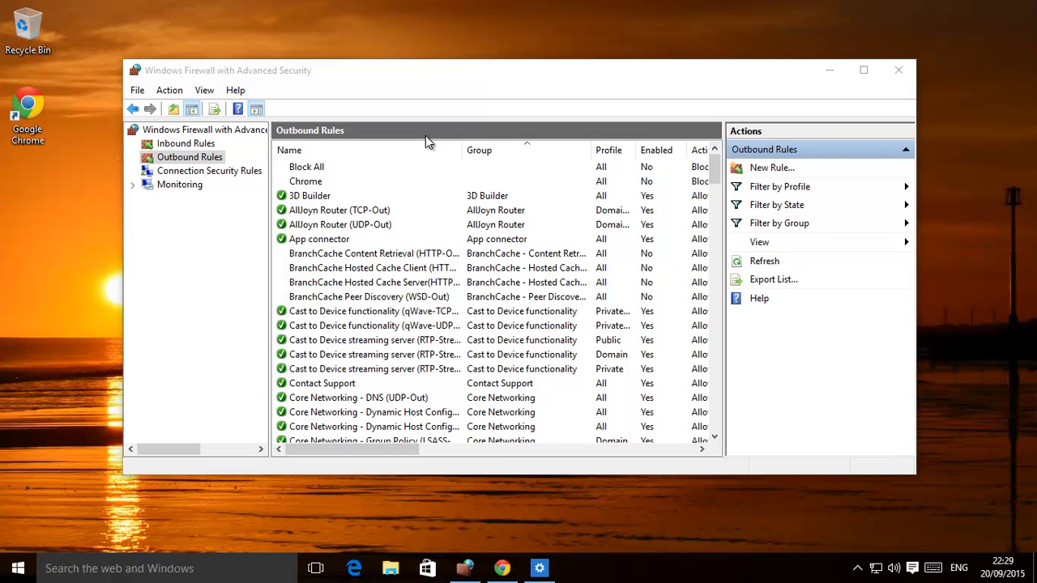
pyautogui.moveTo(534, 326)
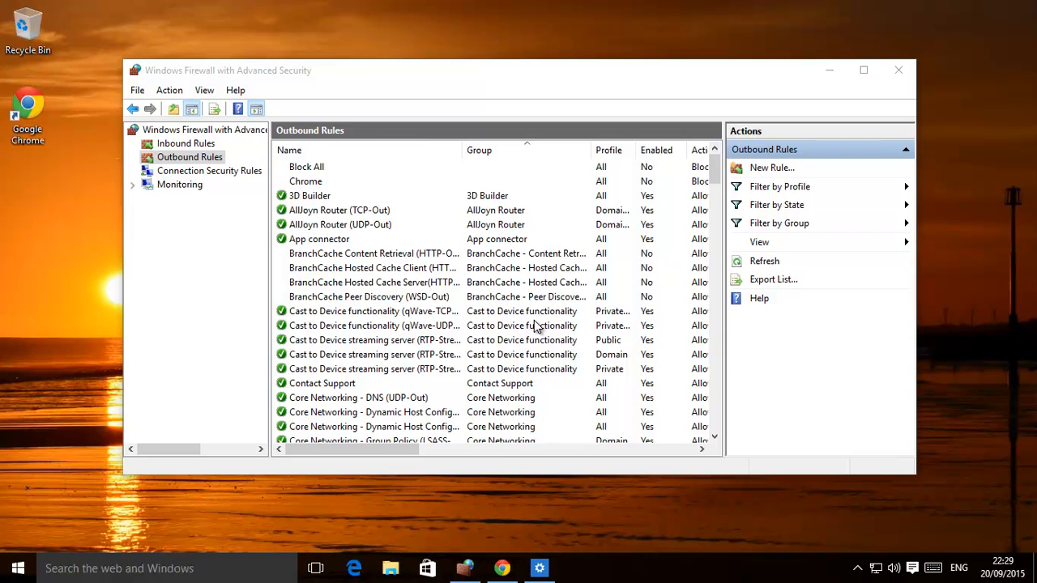
pyautogui.moveTo(246, 205)
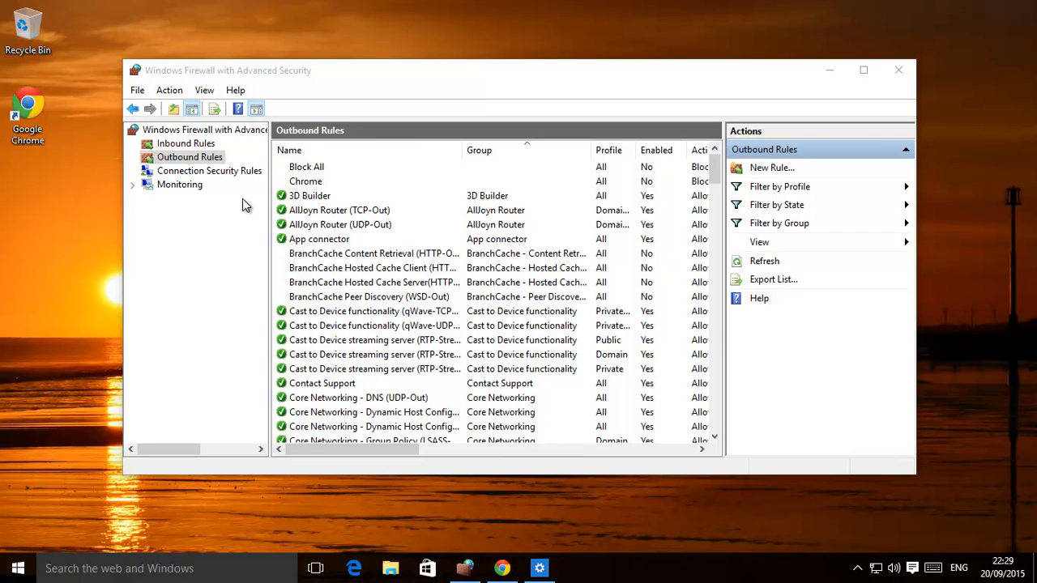
pyautogui.moveTo(223, 77)
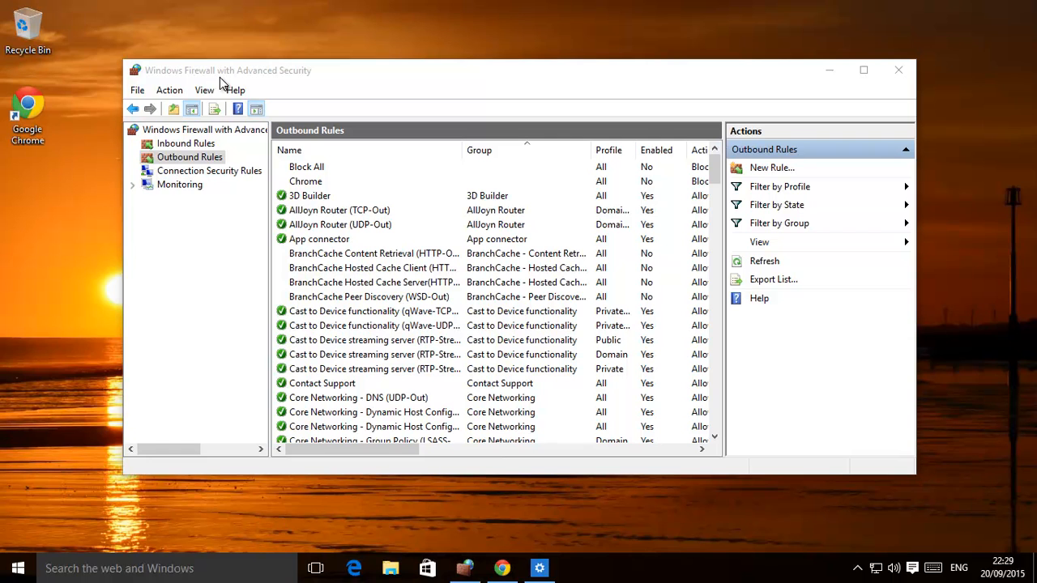
pyautogui.moveTo(40, 539)
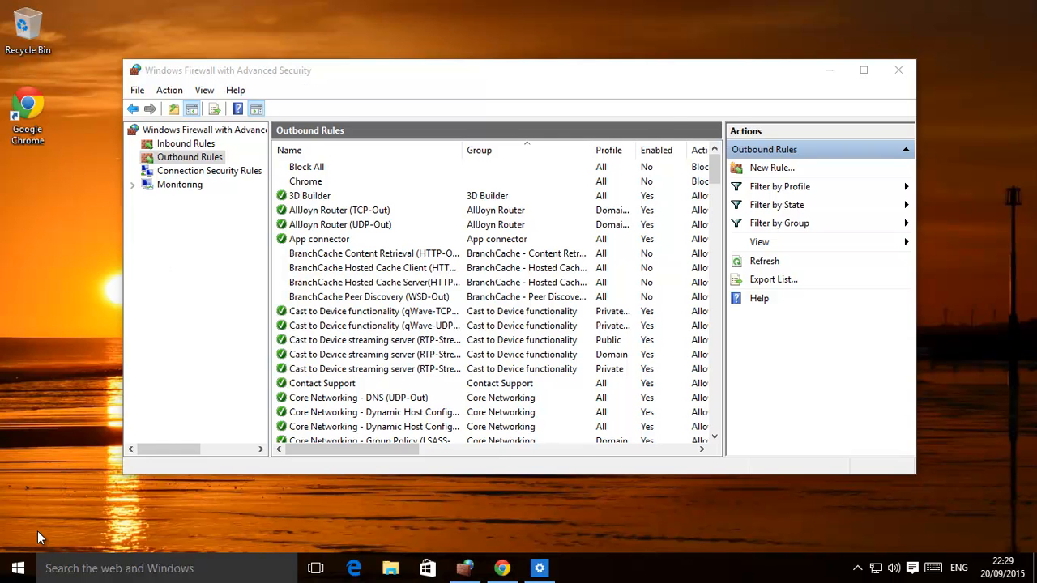
# Search the Start menu for 'fire' to find Windows Firewall with Advanced Security
pyautogui.click(18, 567)
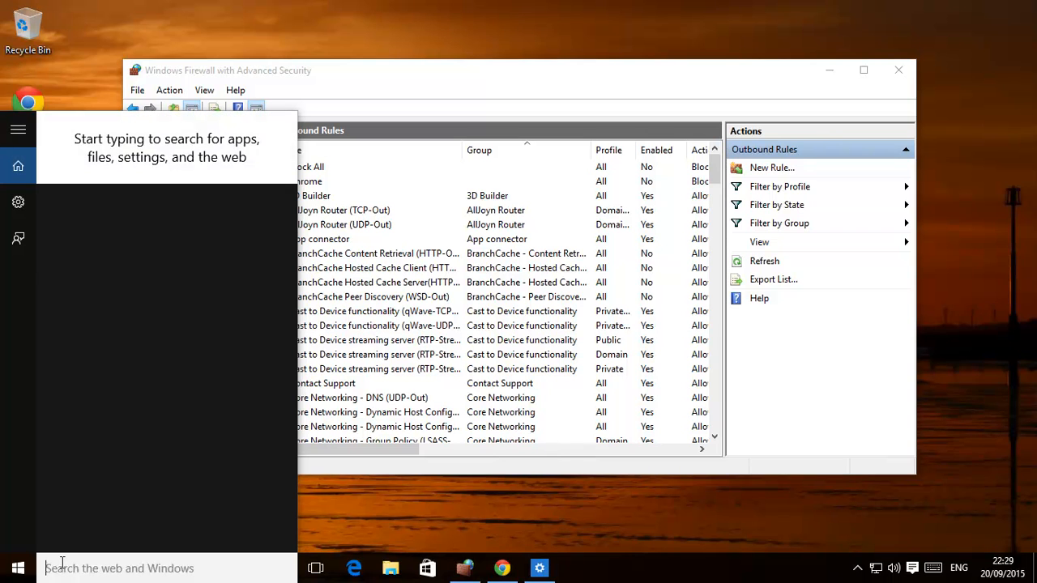
pyautogui.write('firewall')
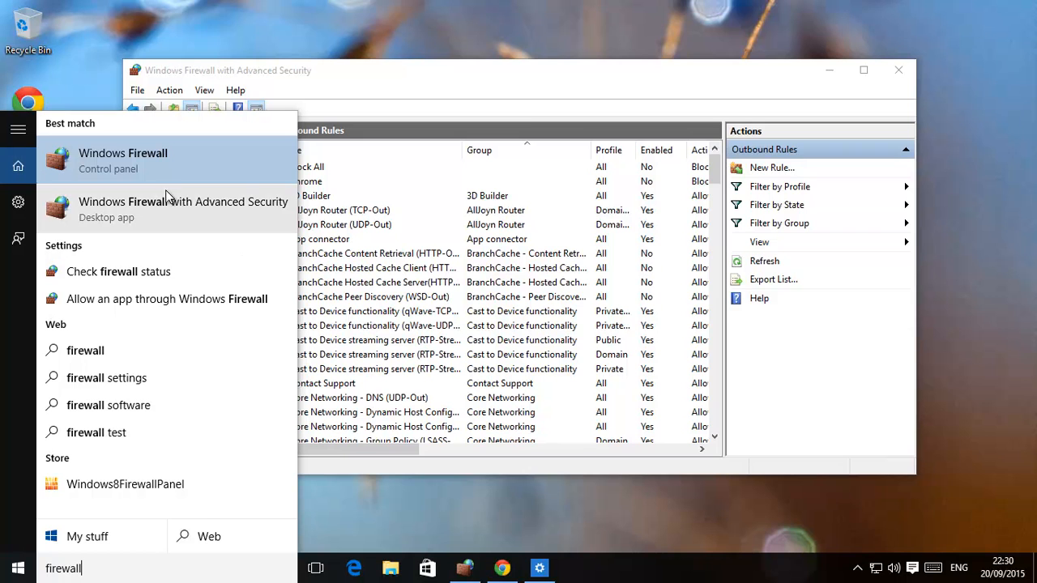
pyautogui.moveTo(555, 87)
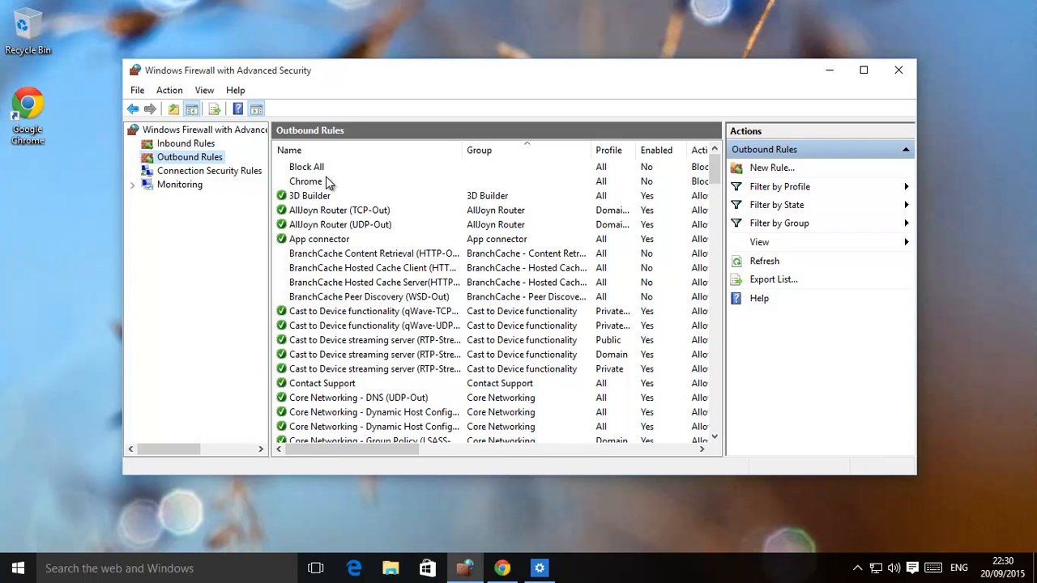
# Select and delete the Block All outbound rule, leaving Chrome listed first
pyautogui.click(307, 166)
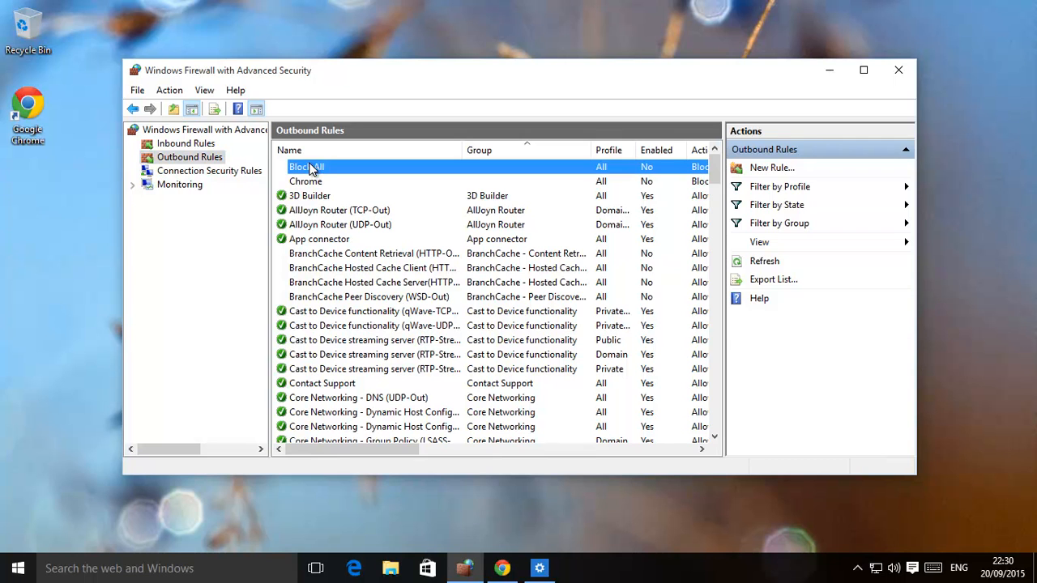
pyautogui.click(306, 166)
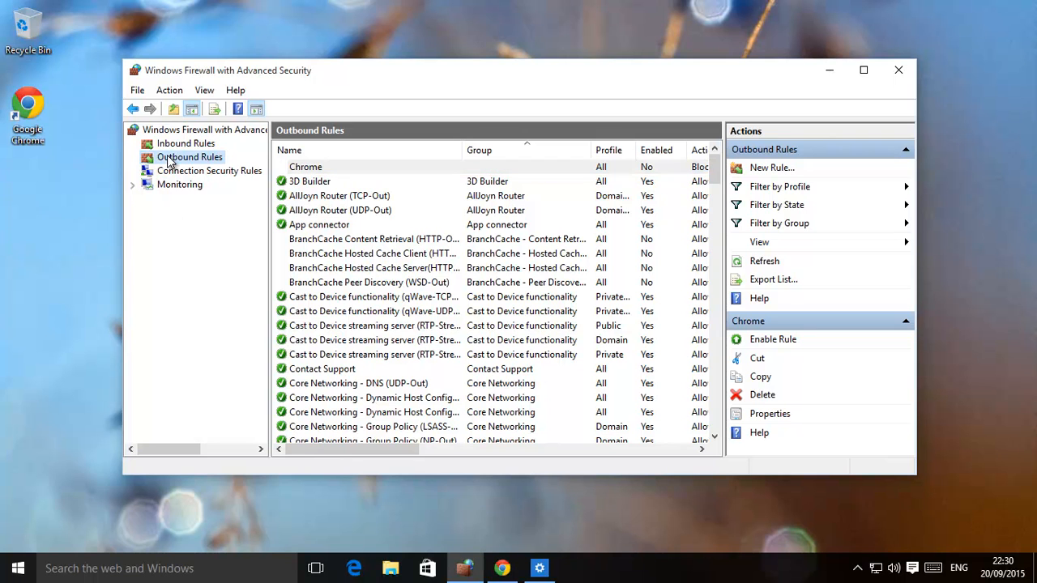
pyautogui.moveTo(172, 155)
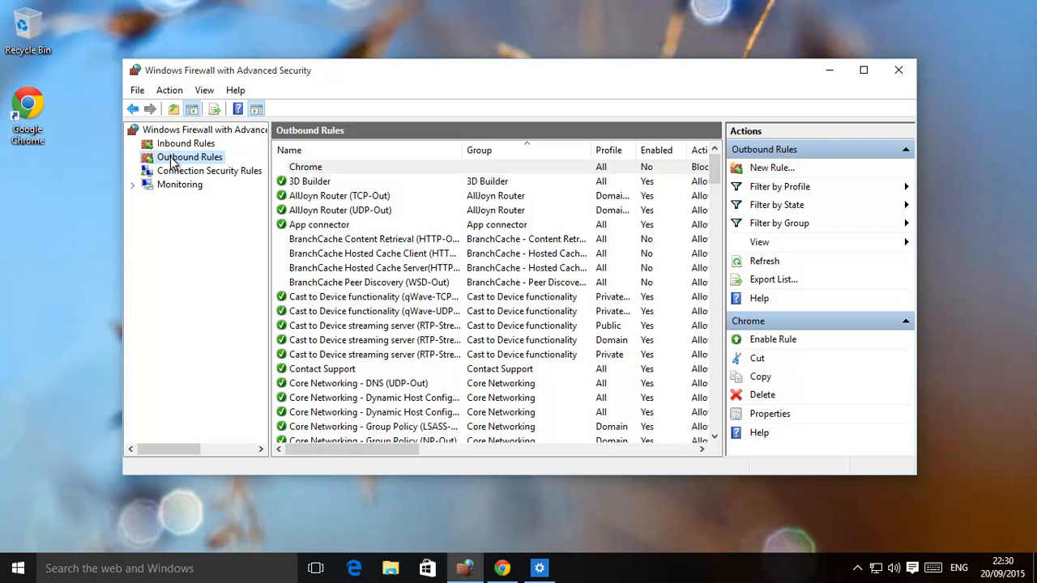
pyautogui.moveTo(172, 162)
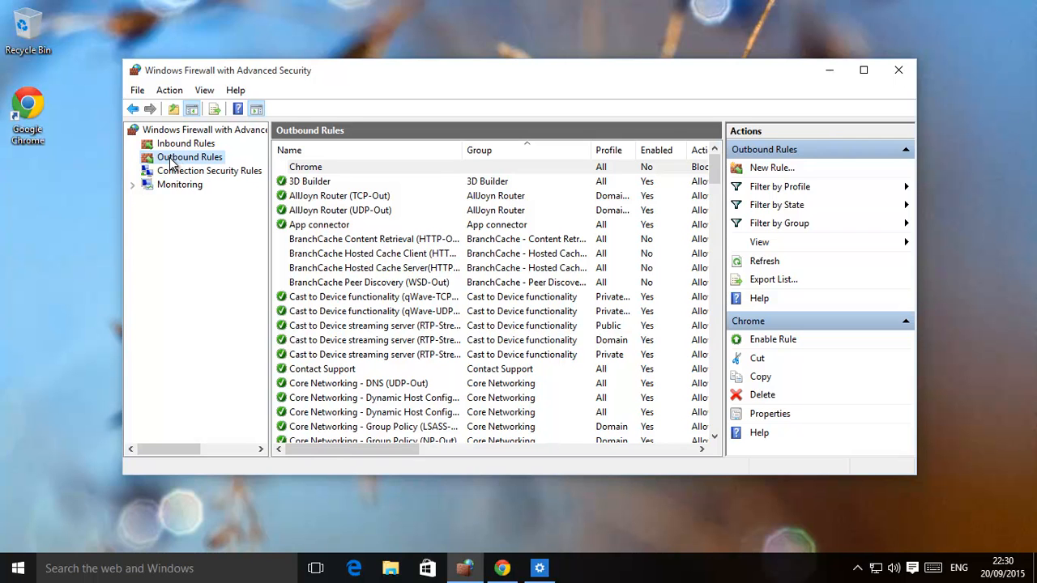
pyautogui.moveTo(176, 171)
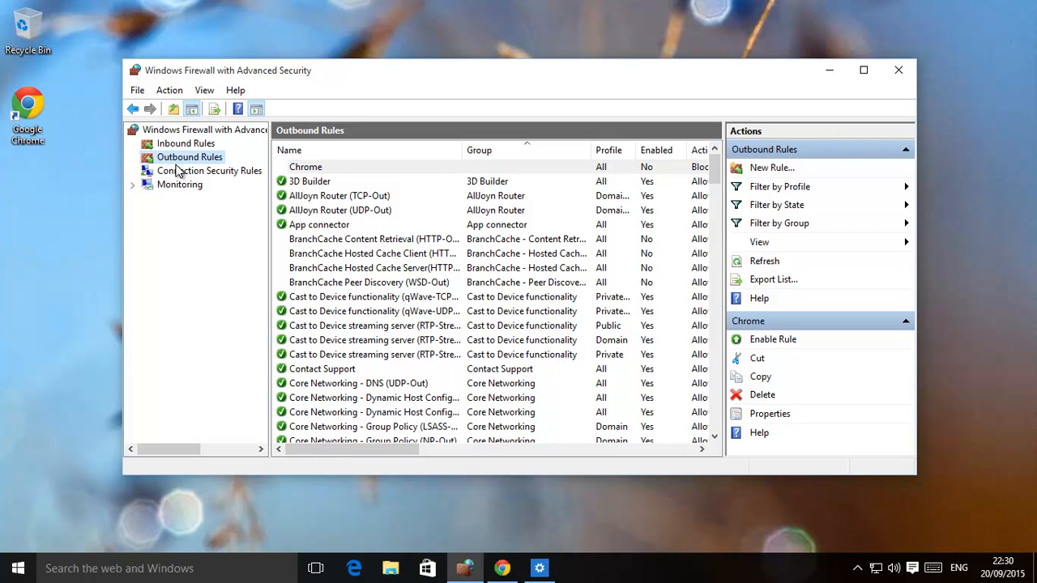
pyautogui.moveTo(176, 150)
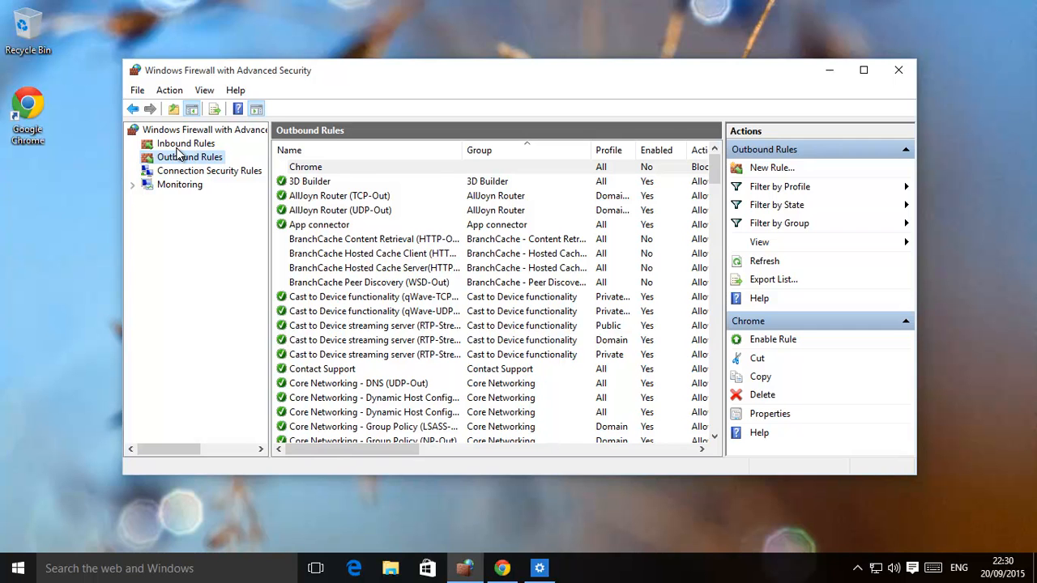
pyautogui.moveTo(251, 246)
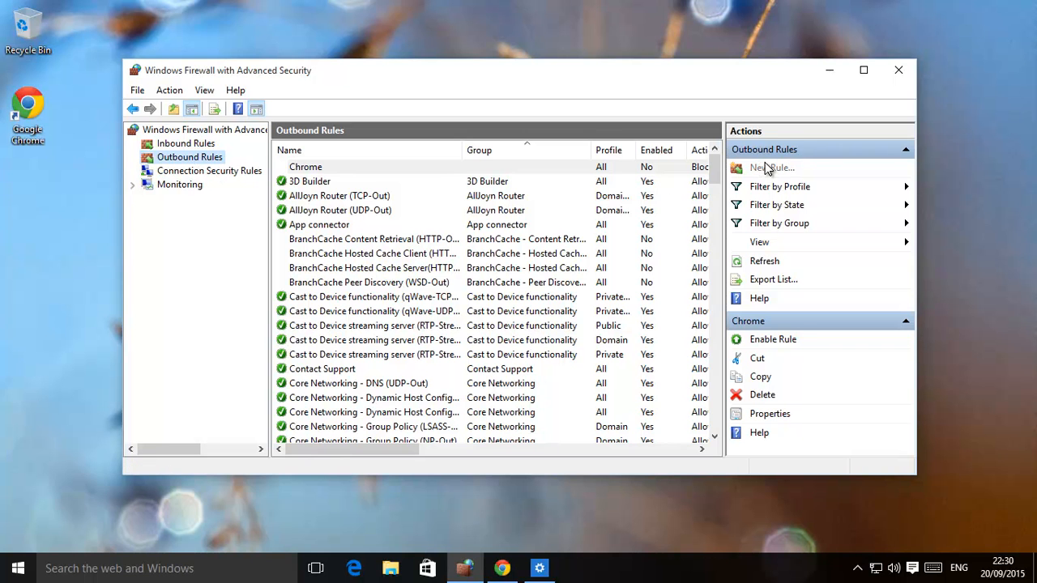
pyautogui.moveTo(761, 176)
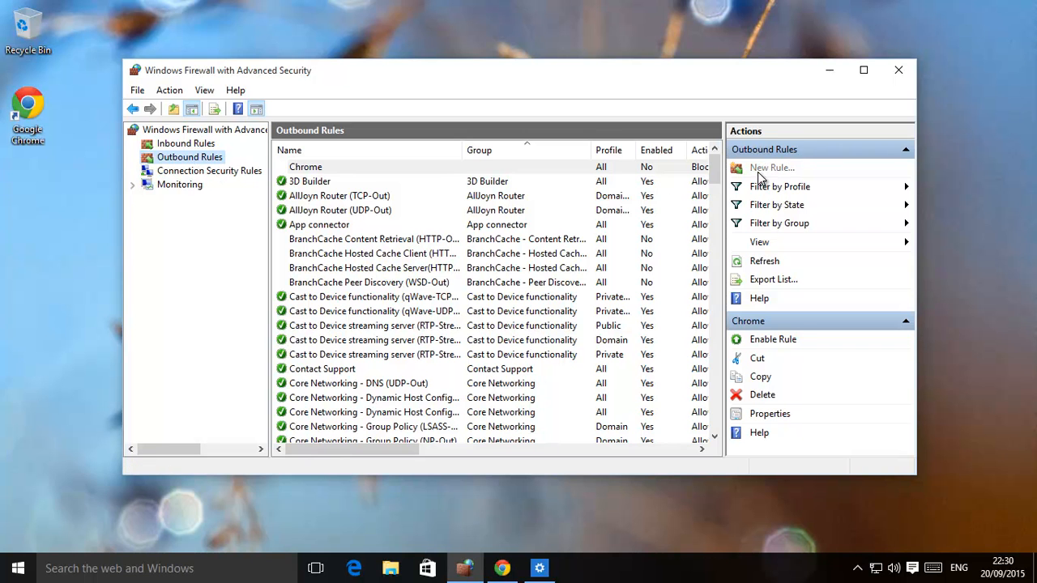
# Start a custom outbound rule covering all programs and services, advancing to protocol and ports
pyautogui.click(771, 167)
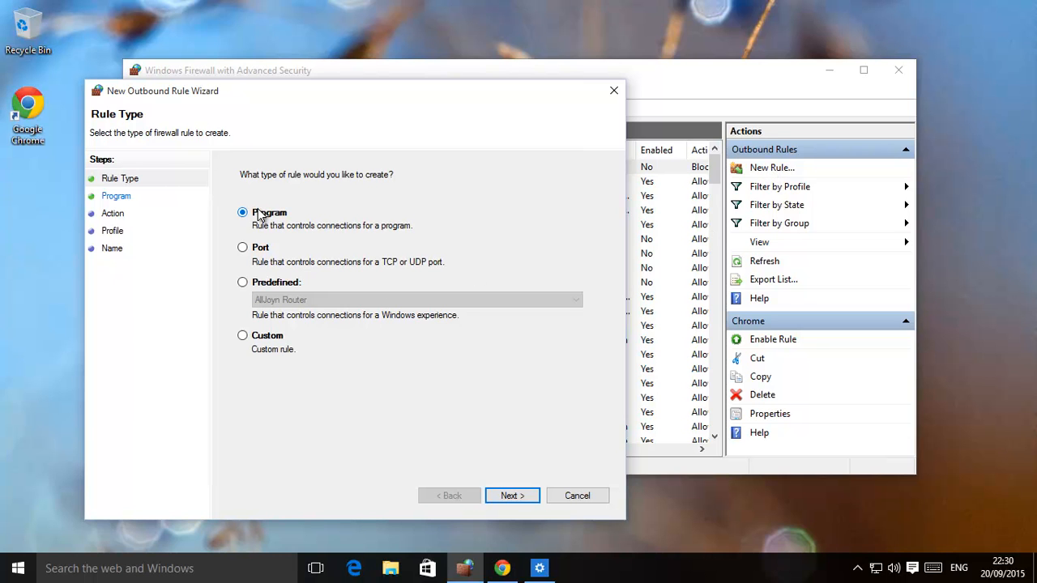
pyautogui.click(242, 335)
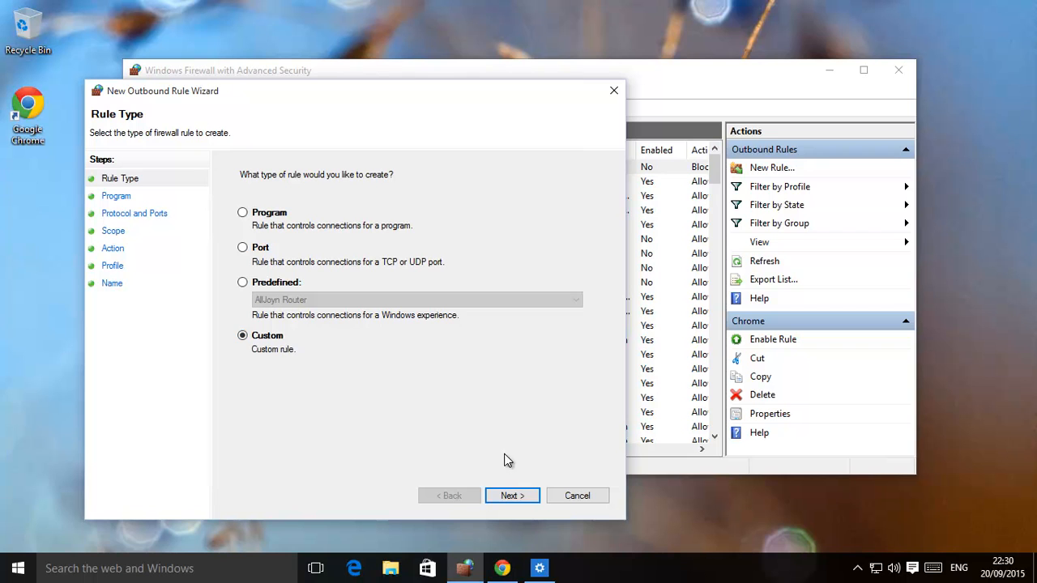
pyautogui.click(511, 495)
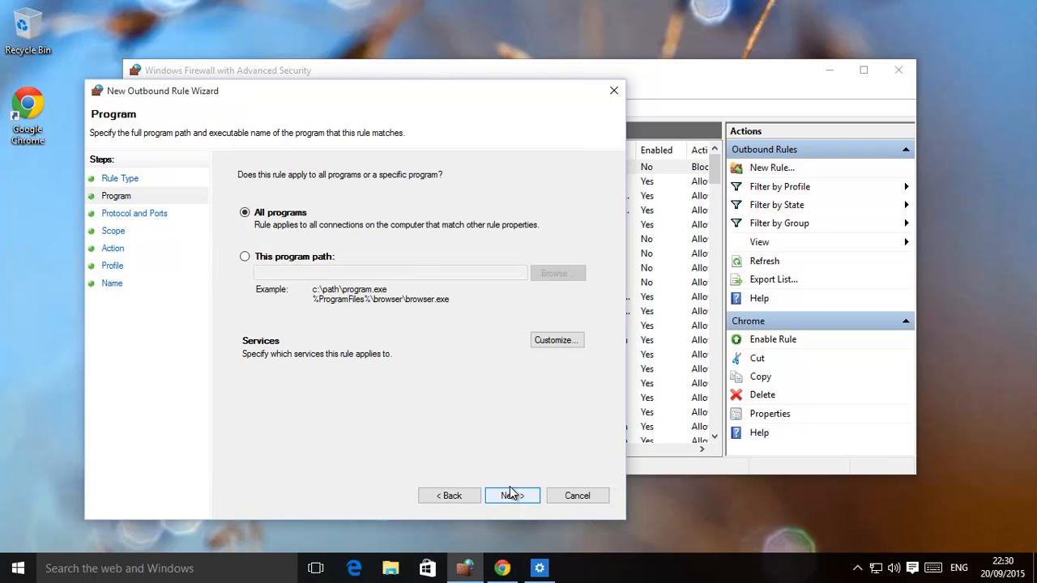
pyautogui.moveTo(409, 381)
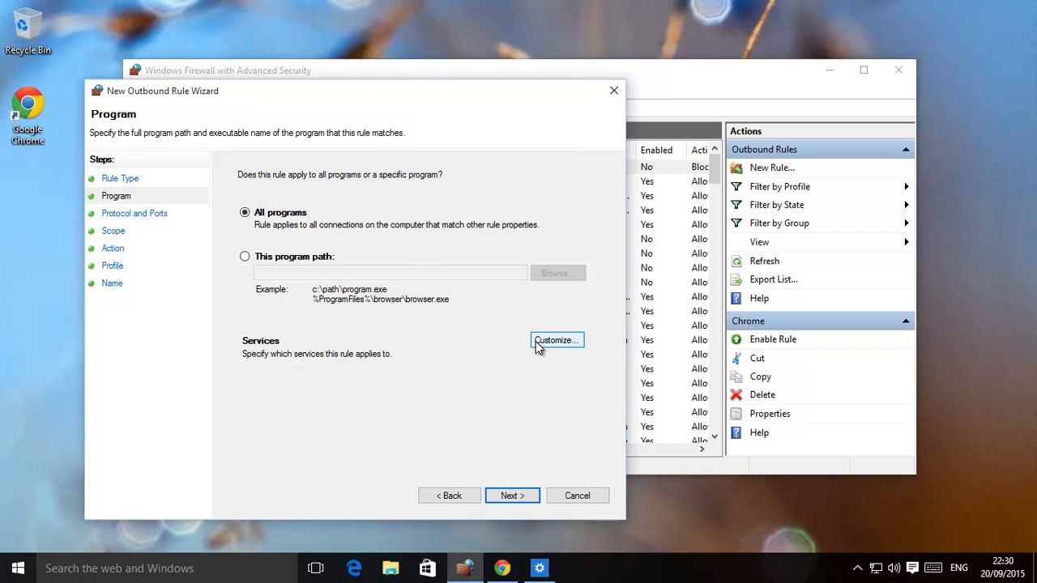
pyautogui.click(557, 339)
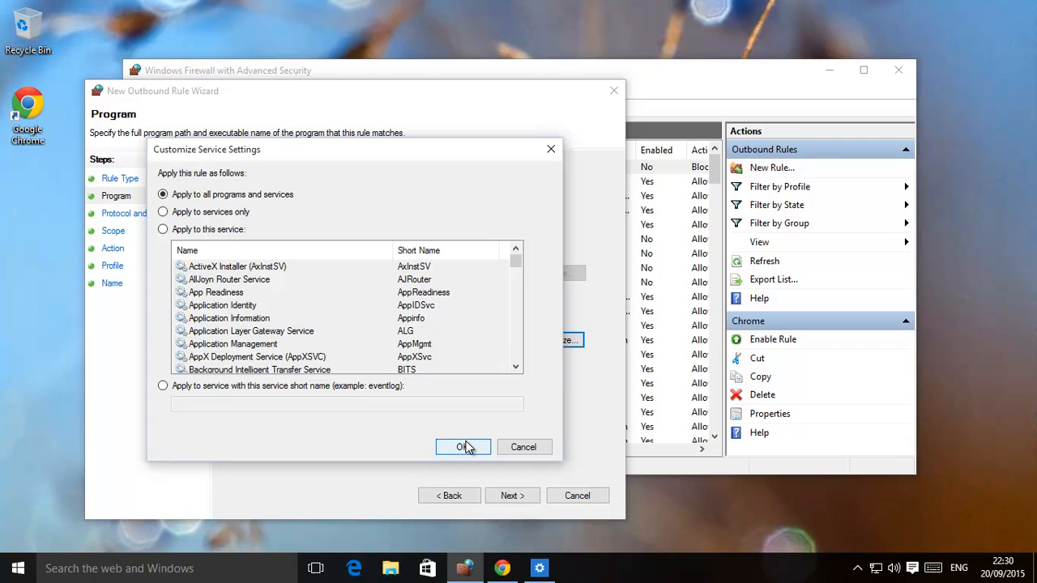
pyautogui.click(462, 447)
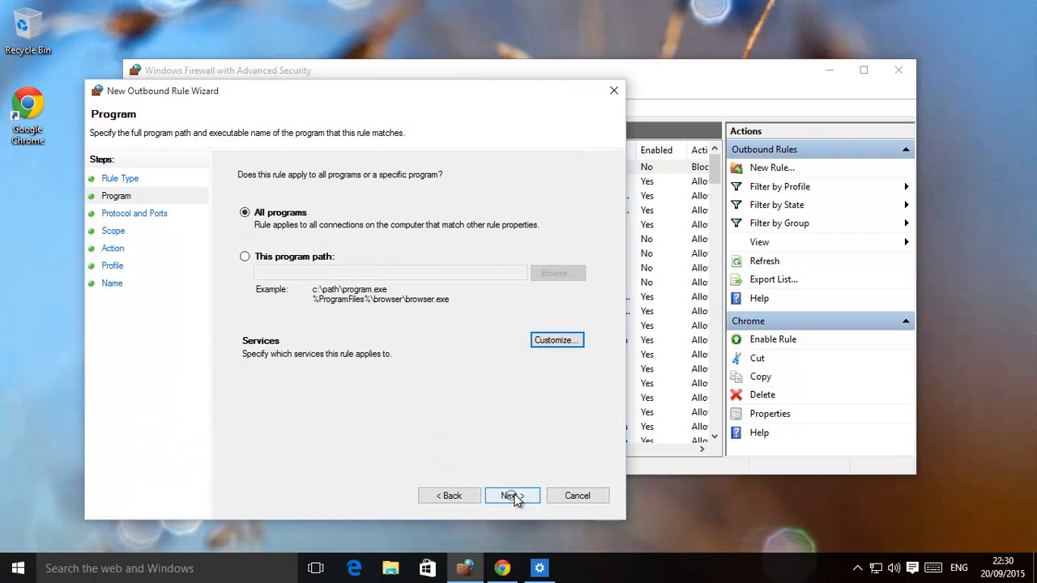
pyautogui.click(511, 495)
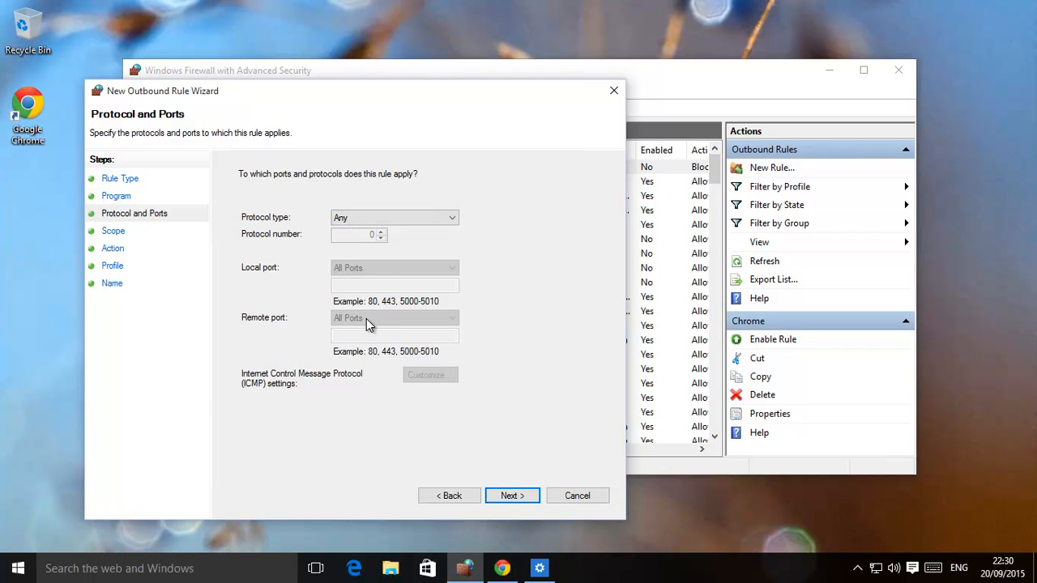
# Keep any protocol and any IP address, then reach the action step to block
pyautogui.click(511, 494)
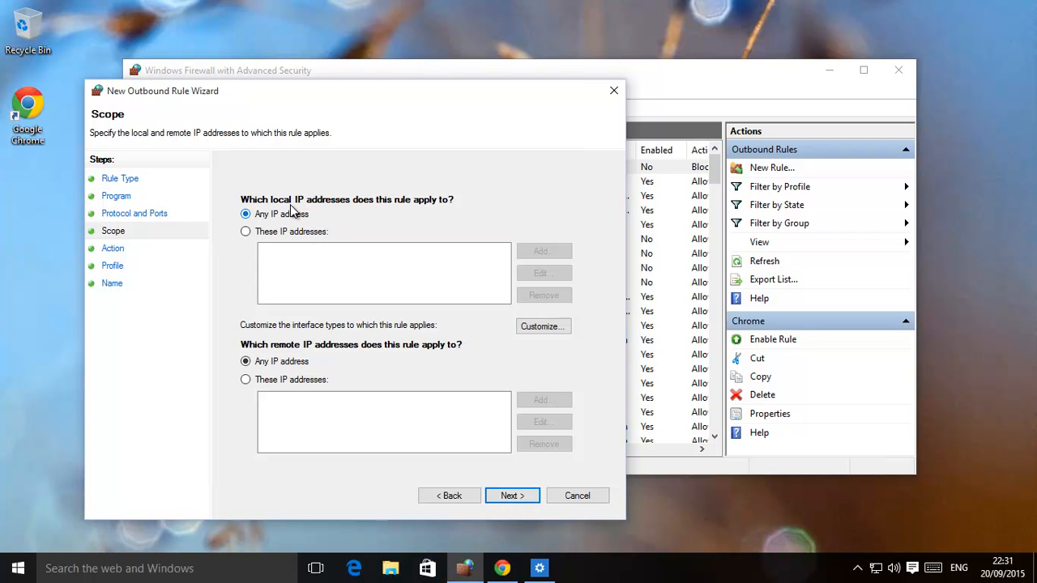
pyautogui.click(246, 214)
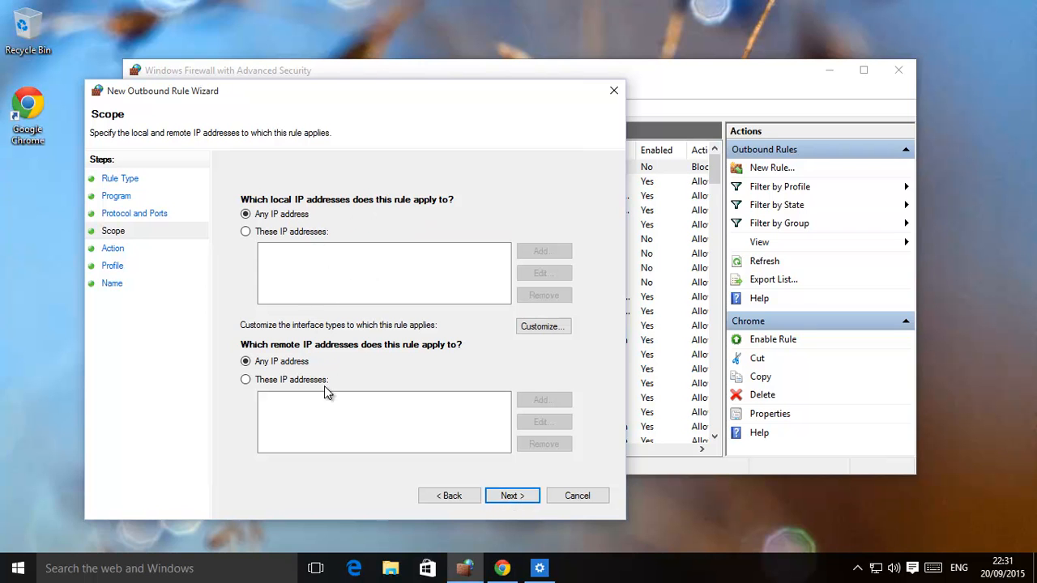
pyautogui.moveTo(359, 379)
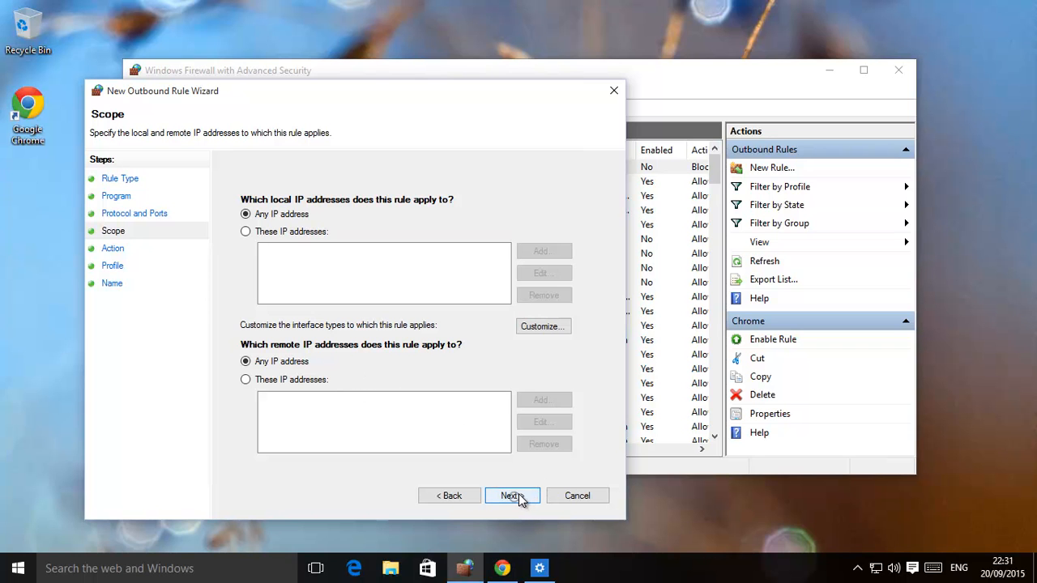
pyautogui.click(512, 494)
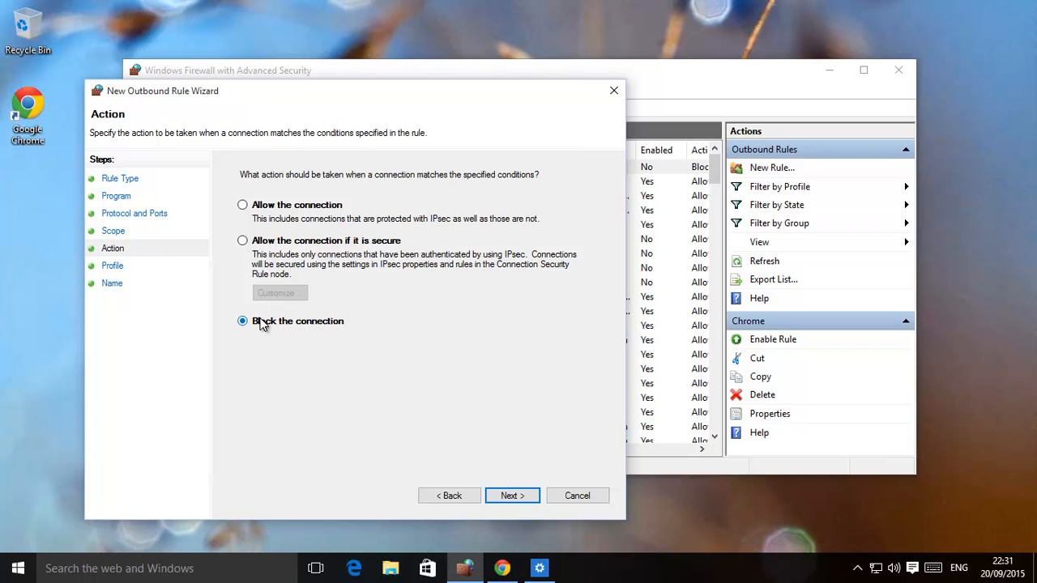
pyautogui.moveTo(310, 325)
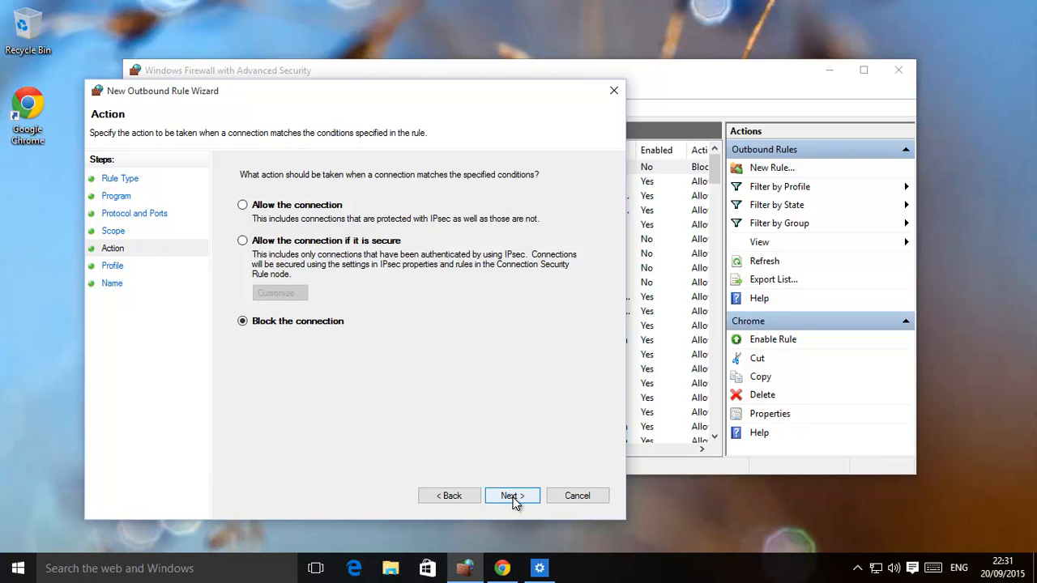
# Keep Domain, Private and Public profiles, name the rule 'Block All', and finish
pyautogui.click(511, 495)
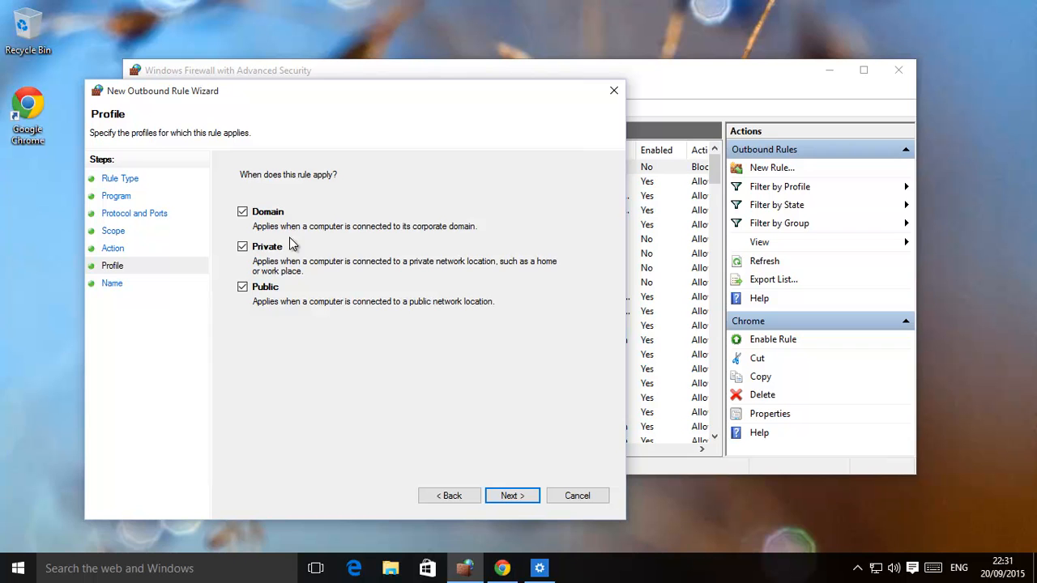
pyautogui.moveTo(281, 253)
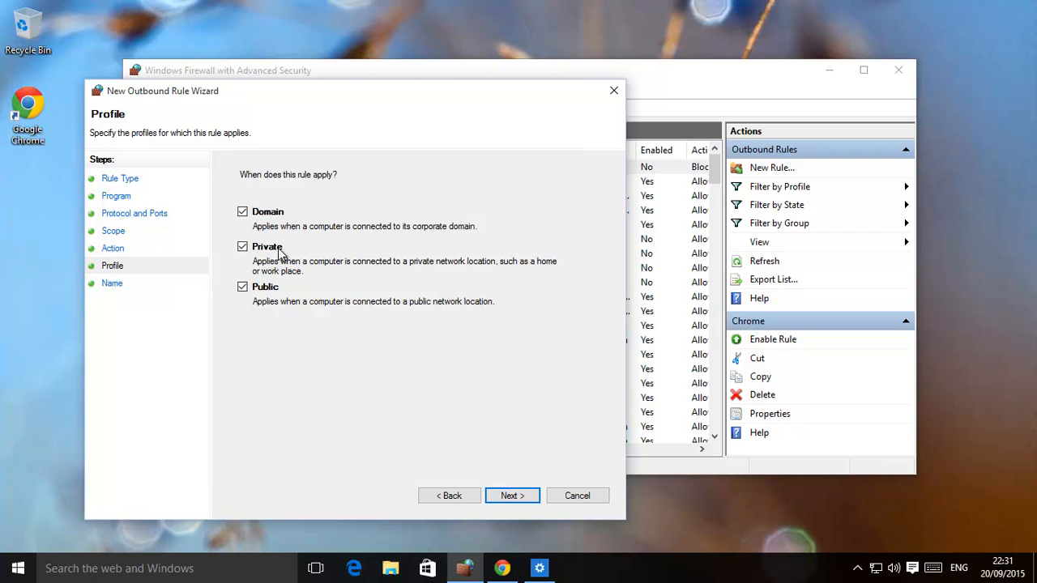
pyautogui.click(511, 494)
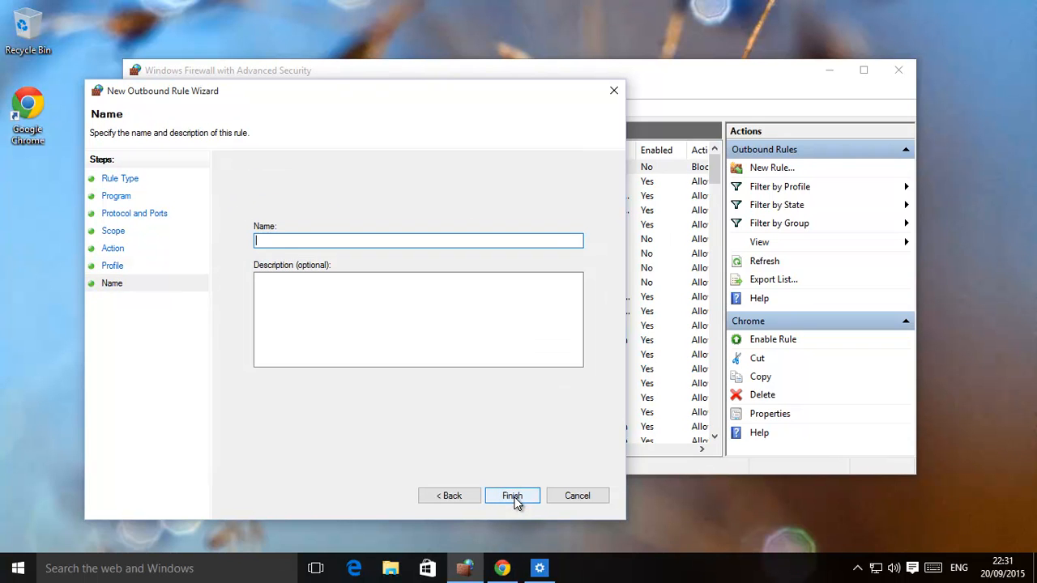
pyautogui.moveTo(511, 486)
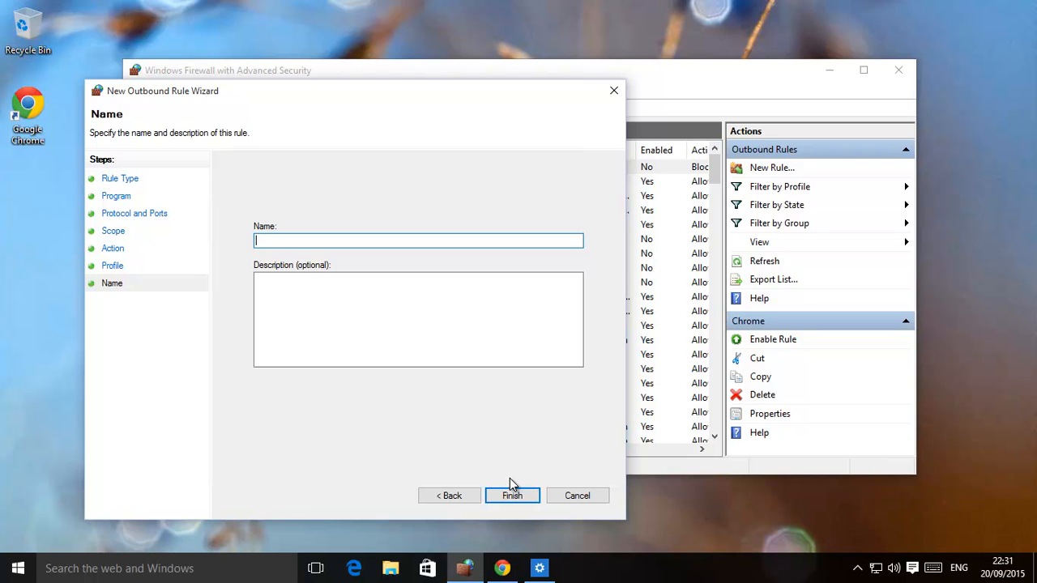
pyautogui.write('Block')
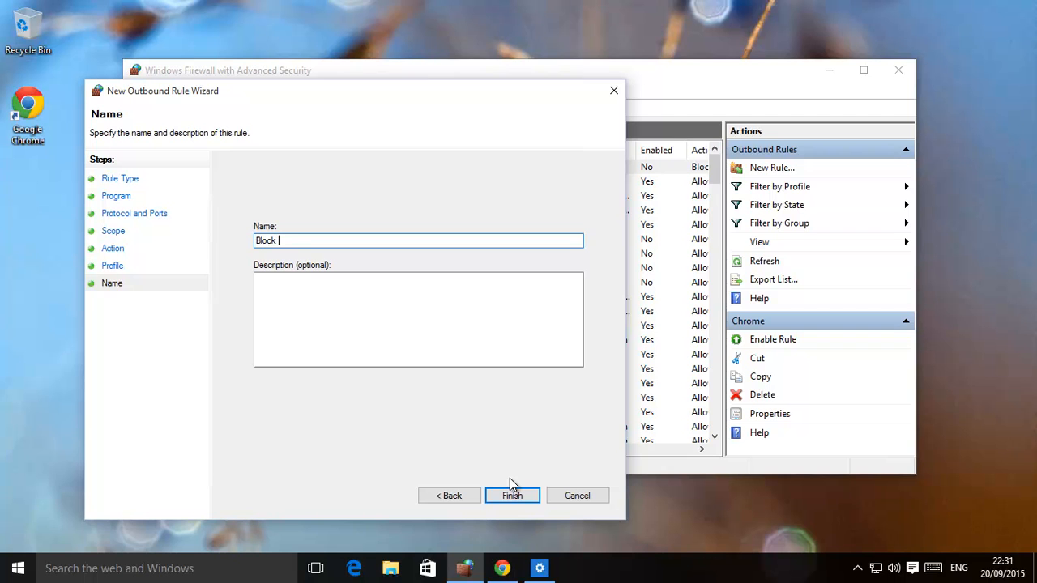
pyautogui.write('All')
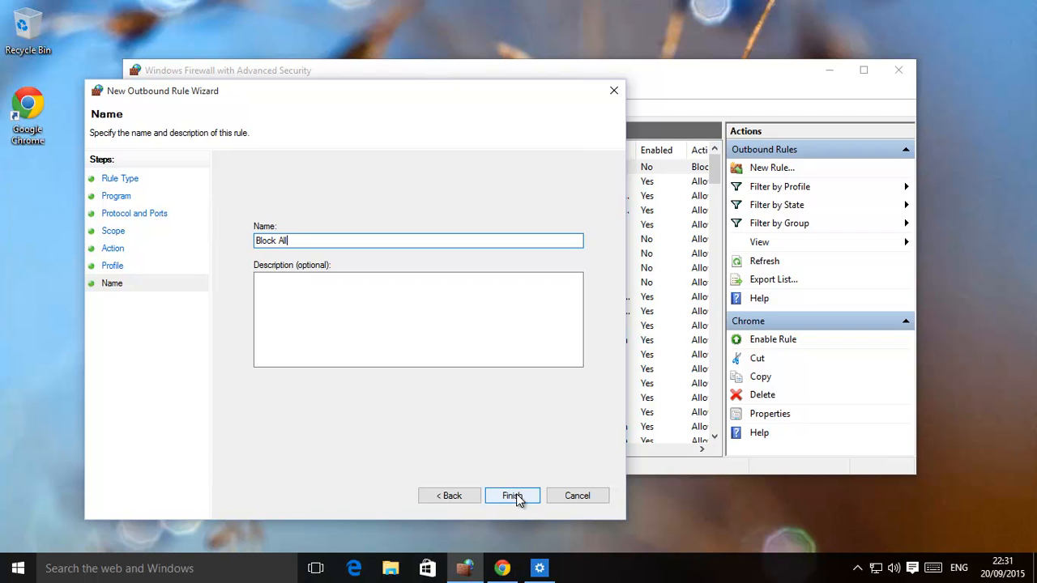
pyautogui.click(512, 494)
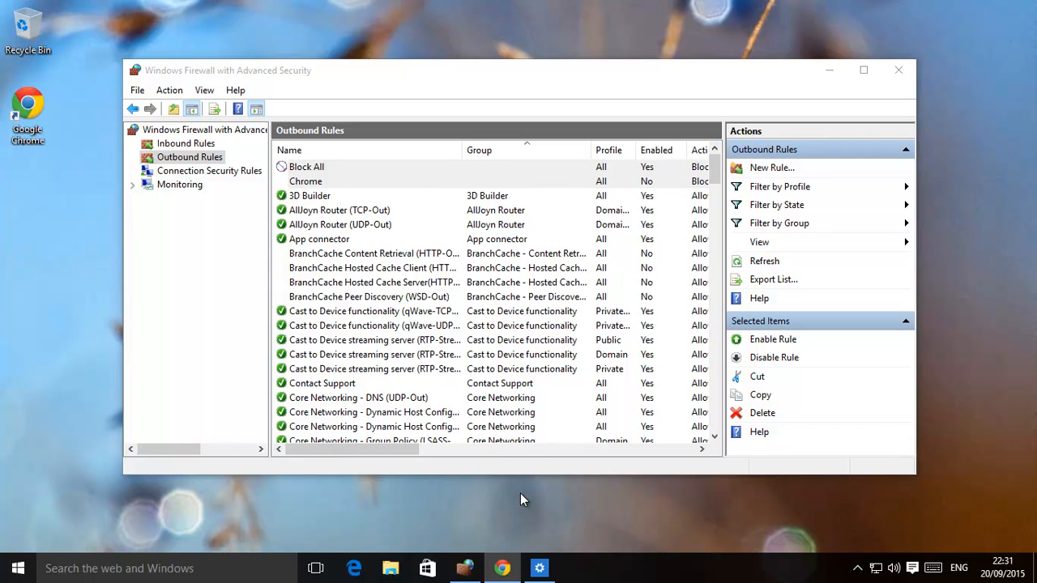
pyautogui.moveTo(642, 180)
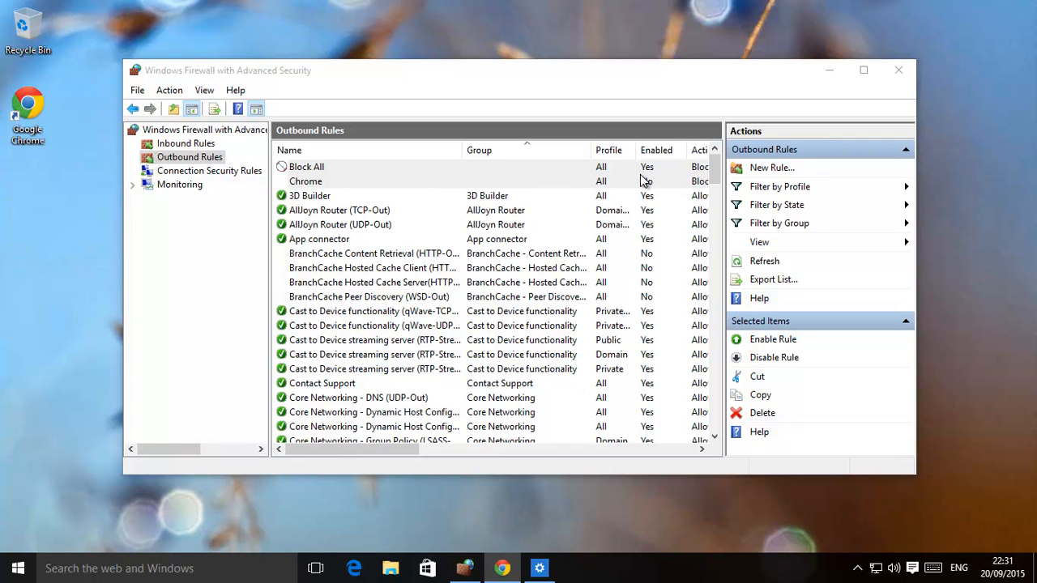
# Bring Chrome forward, maximize it, and reload google.co.uk to test connectivity
pyautogui.click(502, 567)
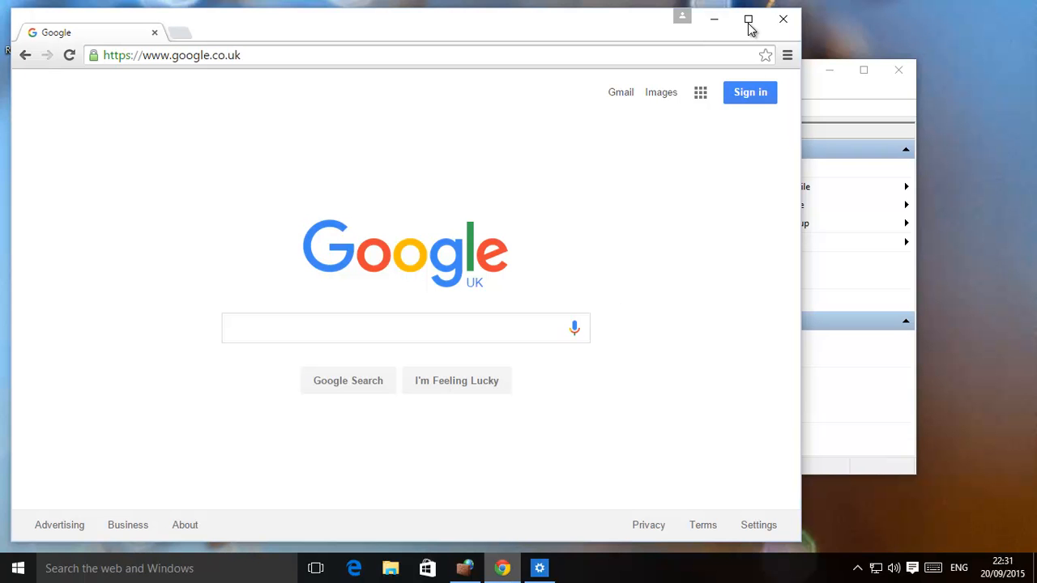
pyautogui.click(747, 19)
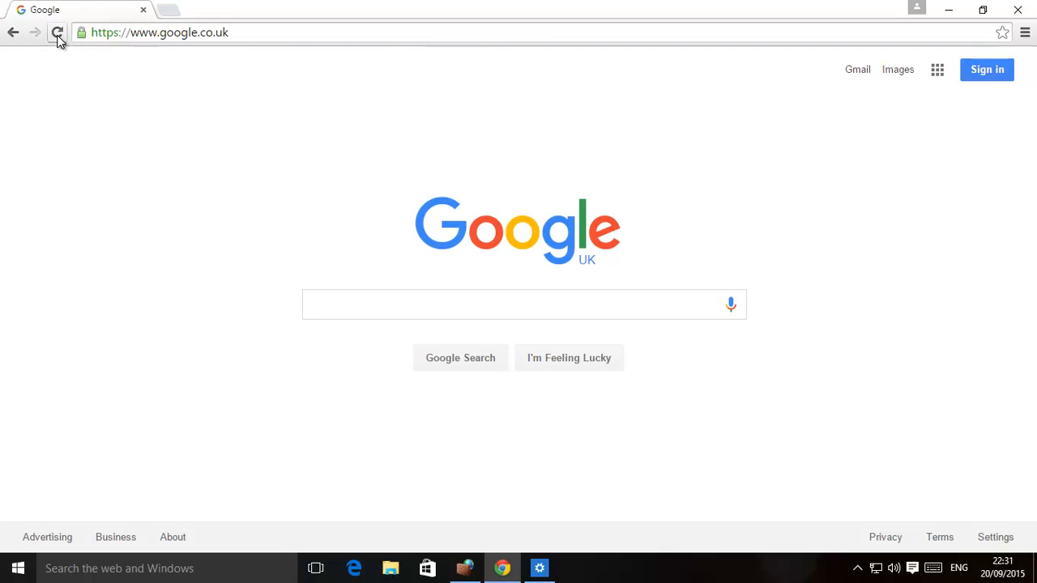
pyautogui.click(57, 32)
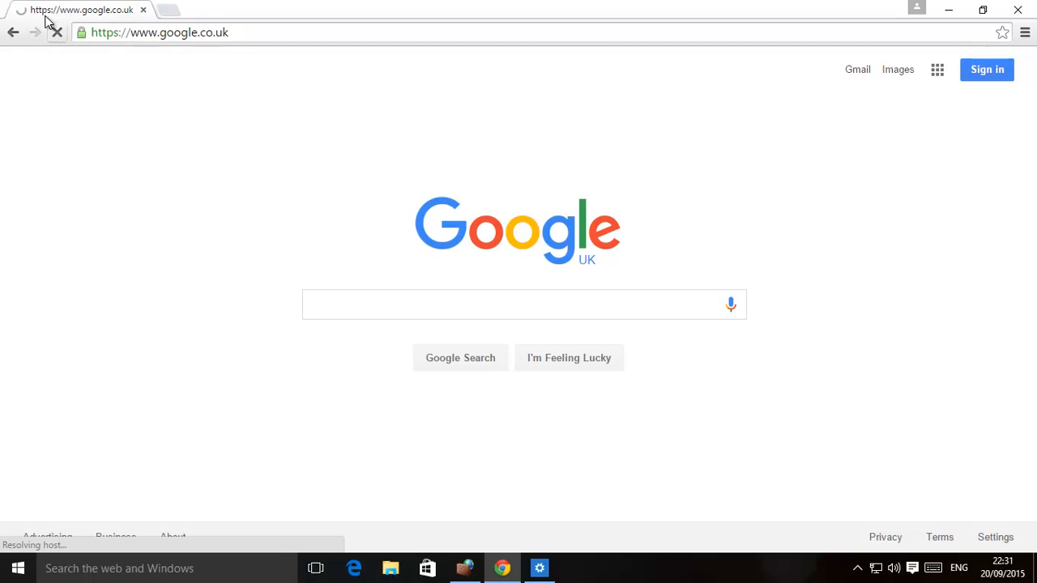
pyautogui.moveTo(80, 97)
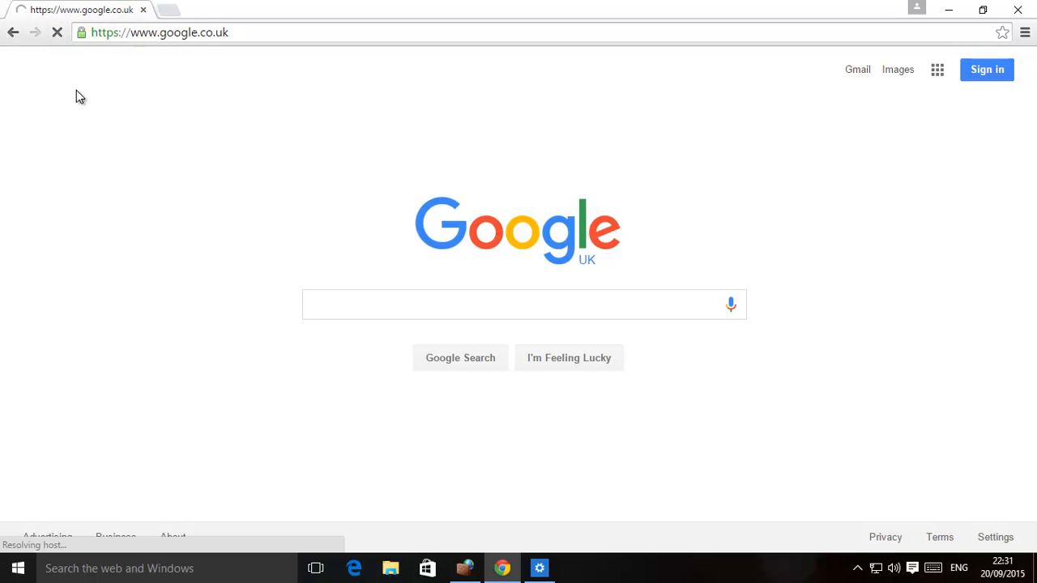
pyautogui.moveTo(147, 290)
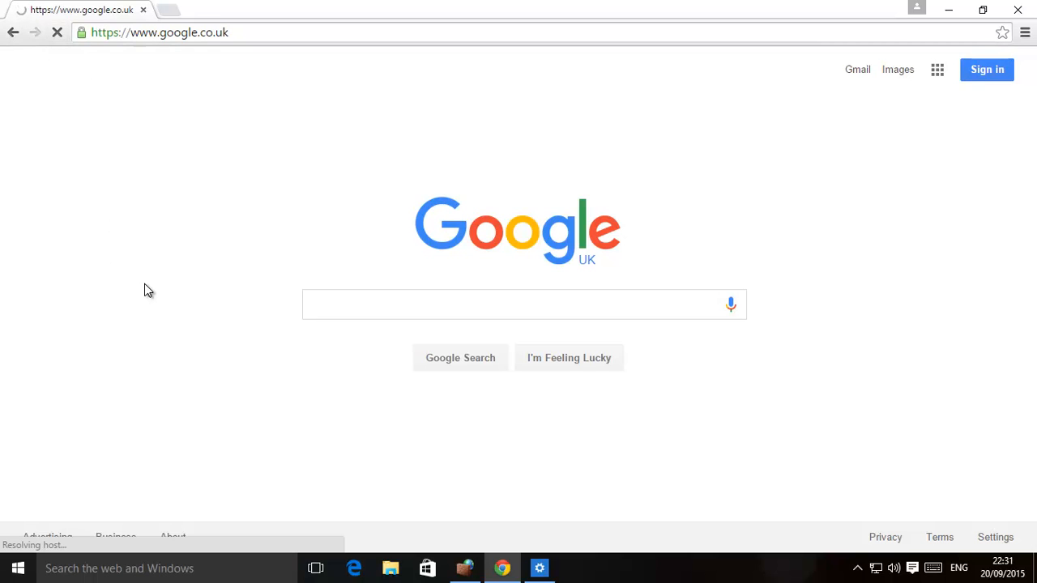
pyautogui.moveTo(153, 295)
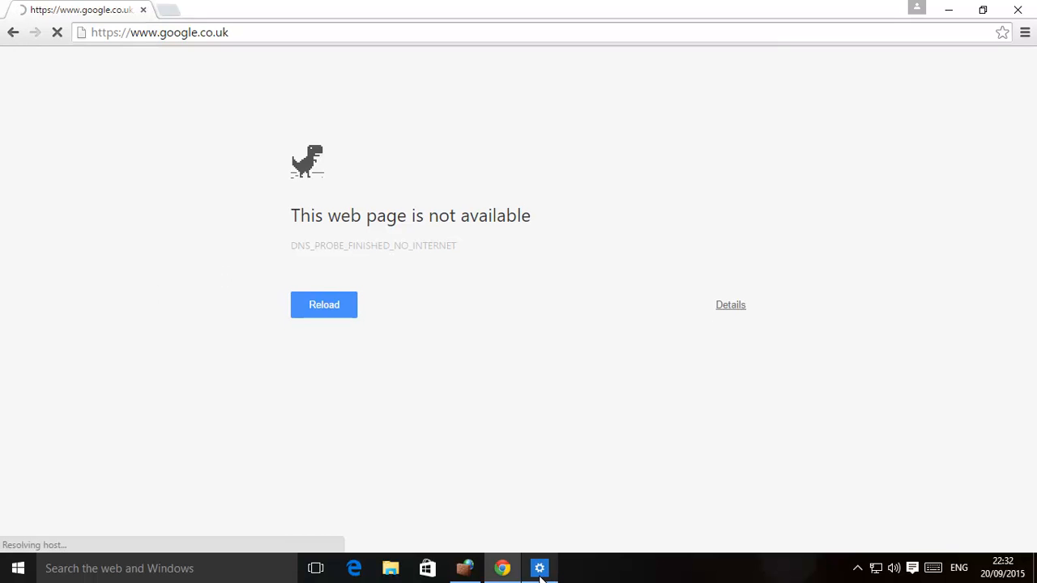
# Return to the firewall, select the Block All outbound rule, and disable it
pyautogui.click(539, 568)
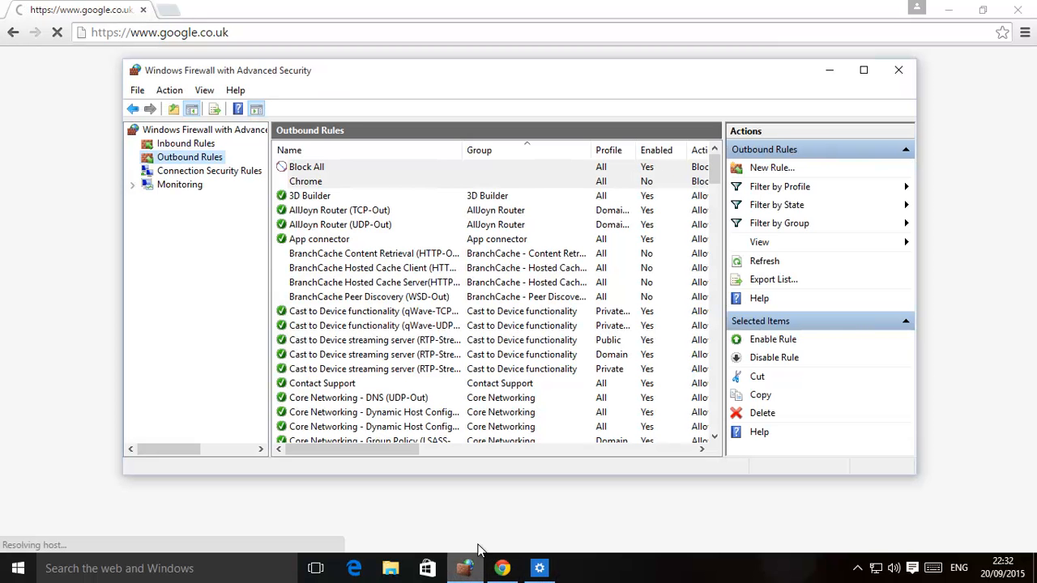
pyautogui.click(306, 166)
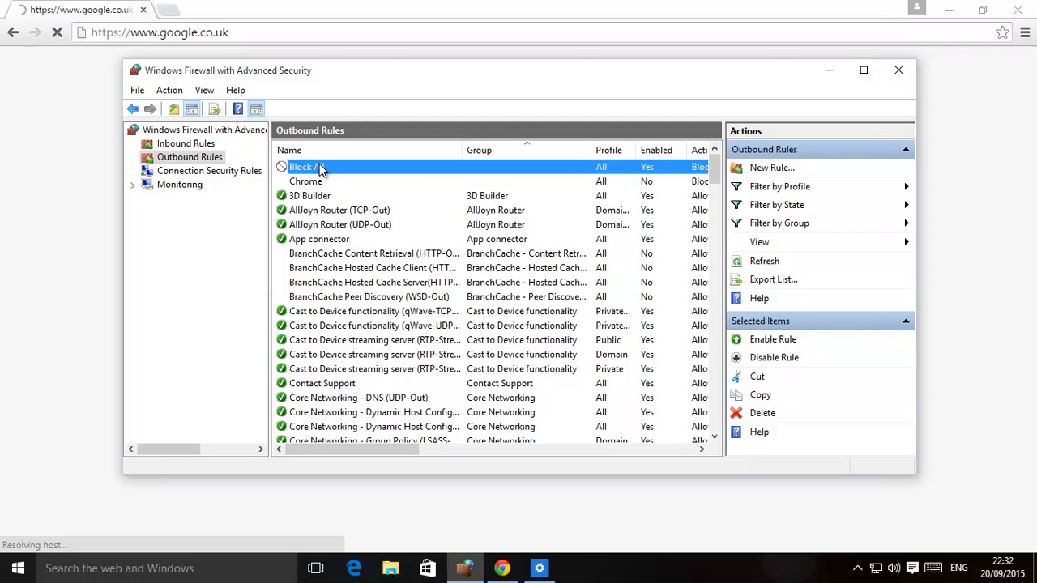
pyautogui.click(307, 166)
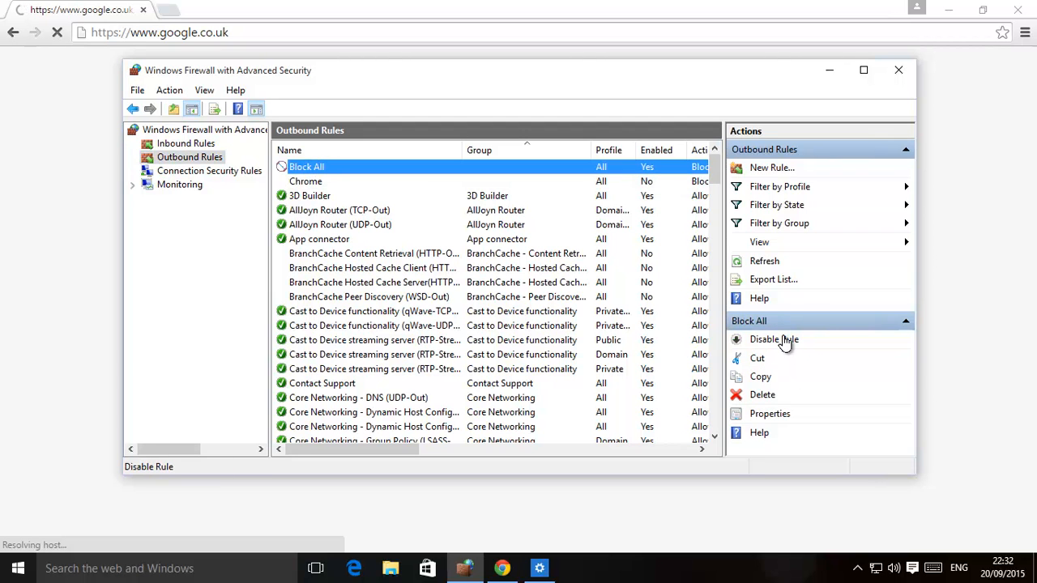
pyautogui.click(774, 338)
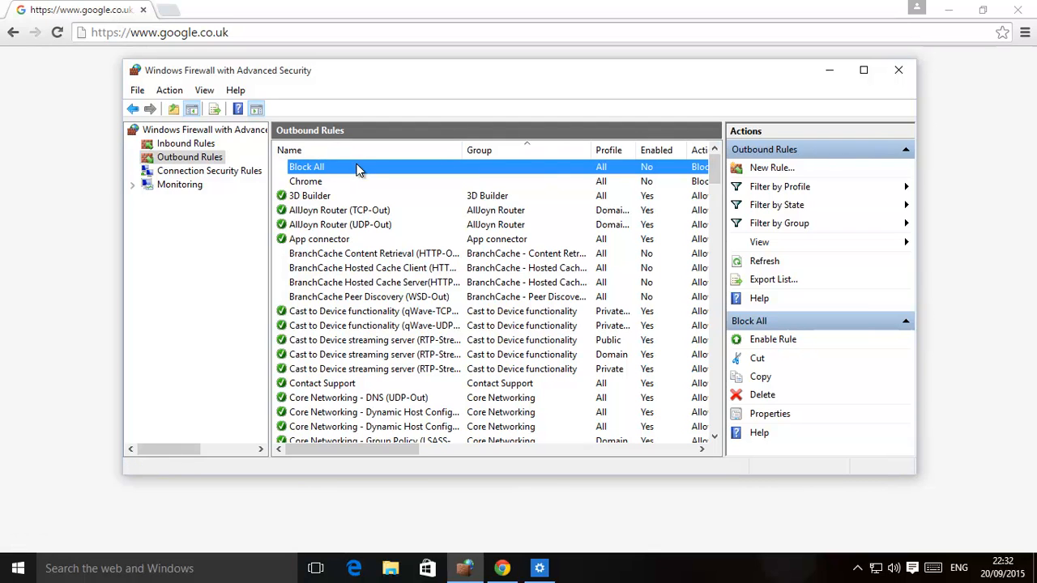
pyautogui.moveTo(69, 198)
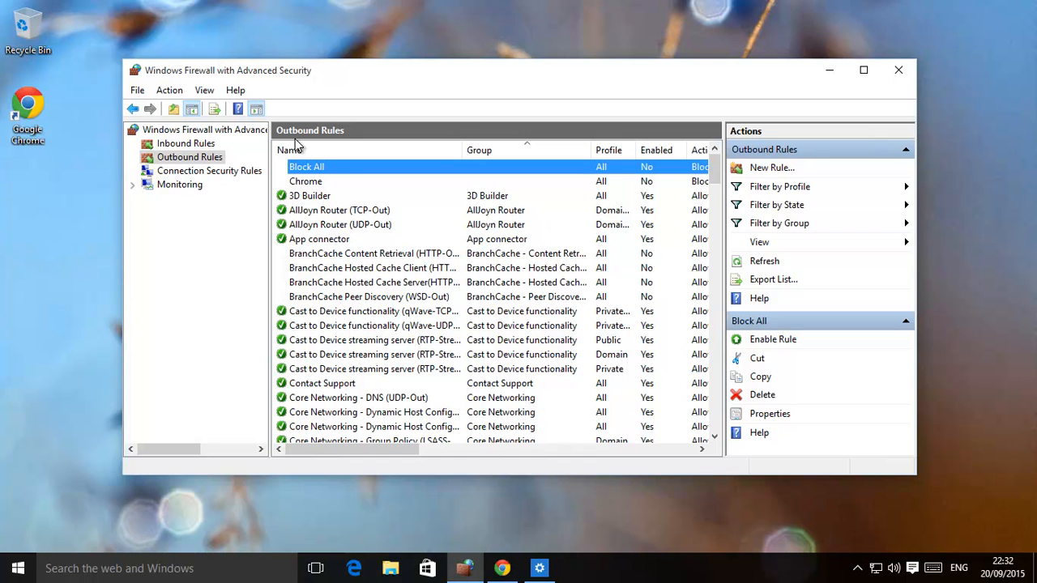
# Show the Inbound Rules list and launch the New Inbound Rule Wizard
pyautogui.click(186, 143)
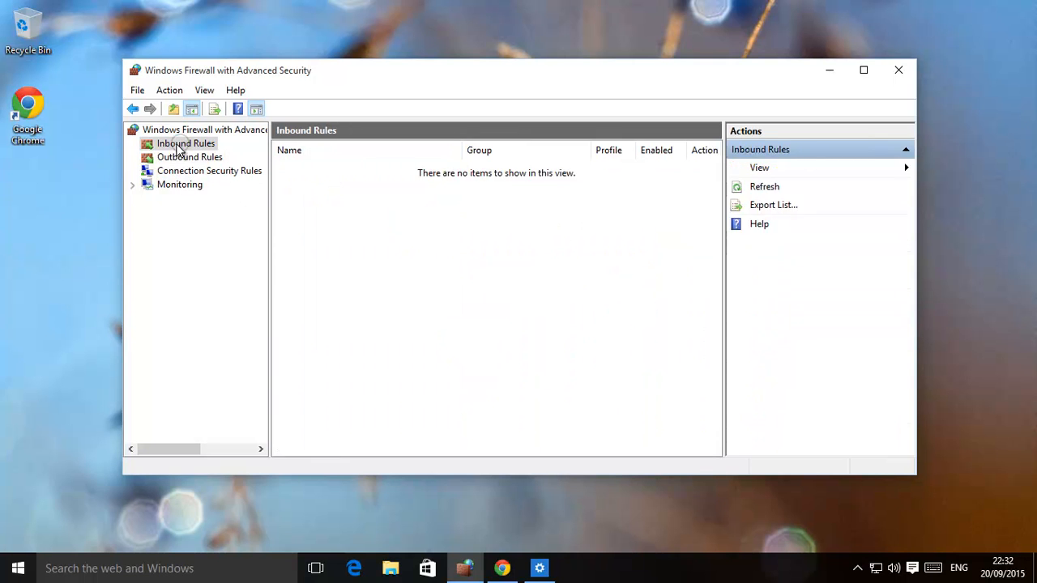
pyautogui.click(186, 142)
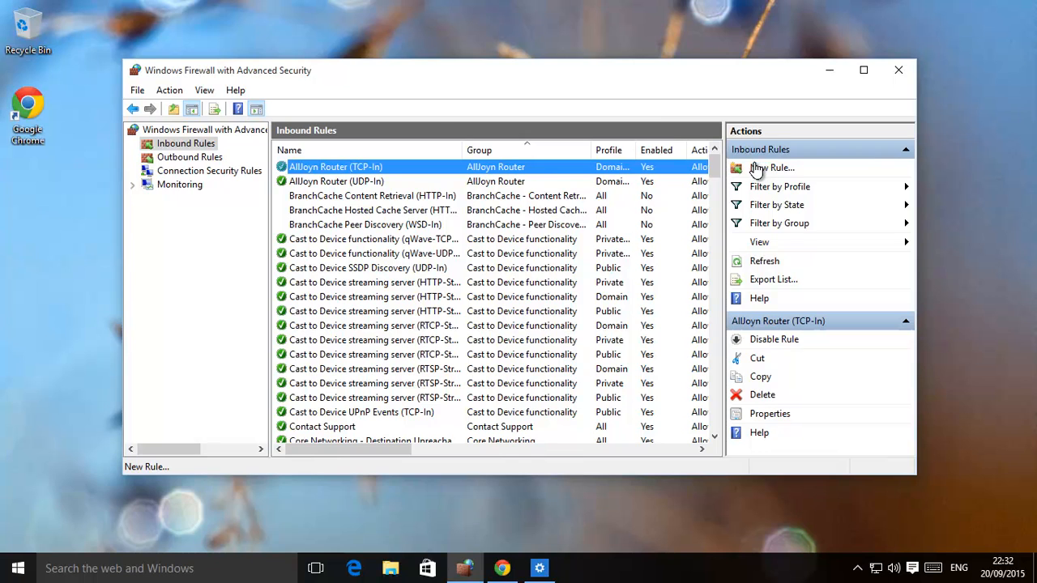
pyautogui.click(771, 168)
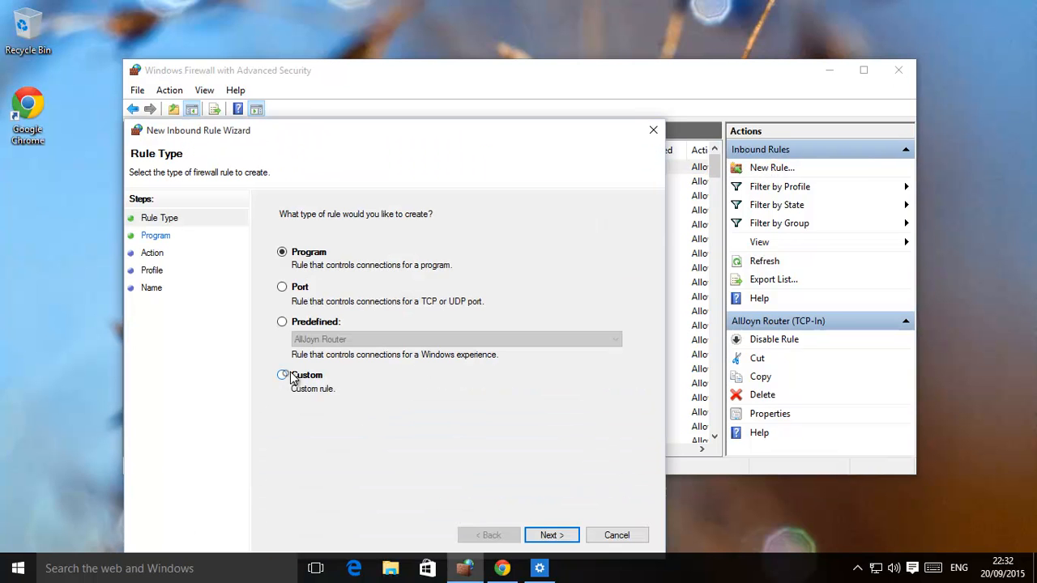
# Make the inbound rule custom with default program, protocol and scope, blocking connections
pyautogui.click(552, 535)
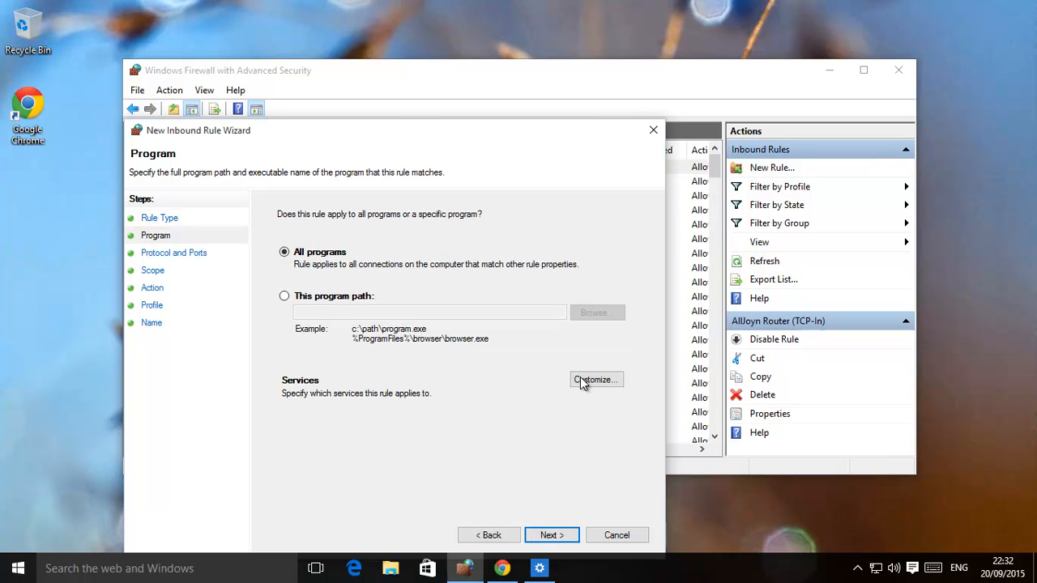
pyautogui.click(550, 534)
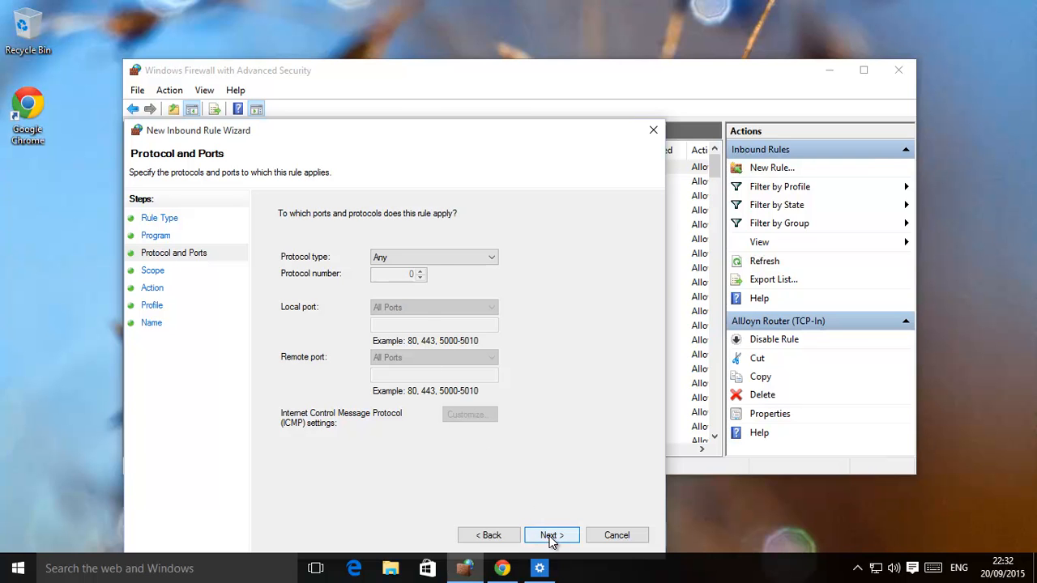
pyautogui.click(552, 535)
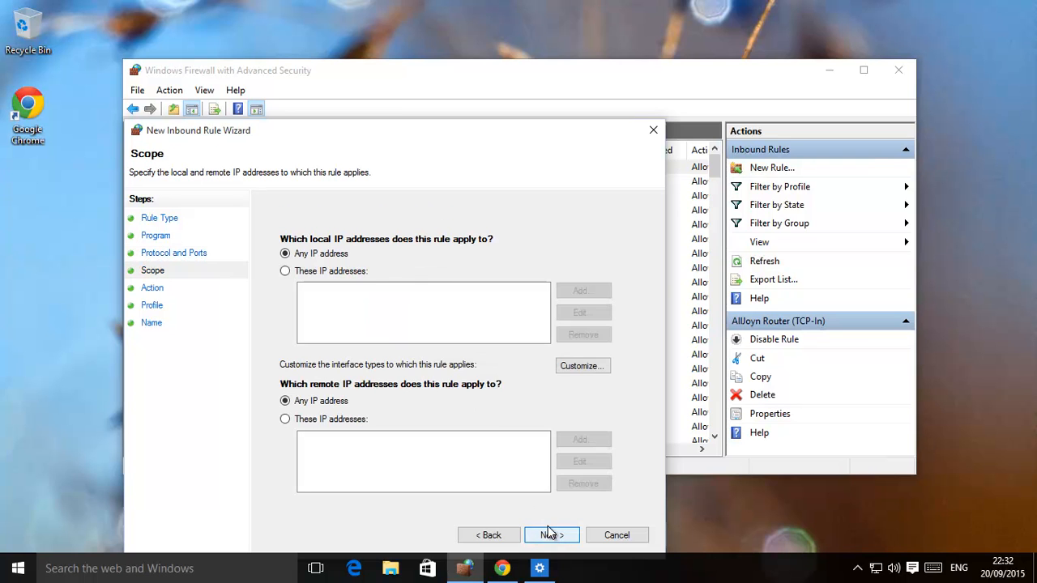
pyautogui.click(552, 534)
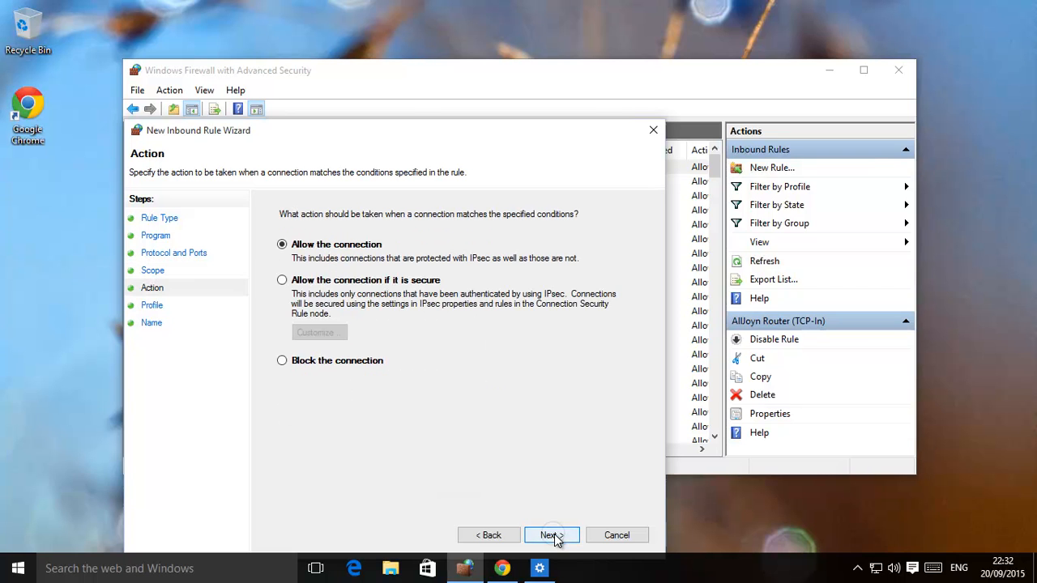
pyautogui.moveTo(291, 360)
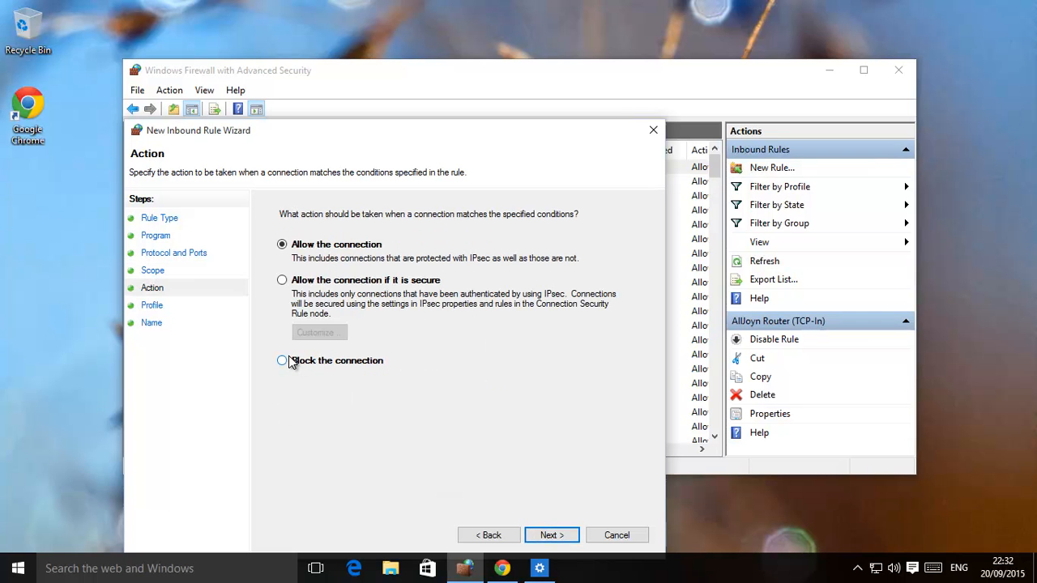
pyautogui.click(282, 361)
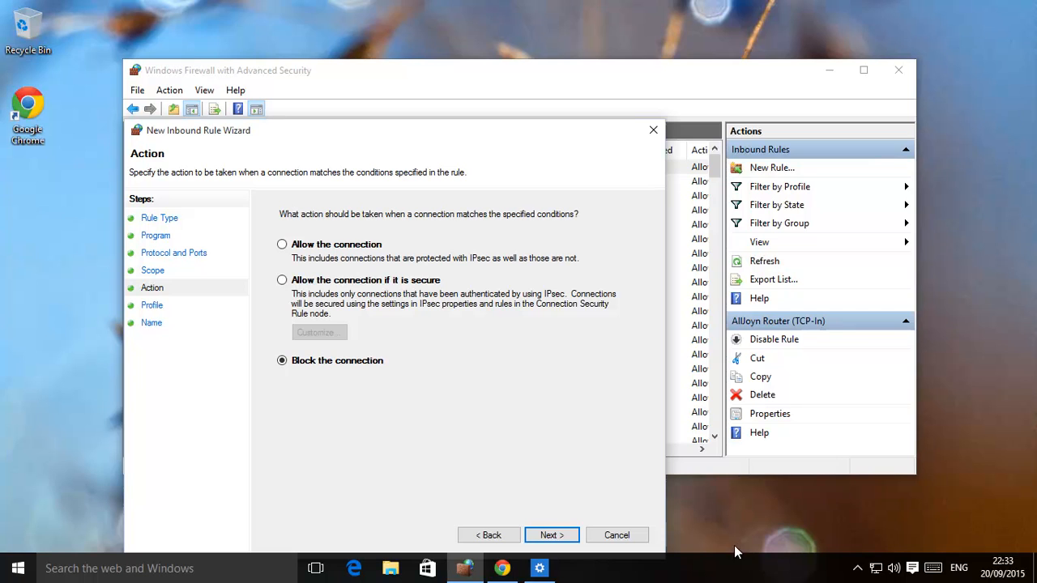
pyautogui.moveTo(744, 560)
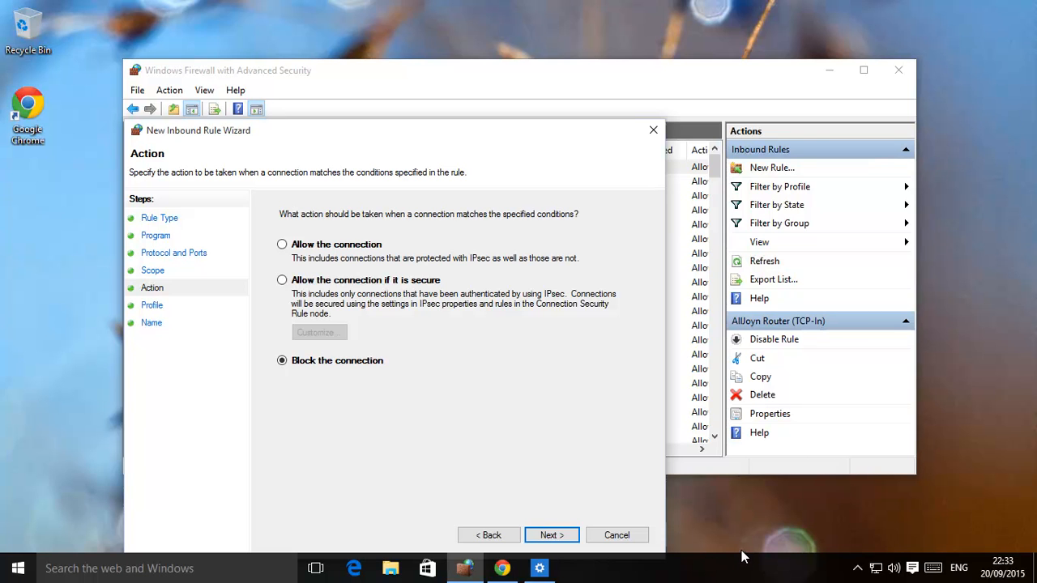
pyautogui.moveTo(543, 428)
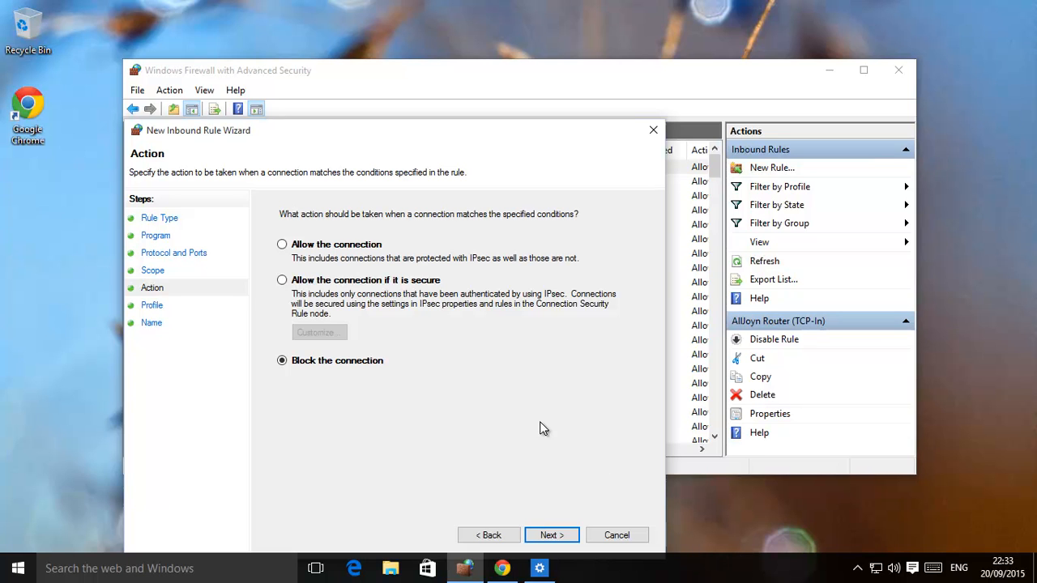
pyautogui.moveTo(552, 535)
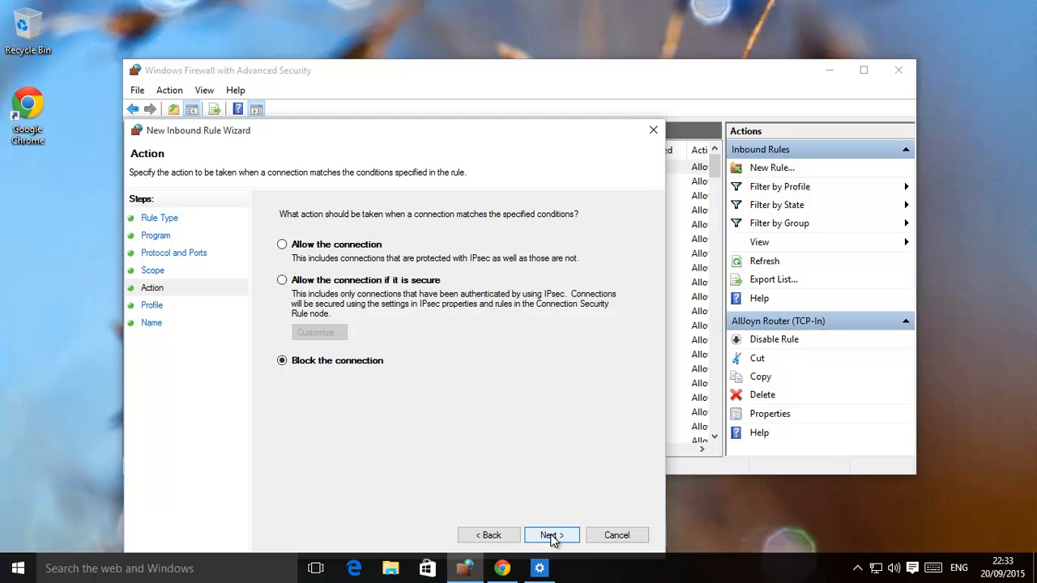
# Keep Domain, Private and Public profiles and enter the rule name 'Block All'
pyautogui.click(551, 534)
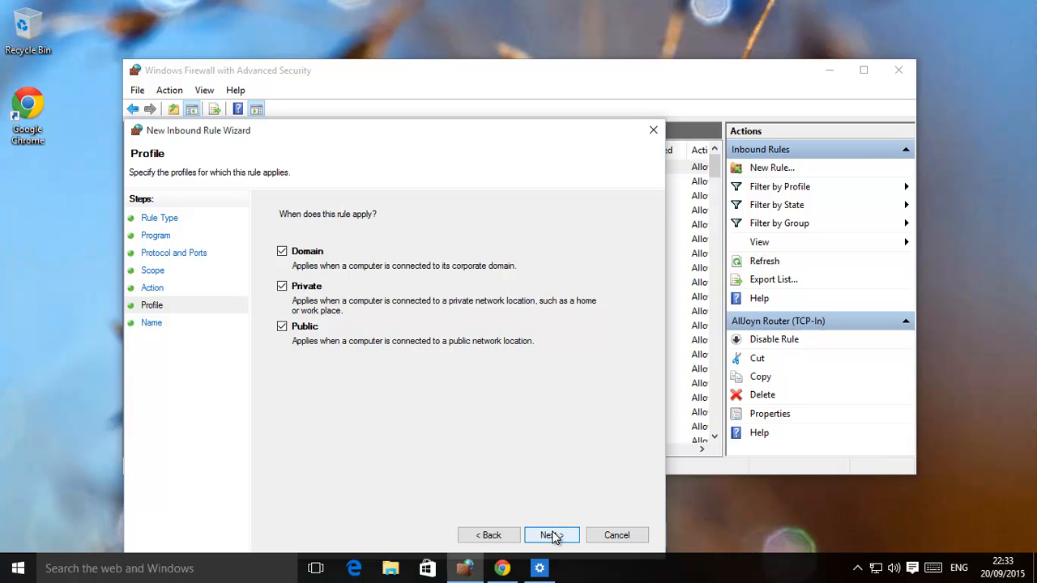
pyautogui.click(552, 535)
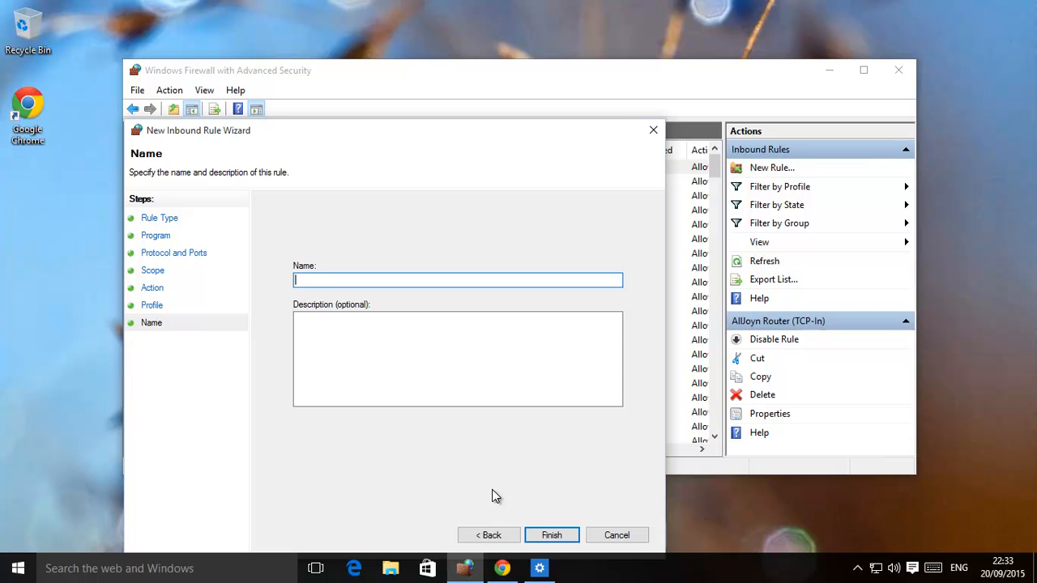
pyautogui.write('Blocak')
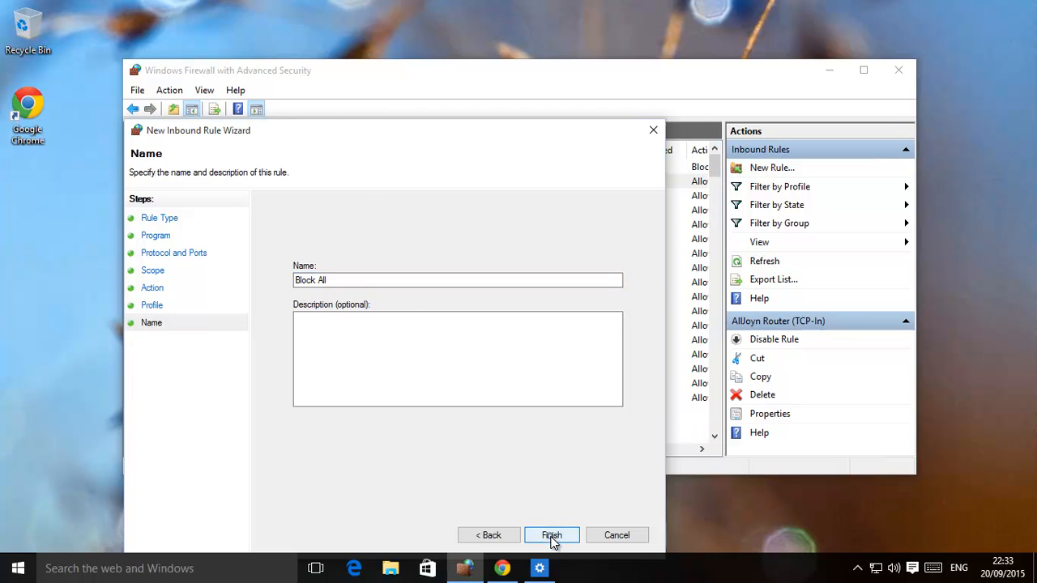
# Finish the Block All inbound rule, then delete it and the outbound Block All rule
pyautogui.click(552, 534)
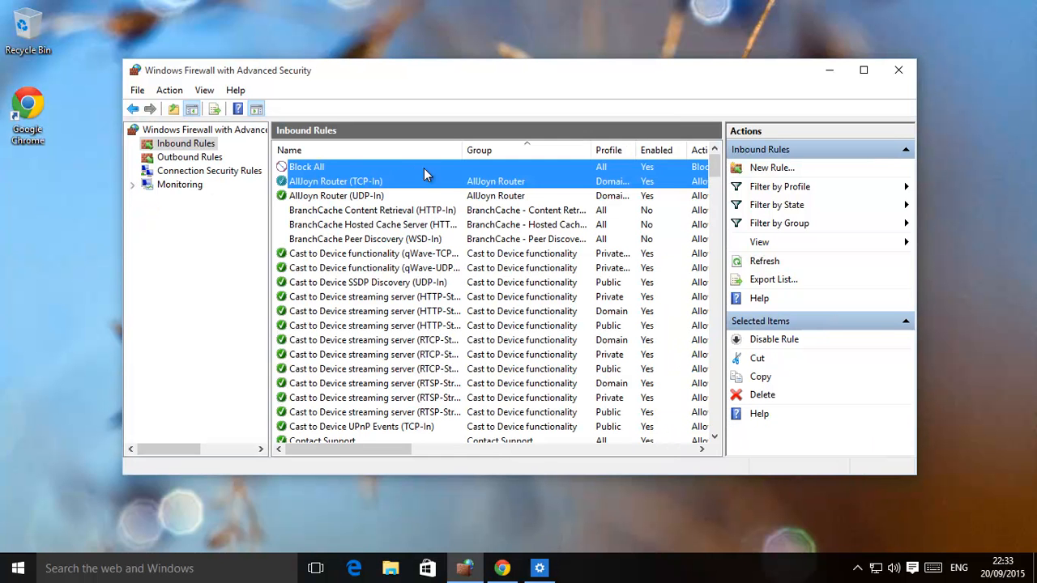
pyautogui.moveTo(544, 353)
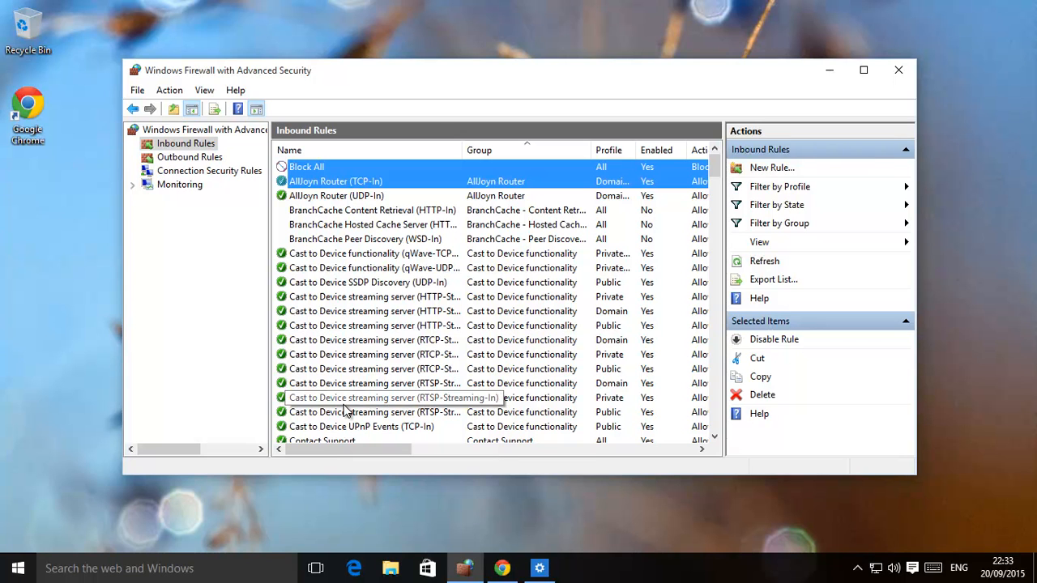
pyautogui.moveTo(380, 179)
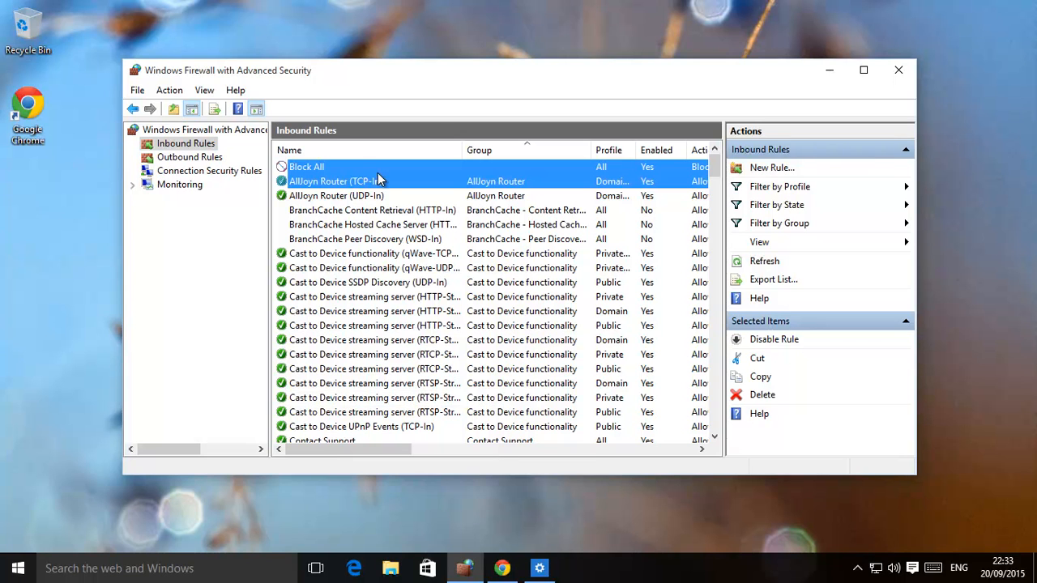
pyautogui.click(306, 166)
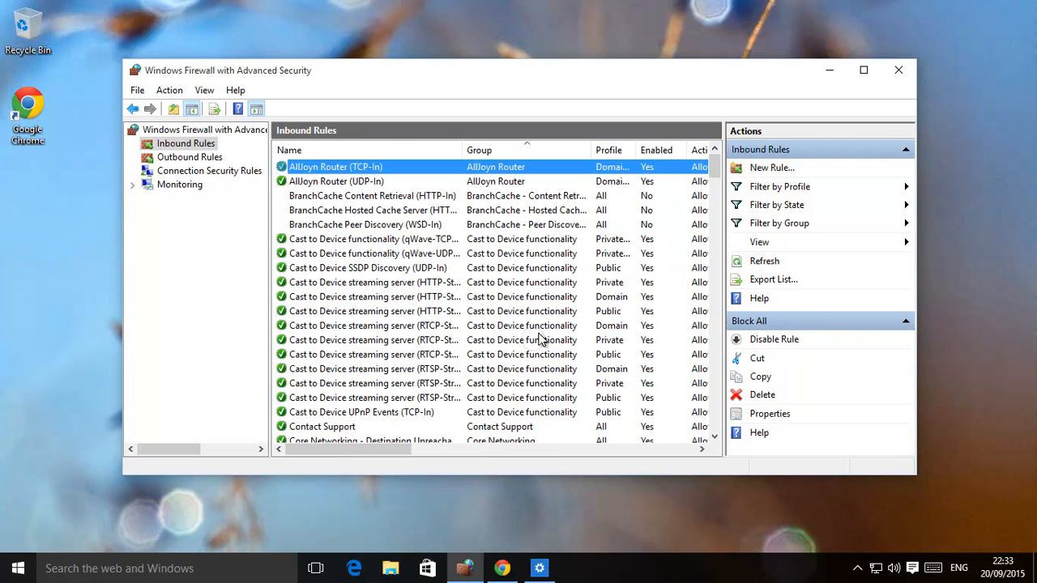
pyautogui.click(189, 157)
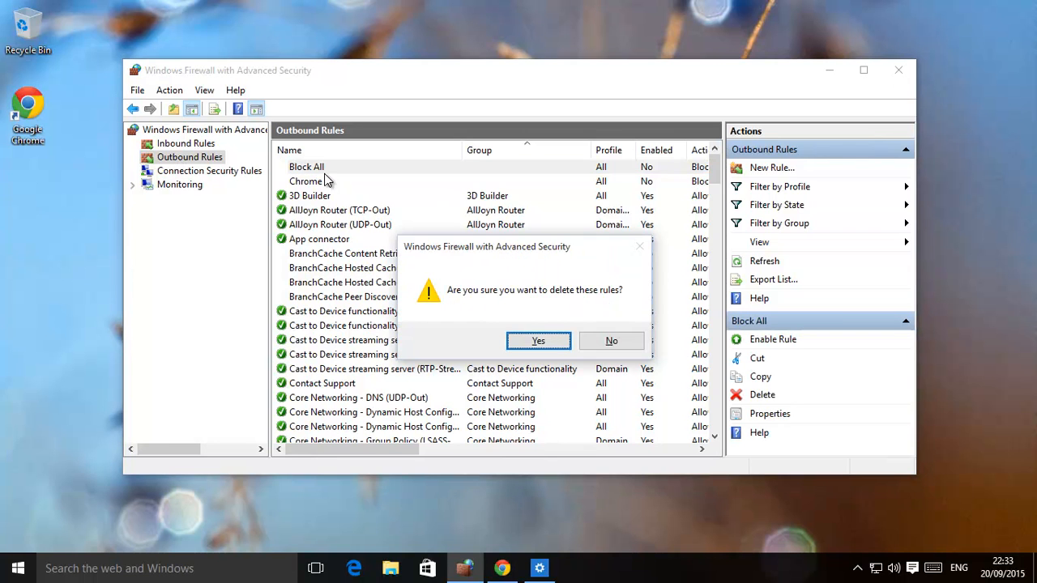
pyautogui.click(538, 340)
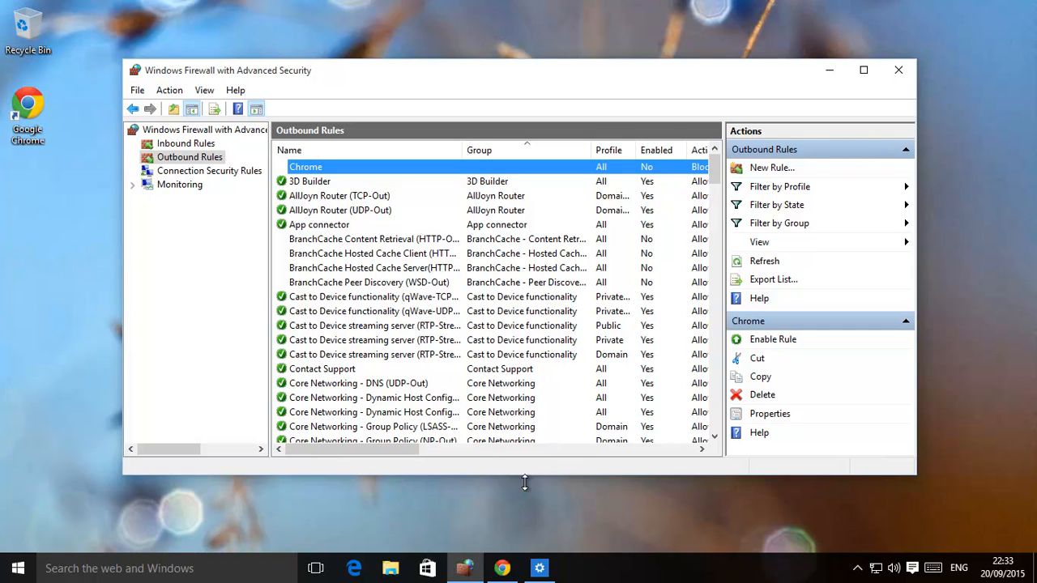
# Delete the disabled Chrome outbound firewall rule and confirm with Yes
pyautogui.click(502, 567)
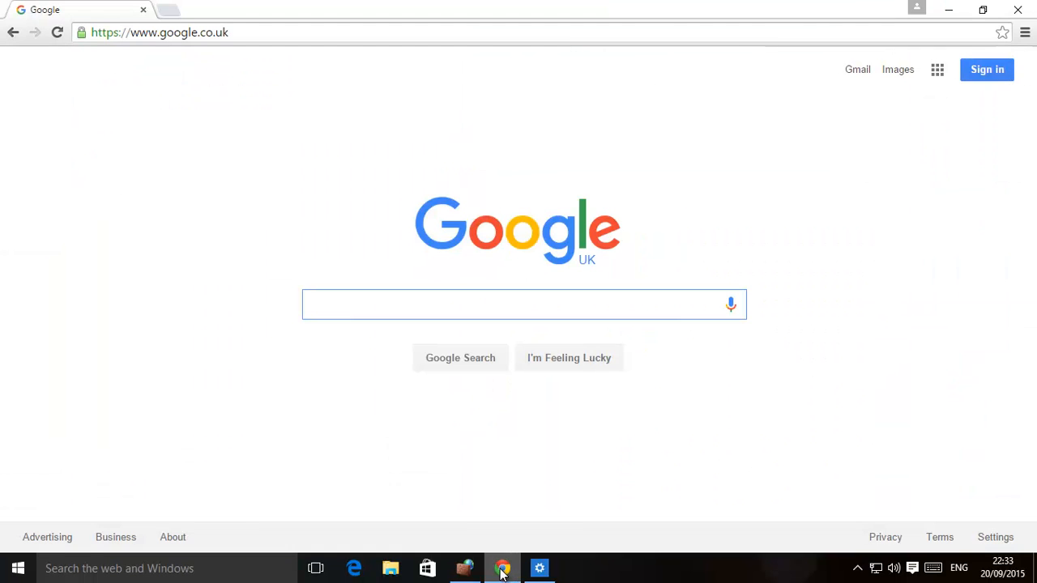
pyautogui.moveTo(458, 464)
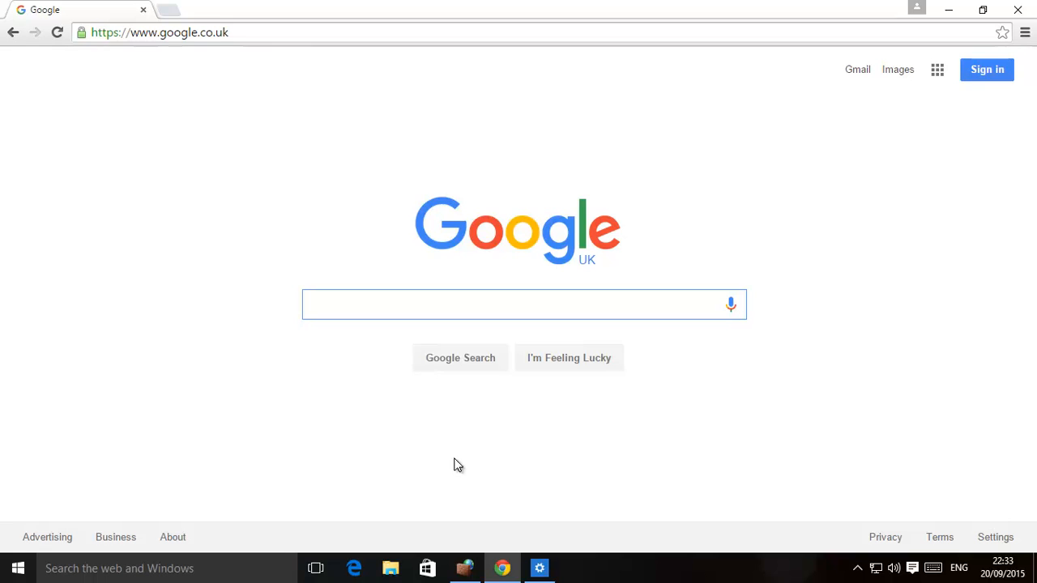
pyautogui.moveTo(275, 367)
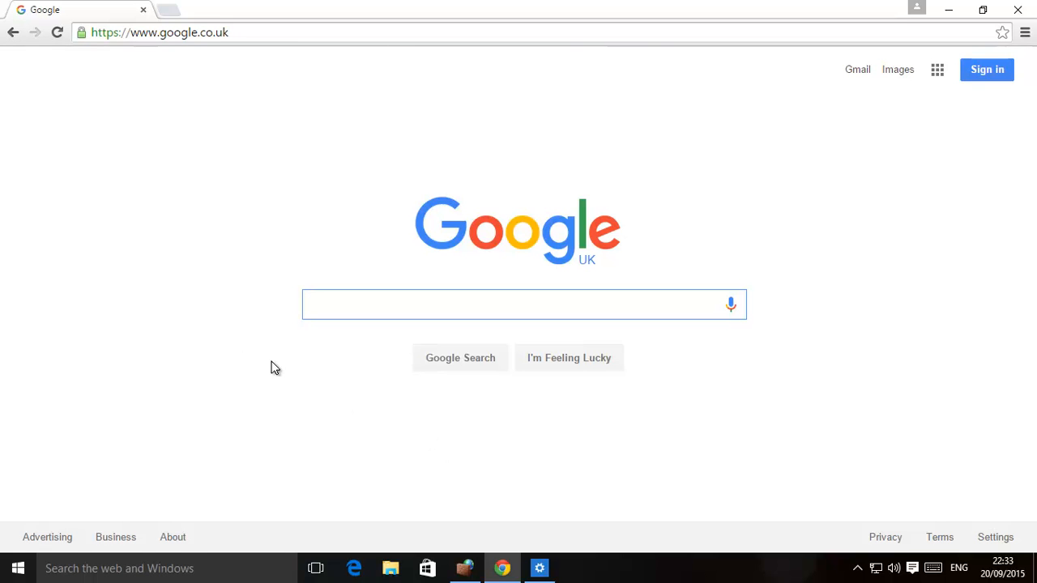
pyautogui.click(524, 304)
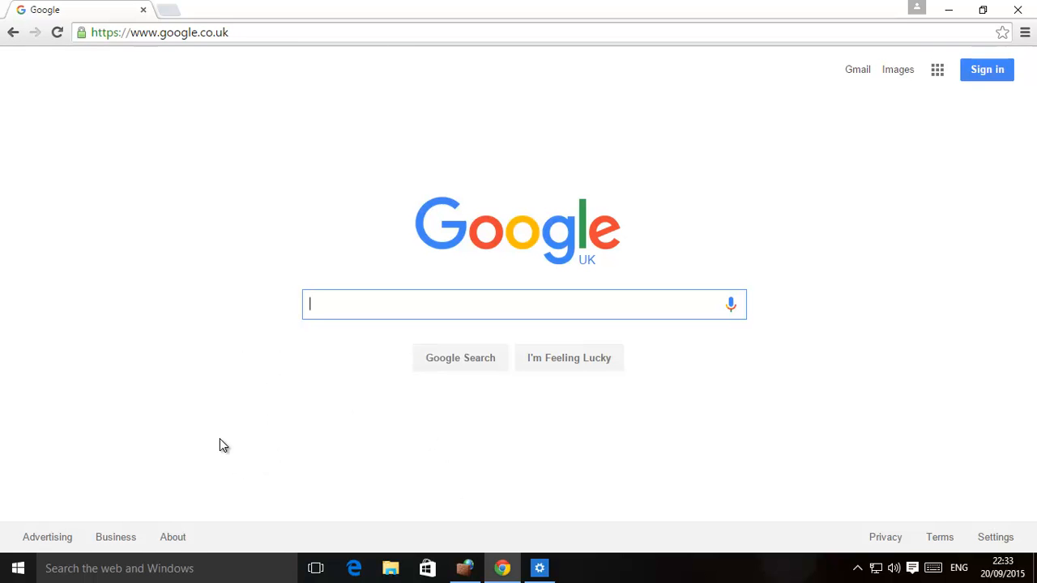
pyautogui.moveTo(239, 205)
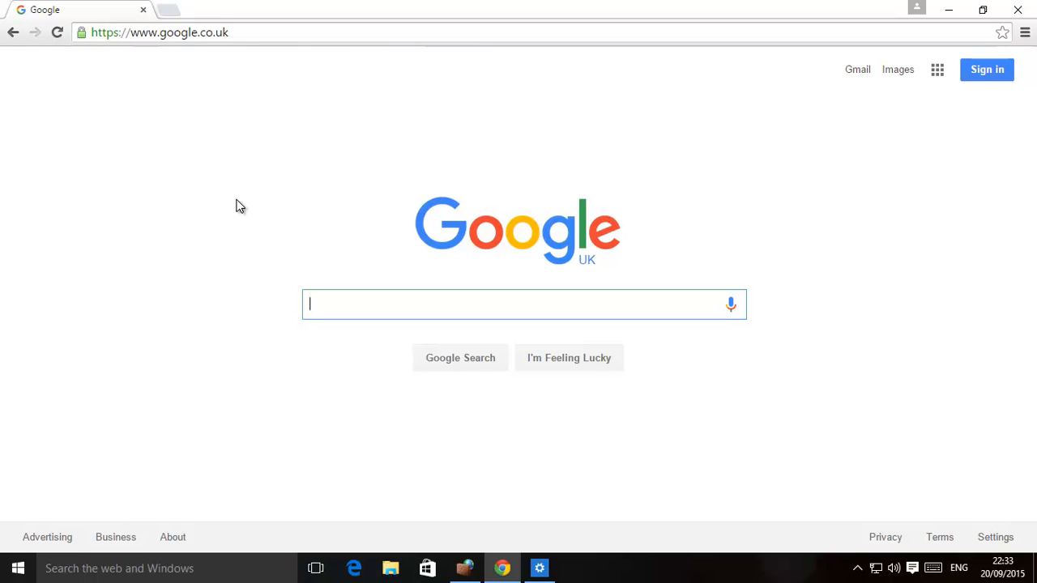
pyautogui.moveTo(375, 298)
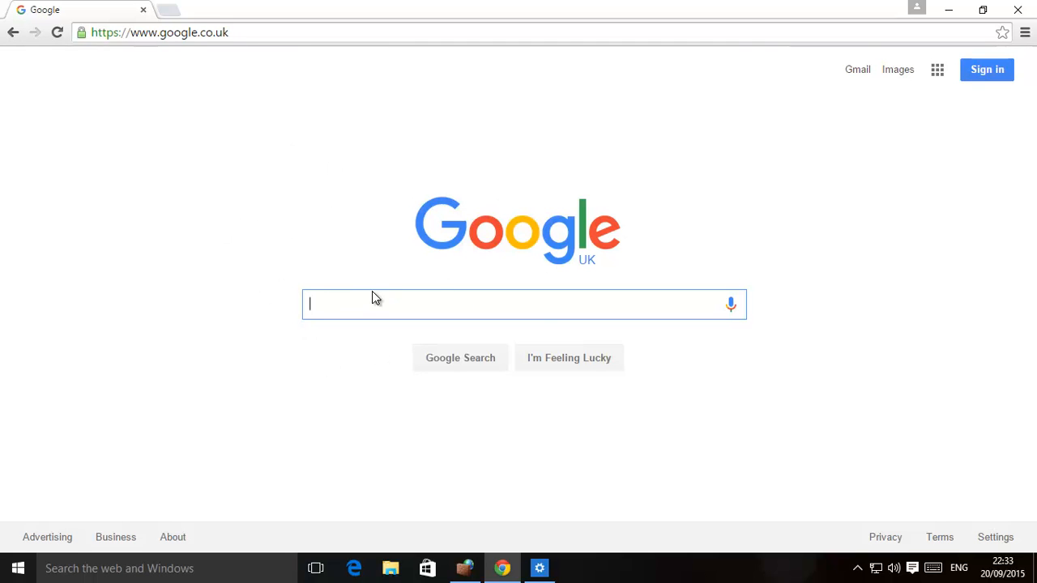
pyautogui.moveTo(518, 563)
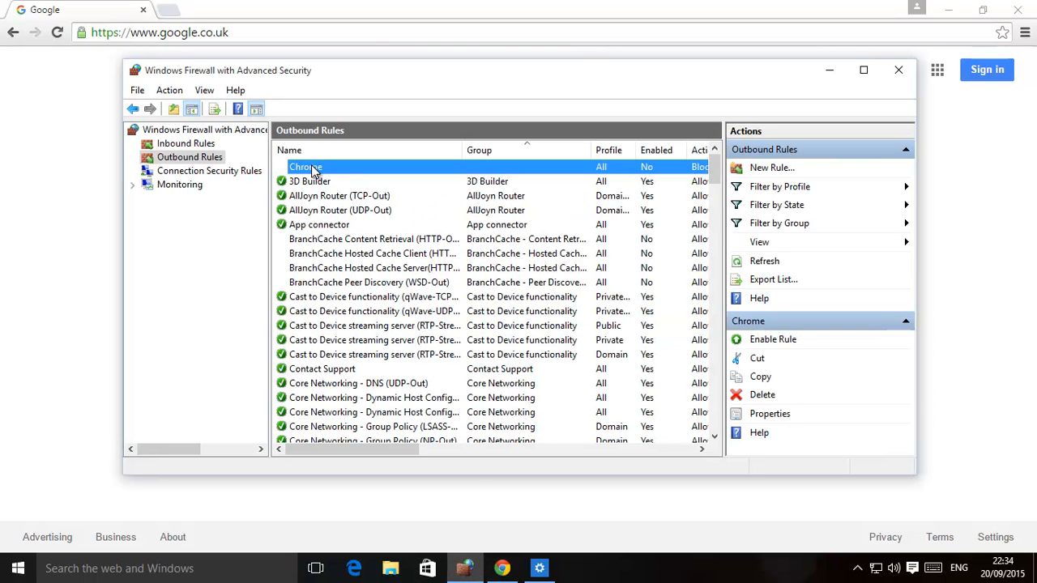
pyautogui.click(761, 394)
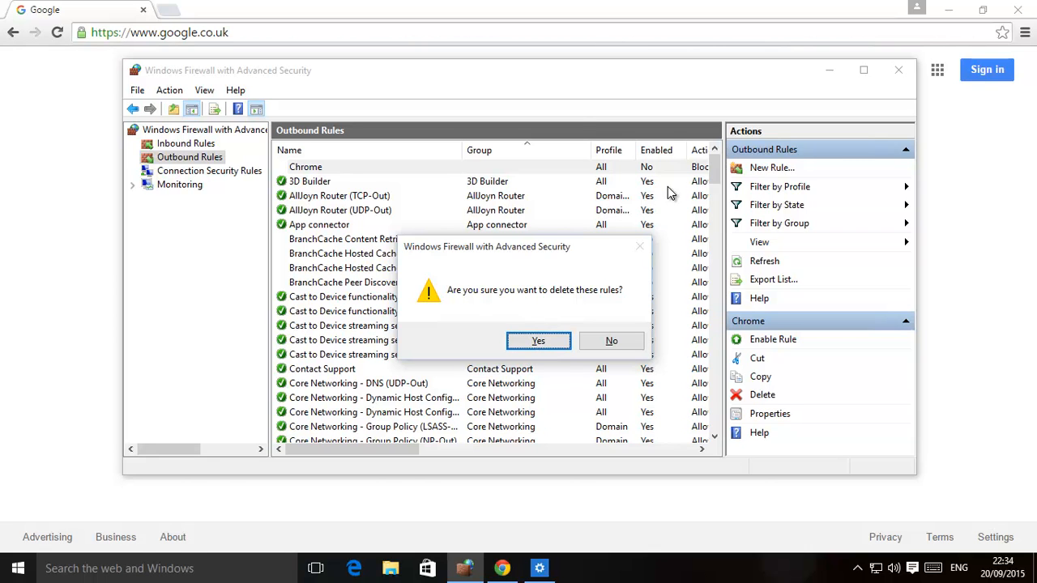
pyautogui.click(538, 340)
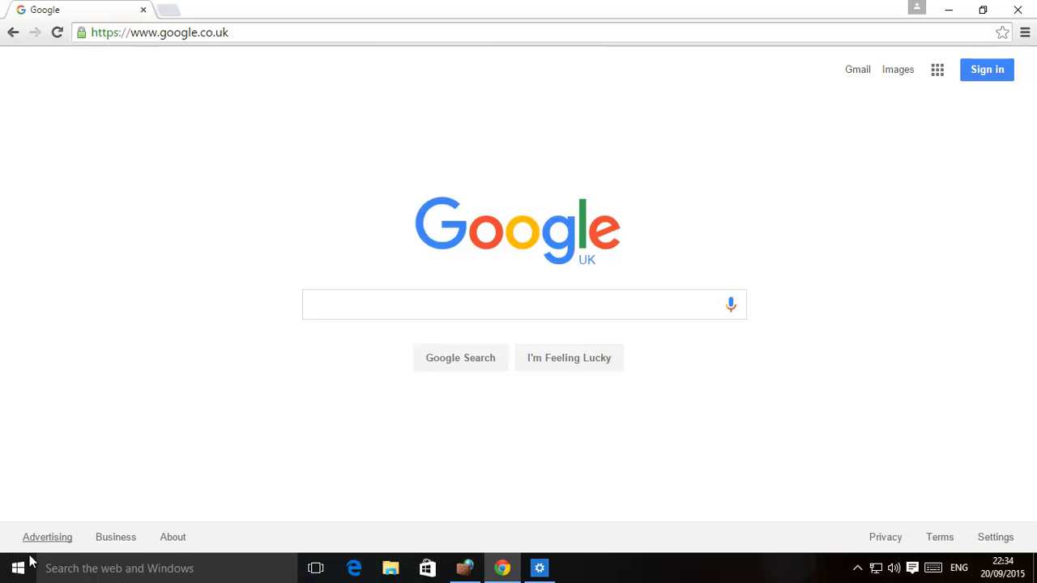
# Open Task Manager via a Start search for 'task' and raise Google Chrome's context menu
pyautogui.click(12, 568)
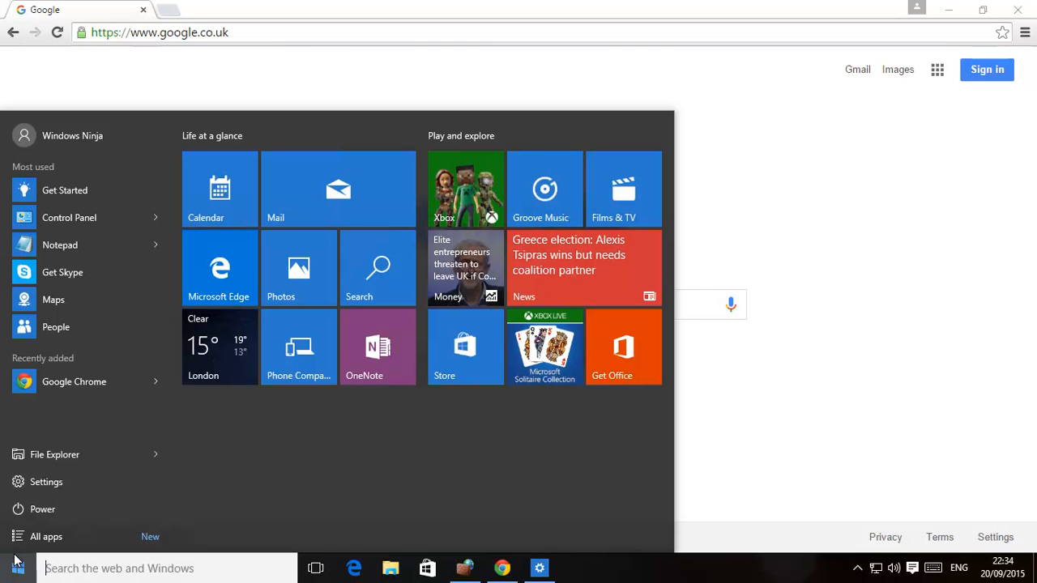
pyautogui.write('task')
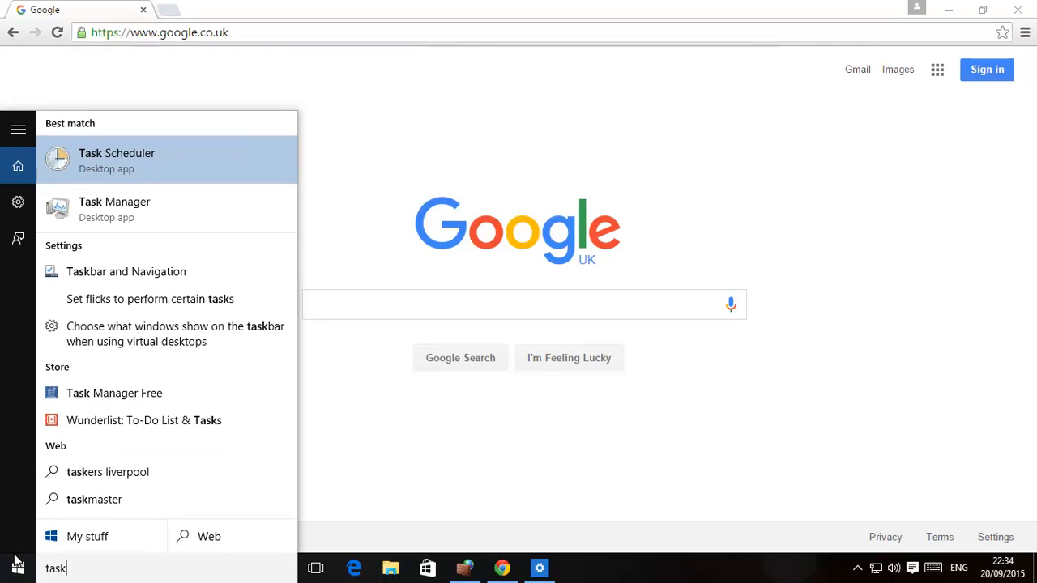
pyautogui.moveTo(108, 471)
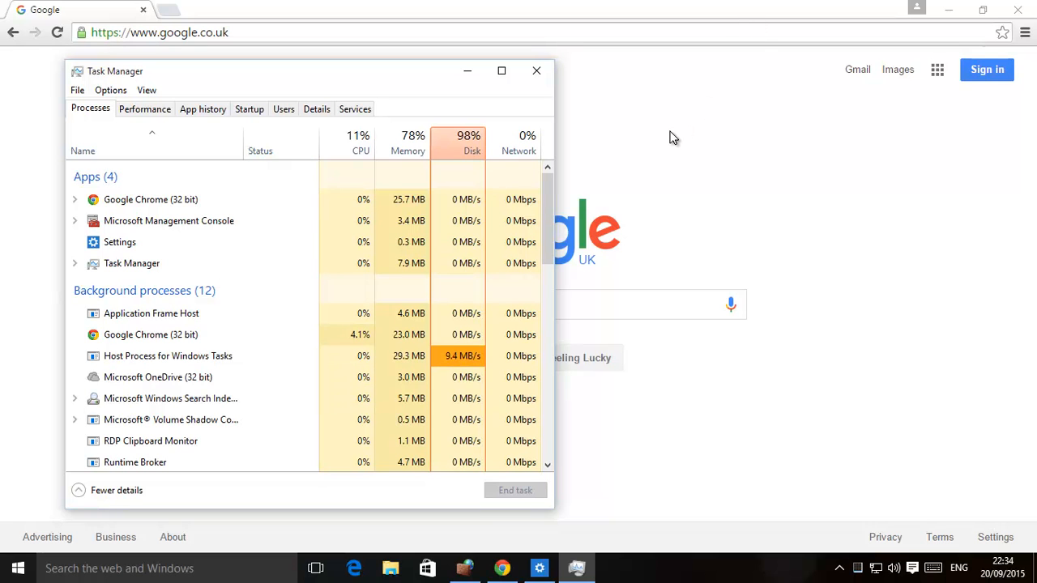
pyautogui.moveTo(693, 53)
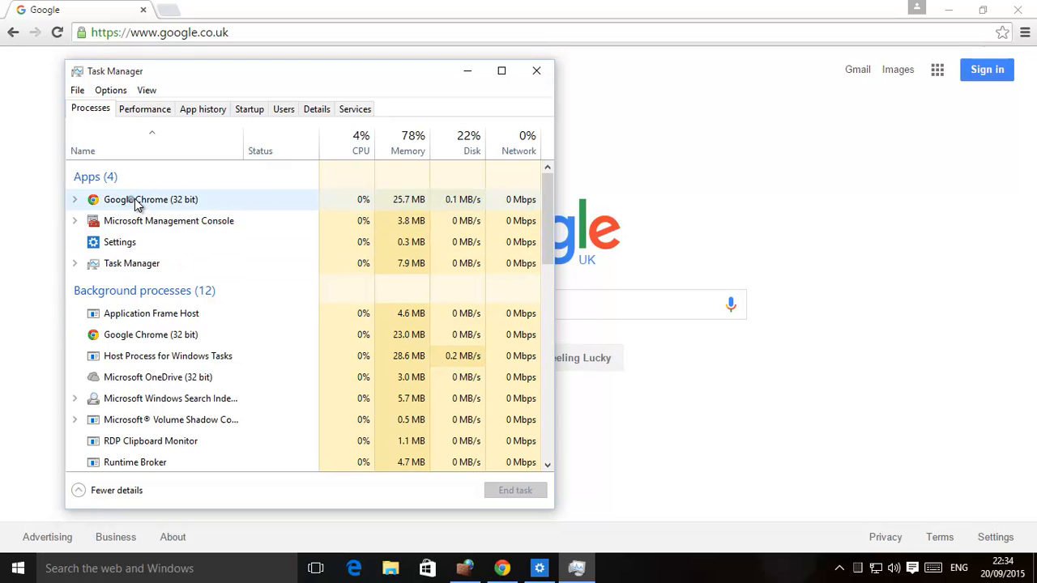
pyautogui.click(150, 199)
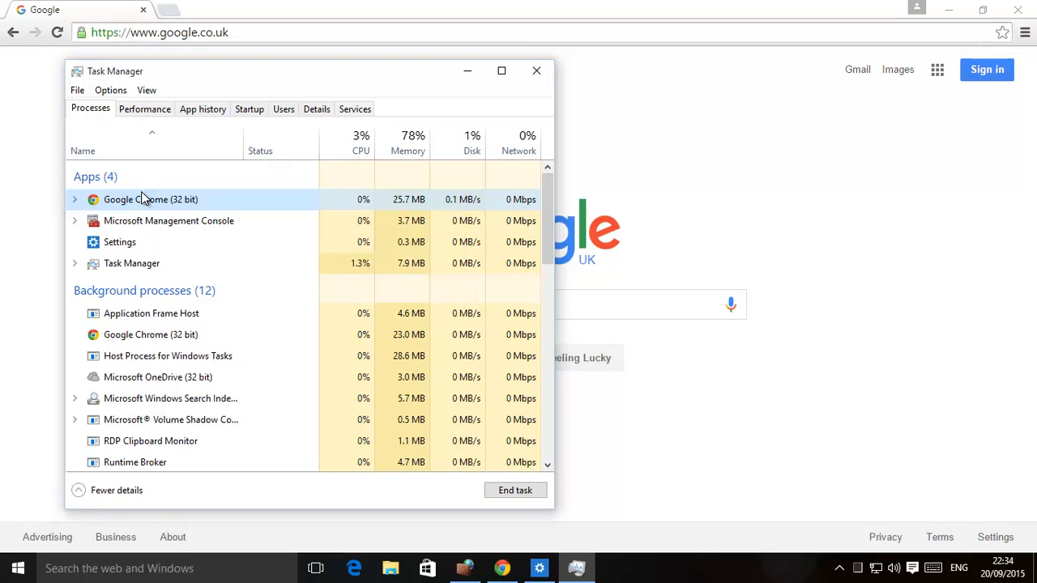
pyautogui.rightClick(150, 199)
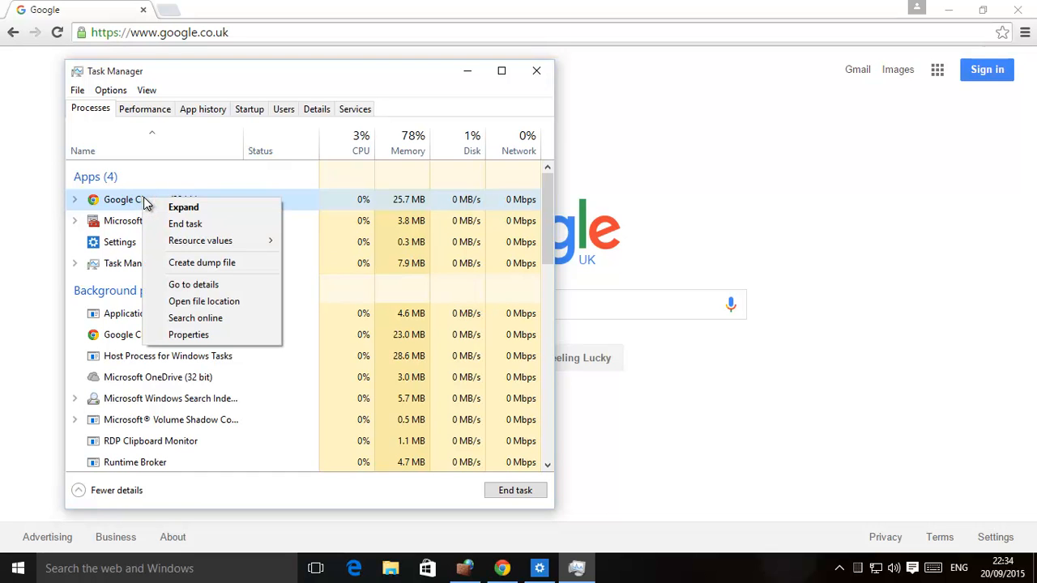
pyautogui.moveTo(204, 301)
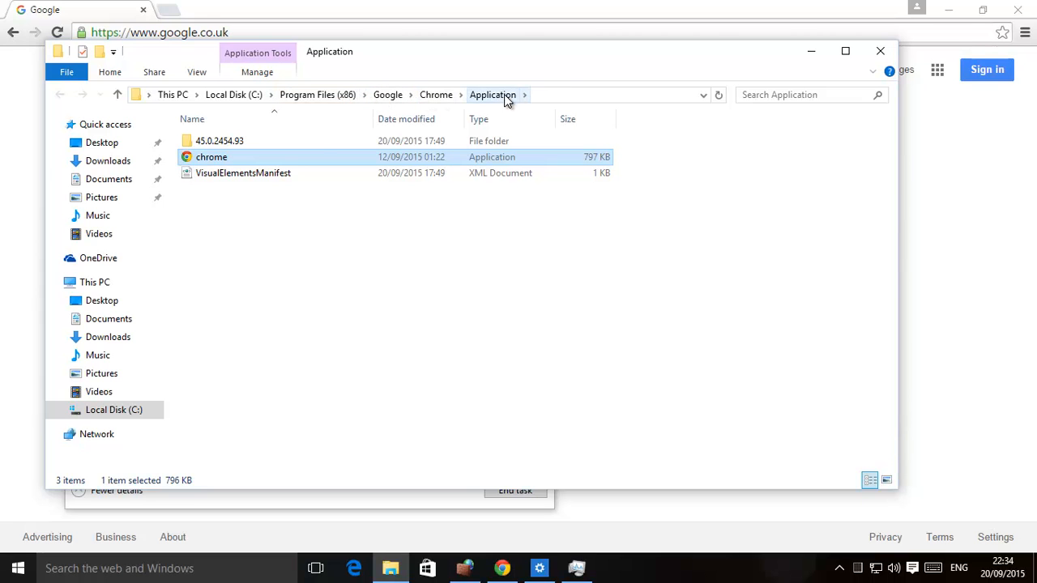
pyautogui.moveTo(267, 157)
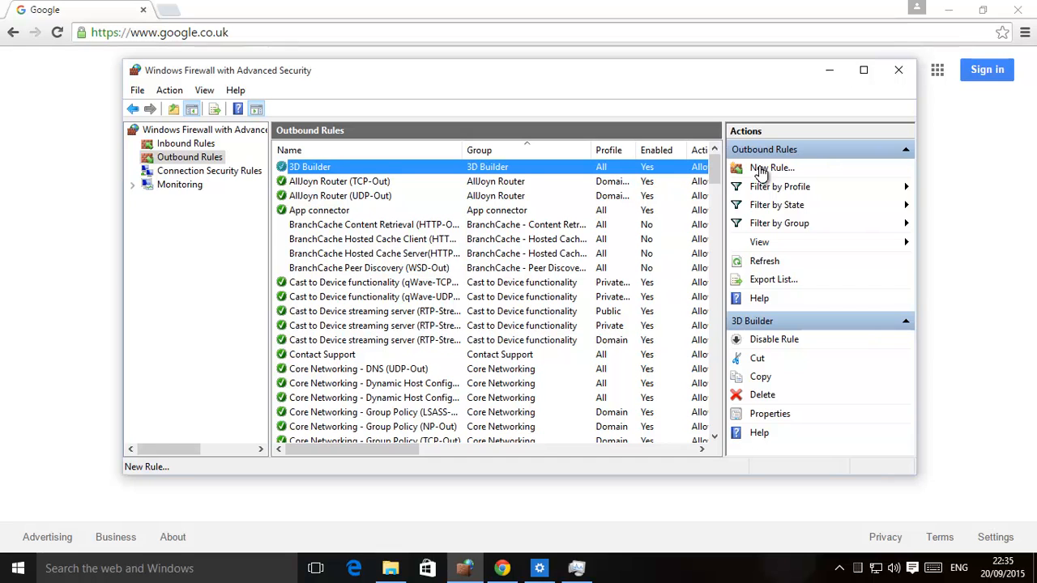
pyautogui.moveTo(206, 157)
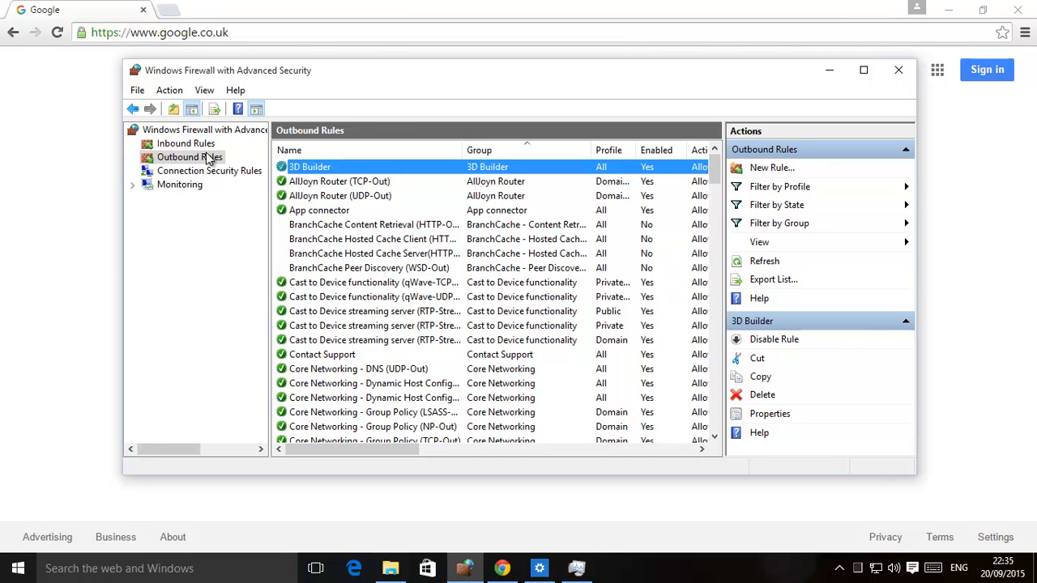
pyautogui.moveTo(771, 167)
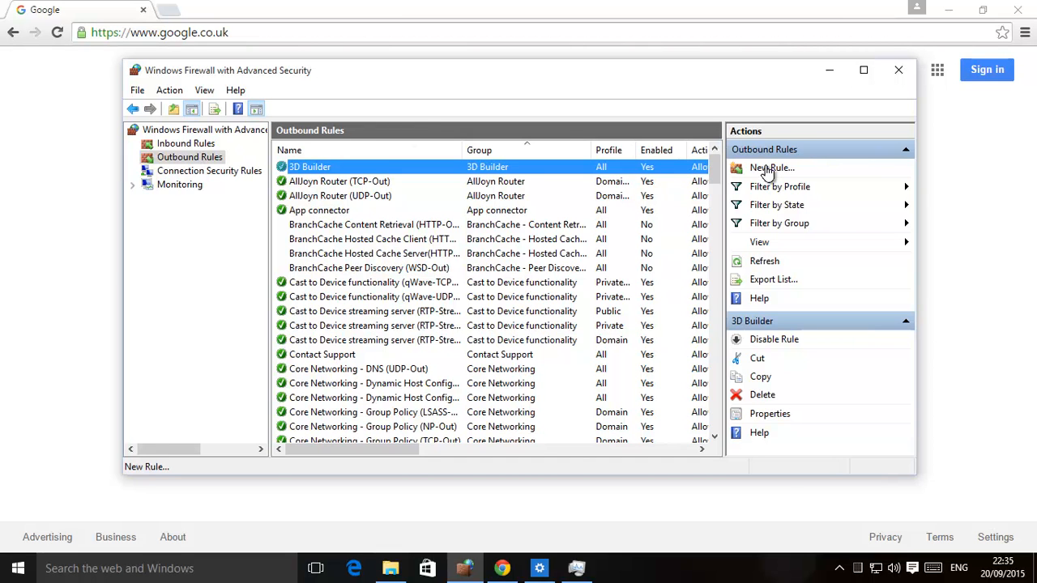
# Start a program outbound rule targeting Program Files (x86)\Google\Chrome\Application\chrome.exe
pyautogui.click(772, 167)
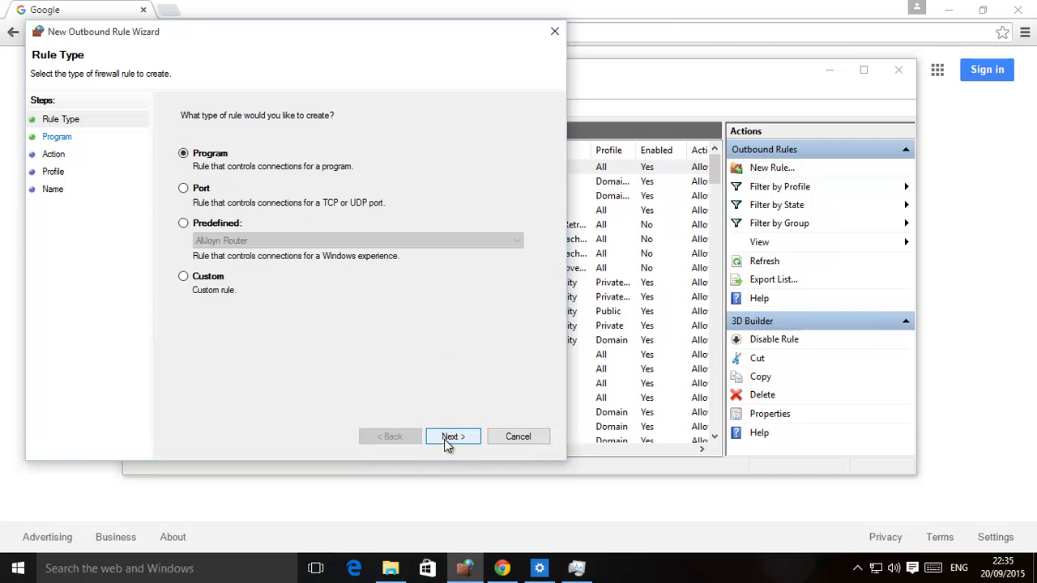
pyautogui.click(453, 436)
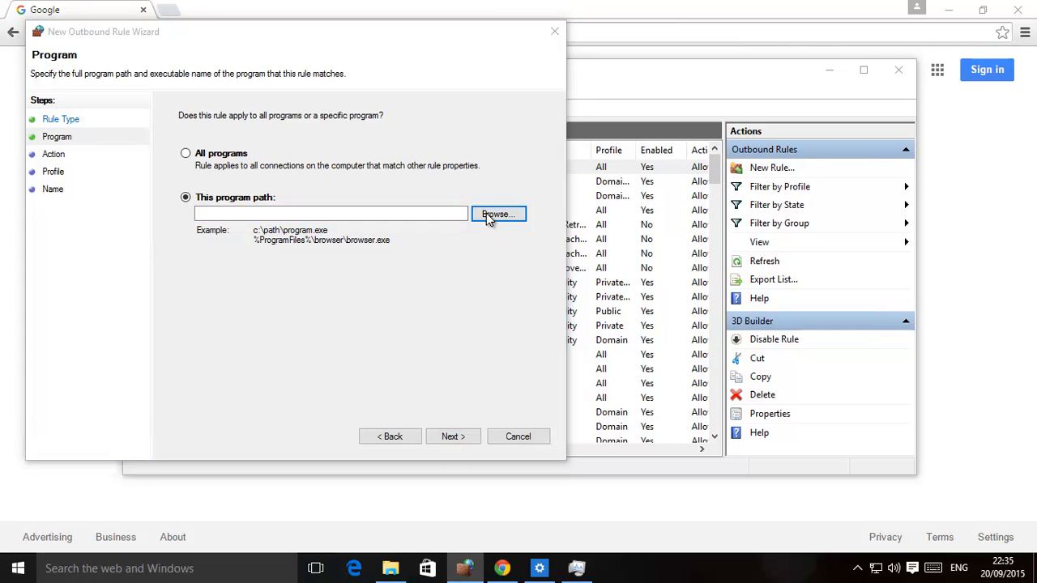
pyautogui.click(498, 214)
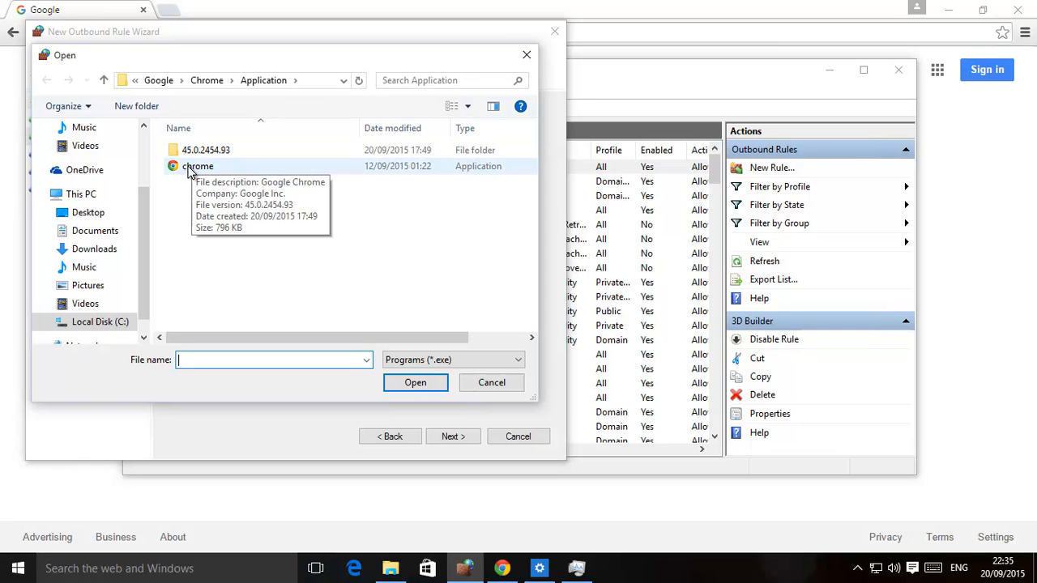
pyautogui.moveTo(136, 106)
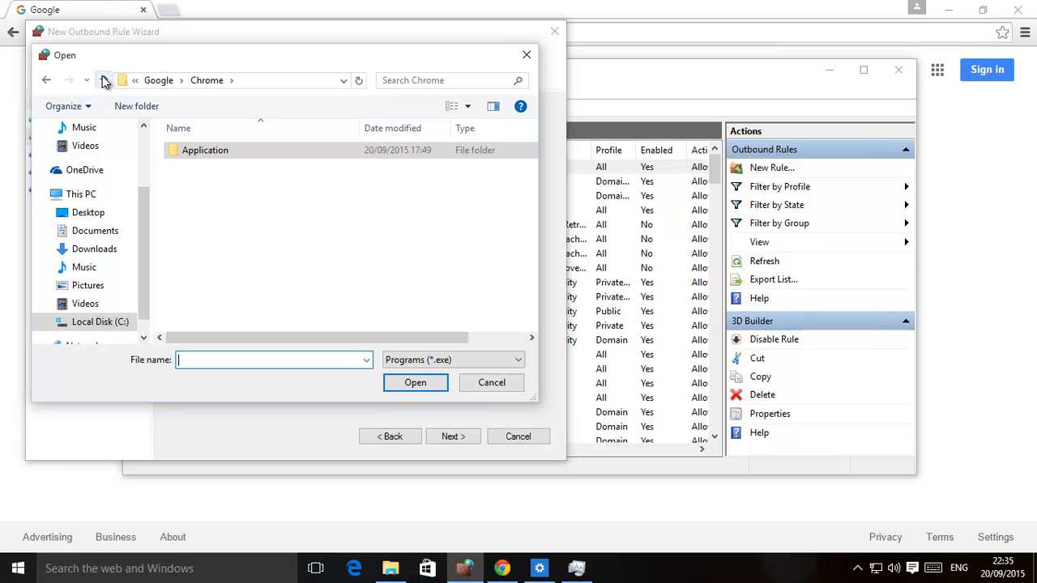
pyautogui.click(103, 80)
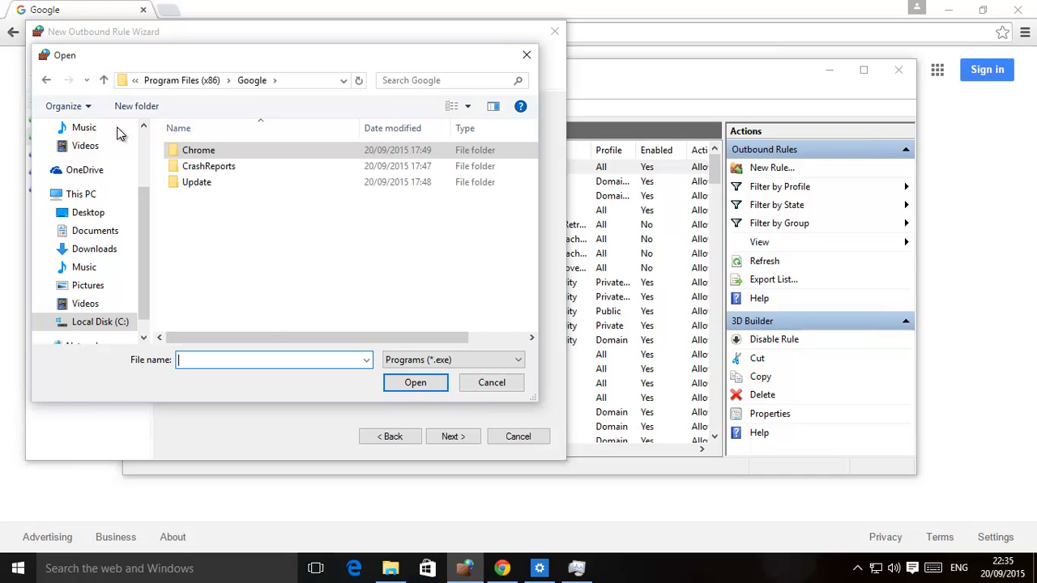
pyautogui.click(104, 81)
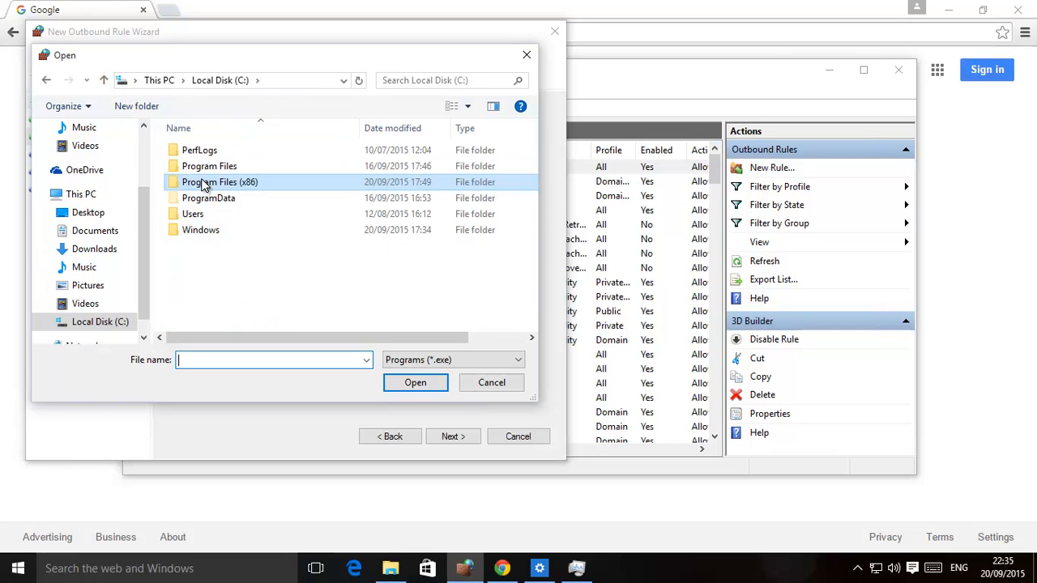
pyautogui.doubleClick(219, 181)
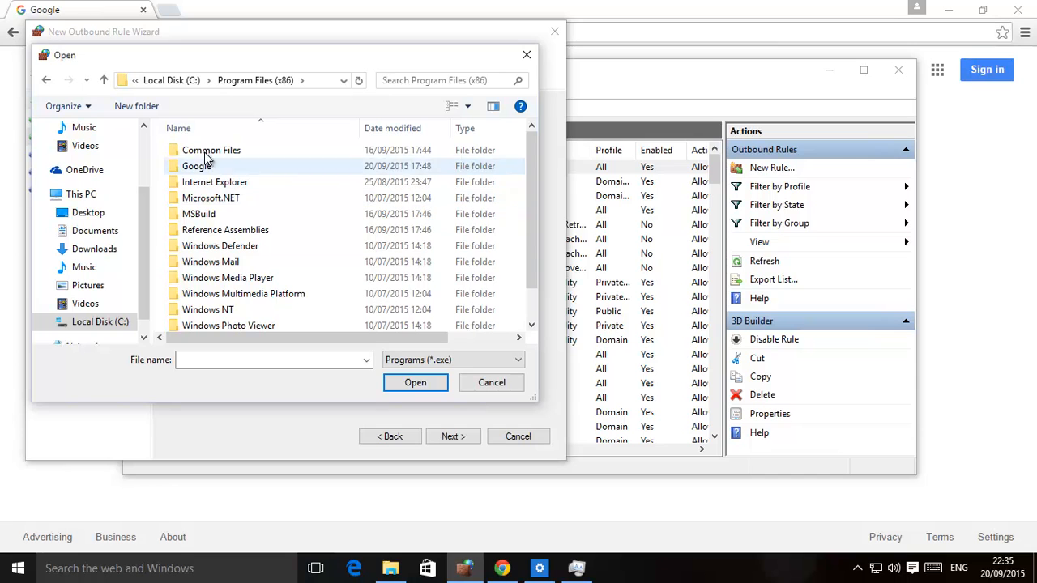
pyautogui.doubleClick(198, 166)
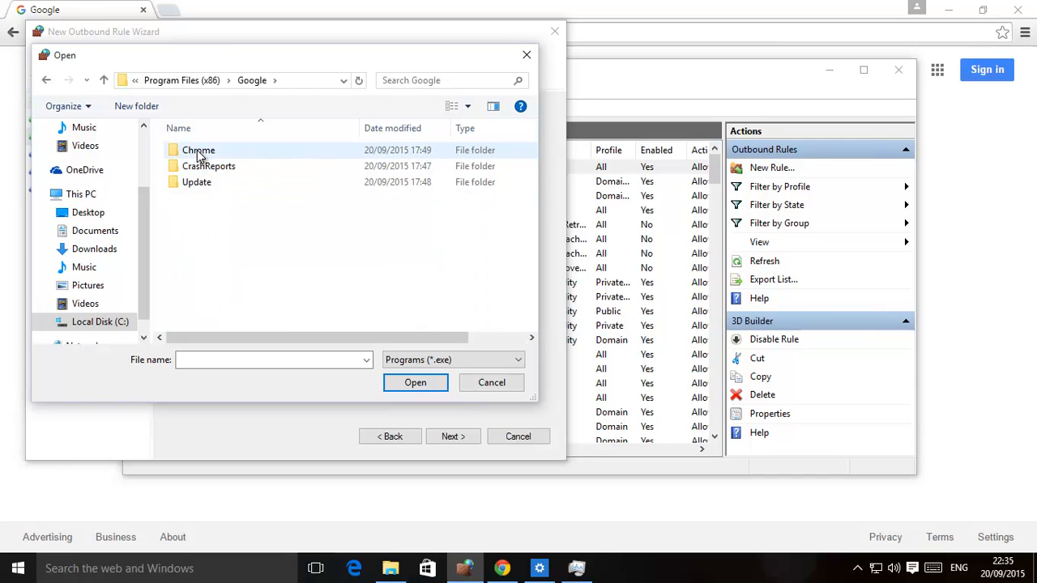
pyautogui.doubleClick(199, 150)
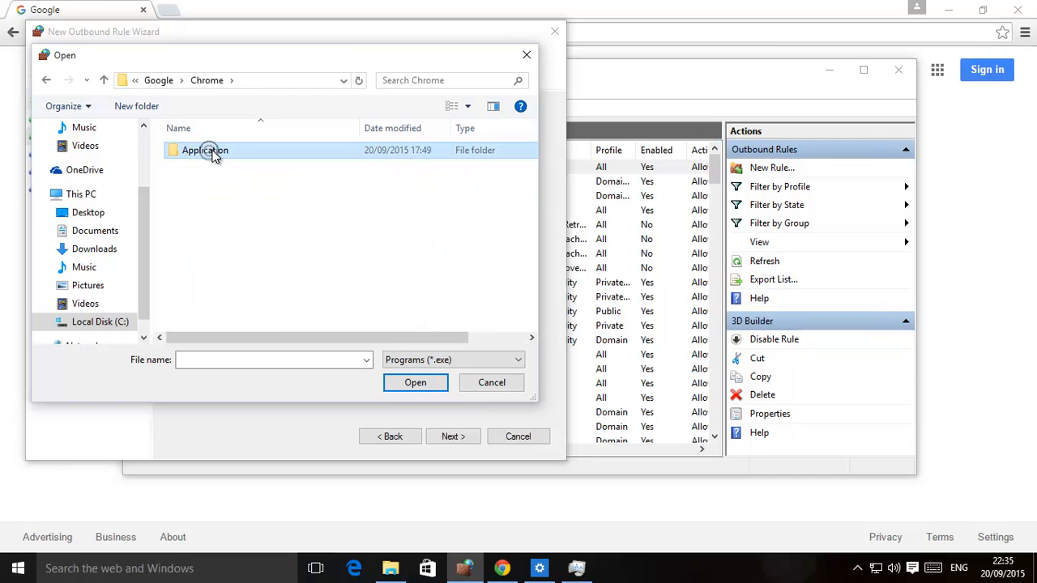
pyautogui.doubleClick(205, 150)
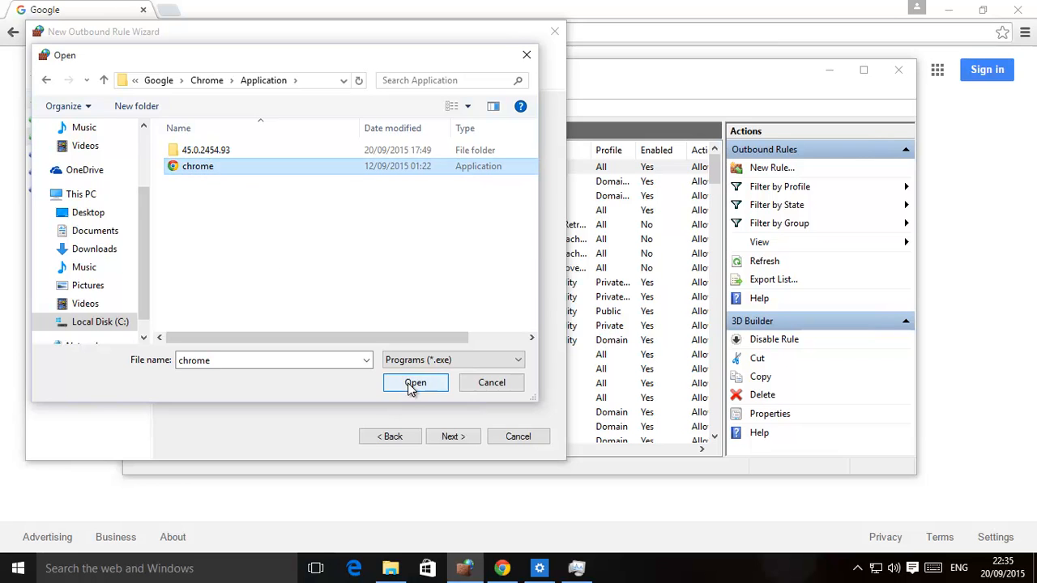
pyautogui.click(415, 383)
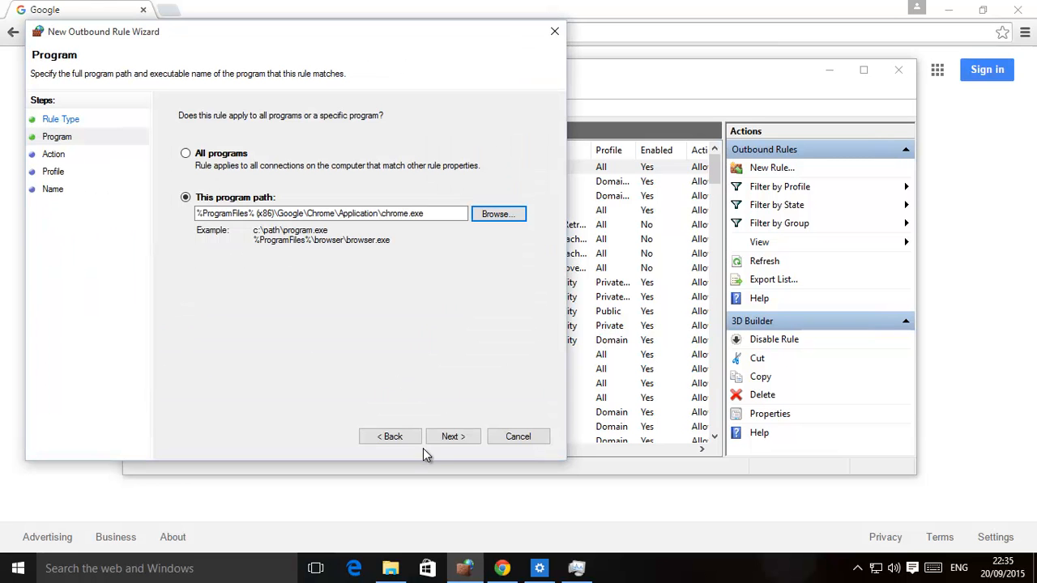
# Block the connection on all profiles, name the rule Chrome, and test by reloading Google
pyautogui.click(452, 436)
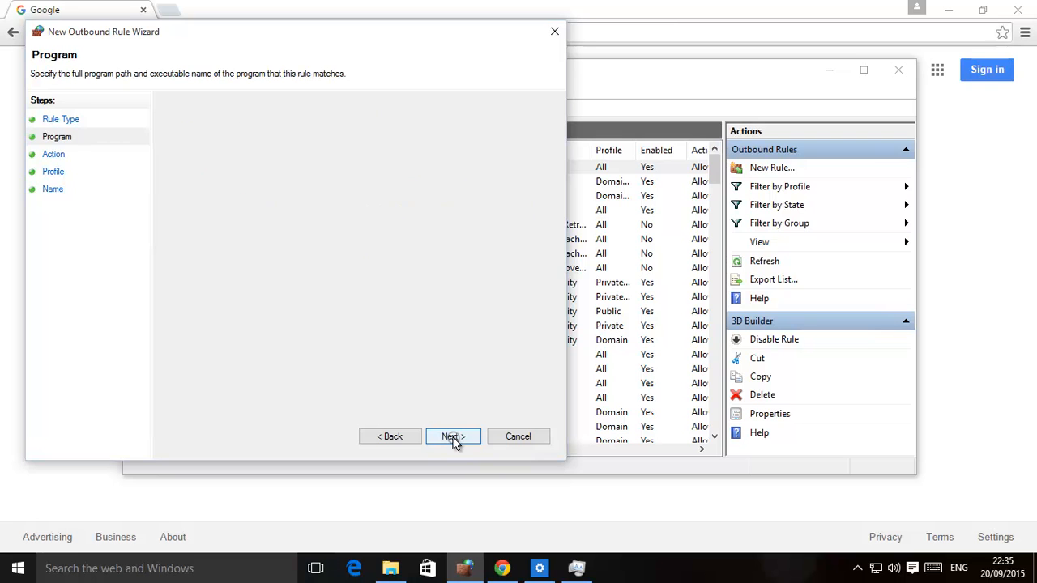
pyautogui.click(452, 436)
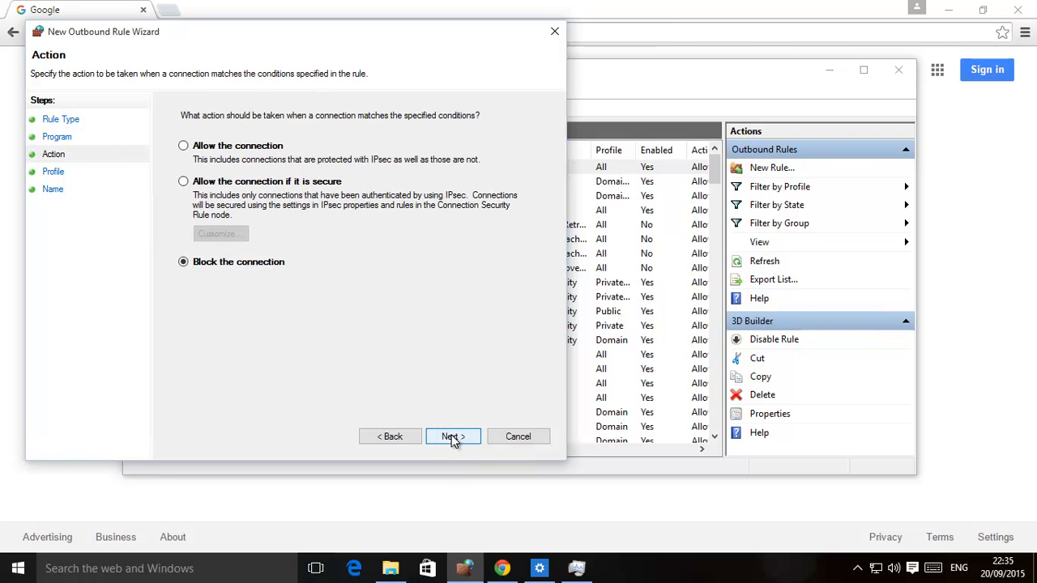
pyautogui.click(453, 437)
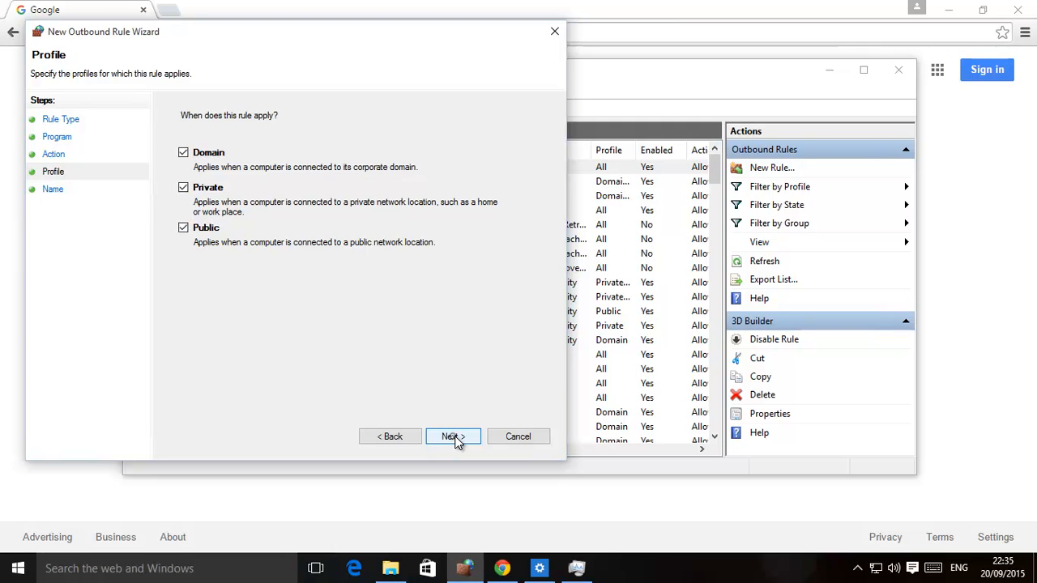
pyautogui.click(449, 437)
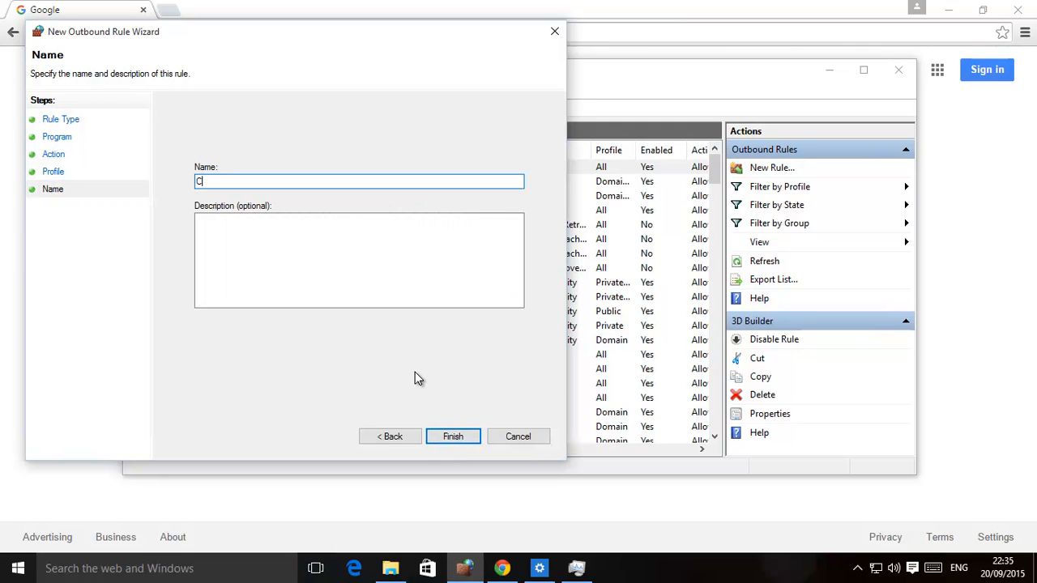
pyautogui.write('hrome')
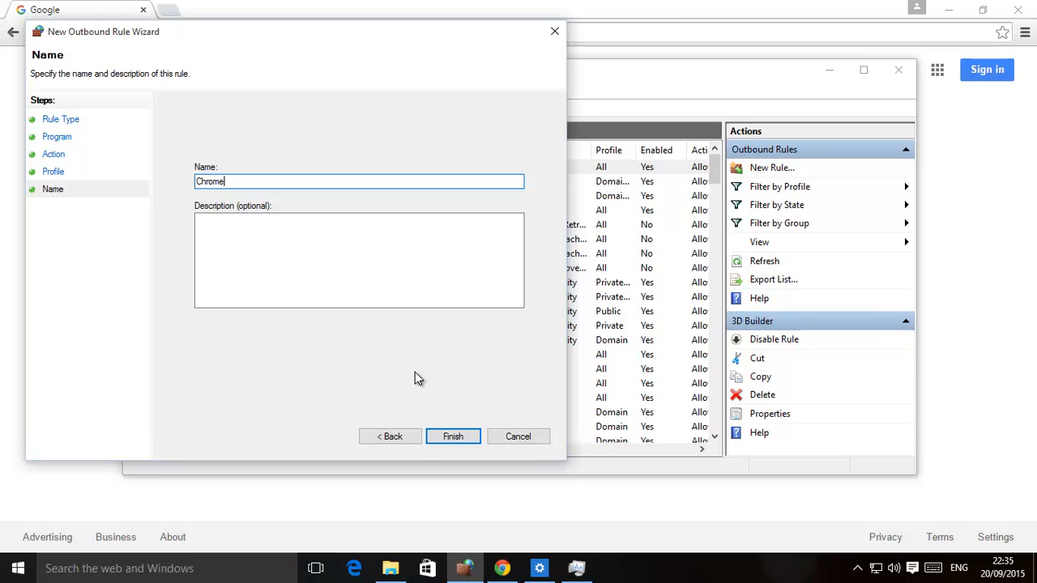
pyautogui.click(452, 435)
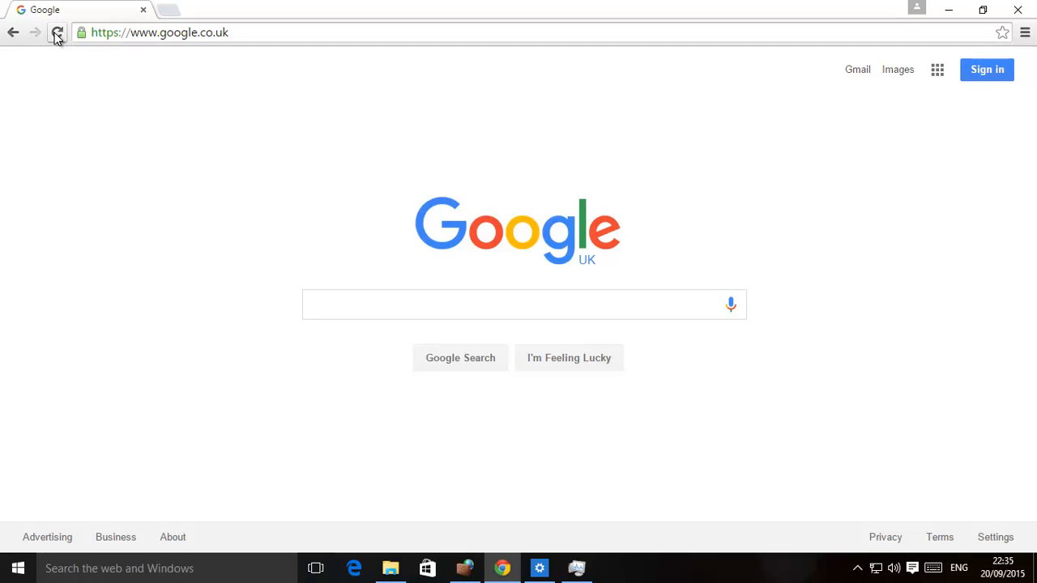
pyautogui.click(57, 33)
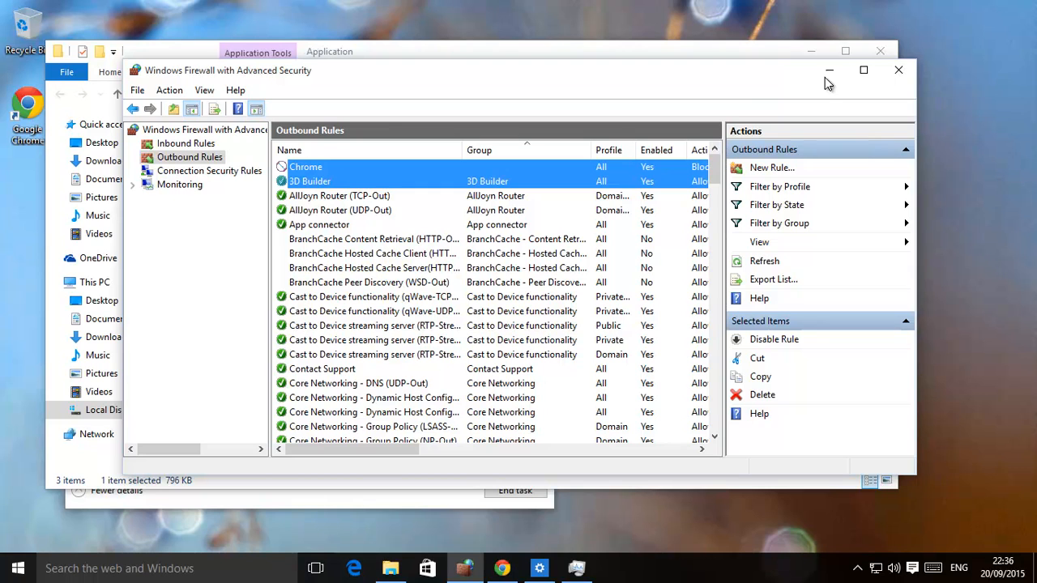
pyautogui.moveTo(178, 150)
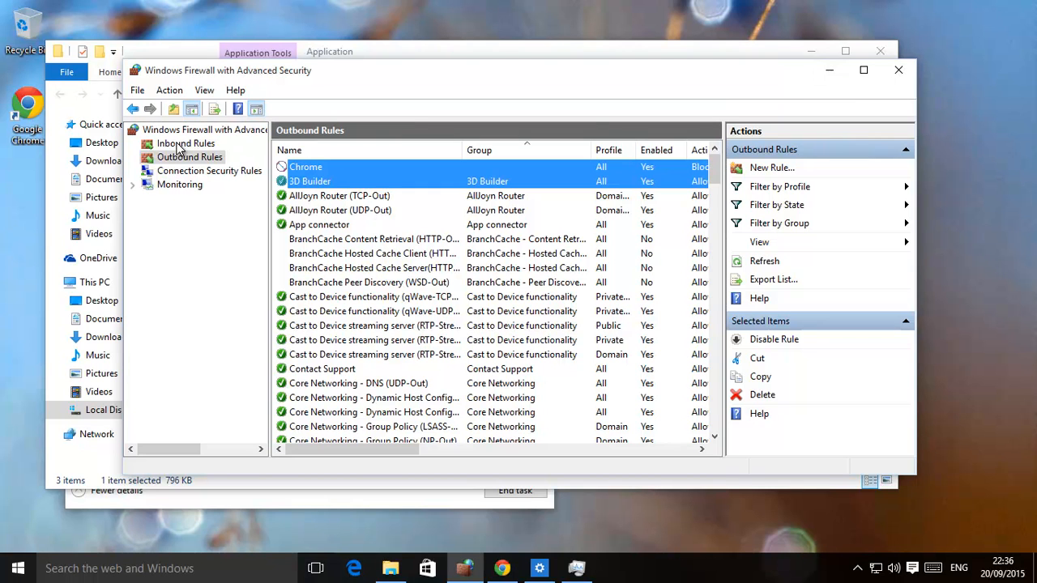
pyautogui.moveTo(170, 154)
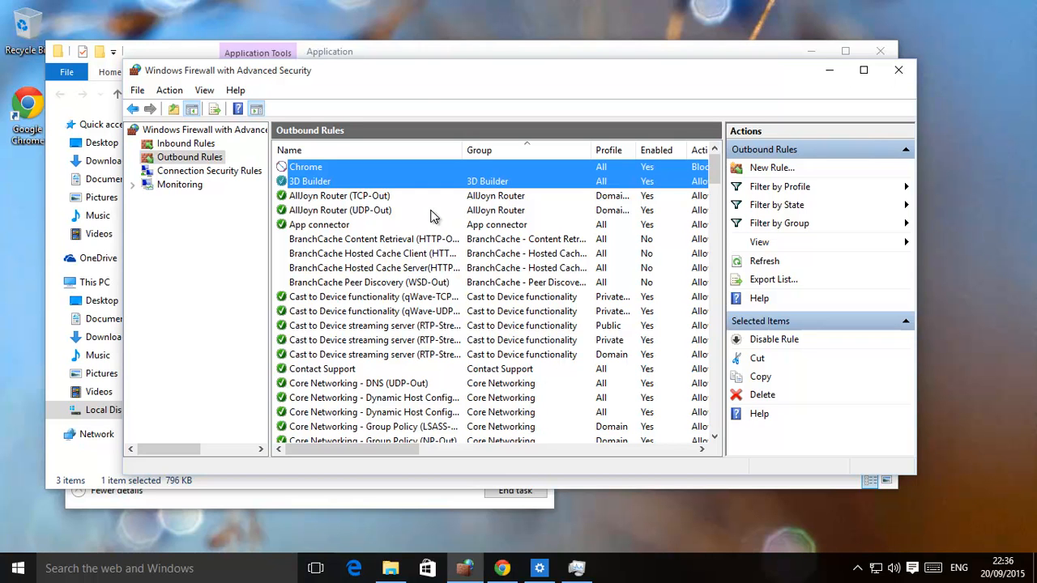
pyautogui.moveTo(601, 409)
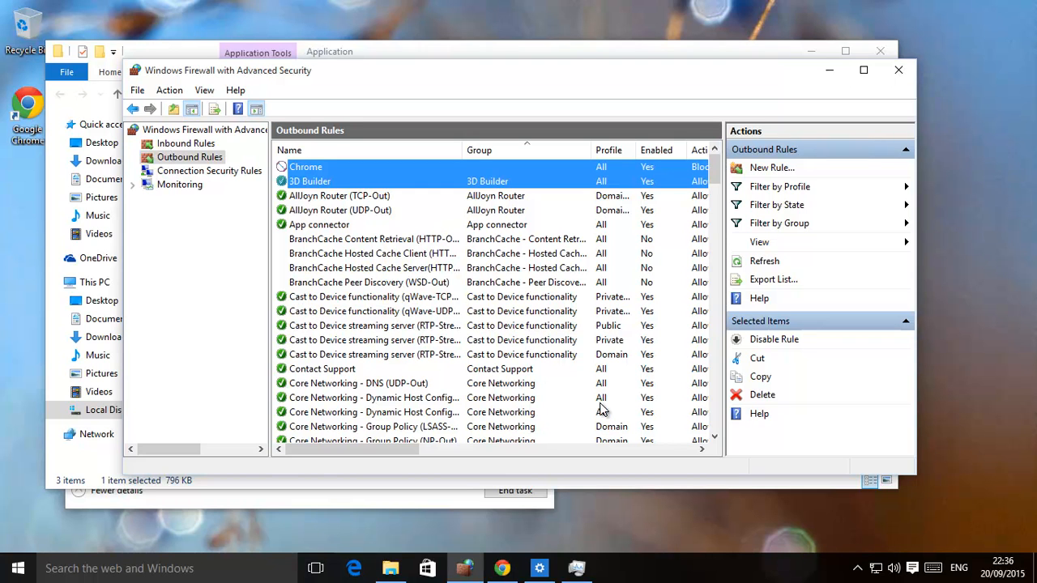
pyautogui.moveTo(481, 251)
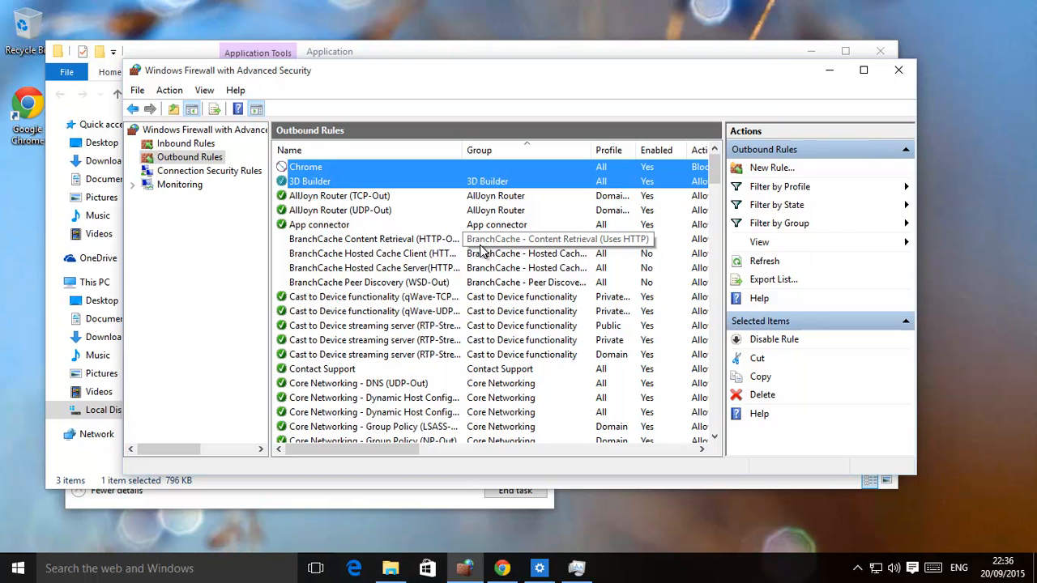
pyautogui.moveTo(485, 247)
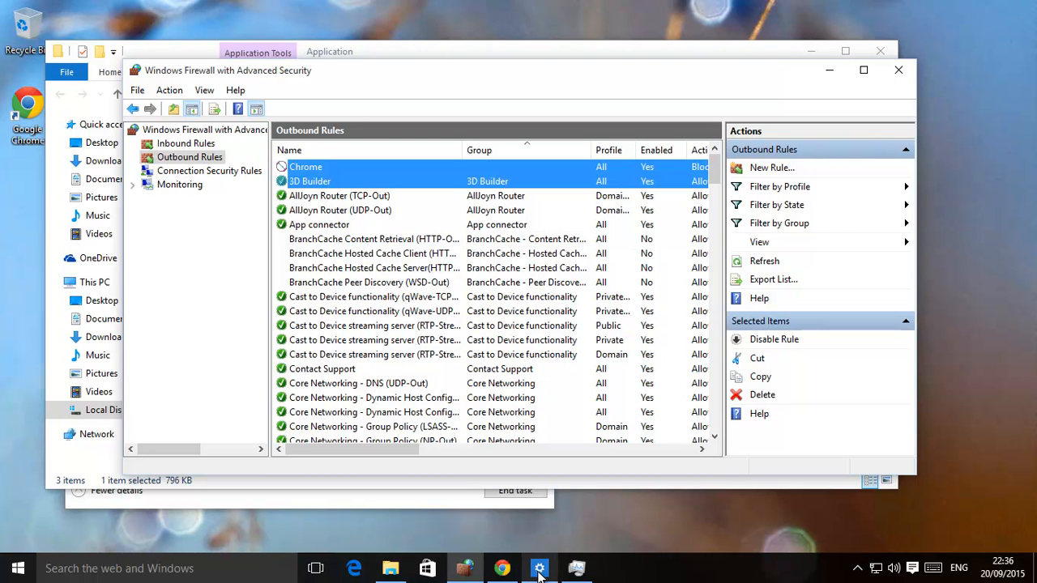
# Bring Windows Settings forward on the Windows Update page
pyautogui.click(540, 567)
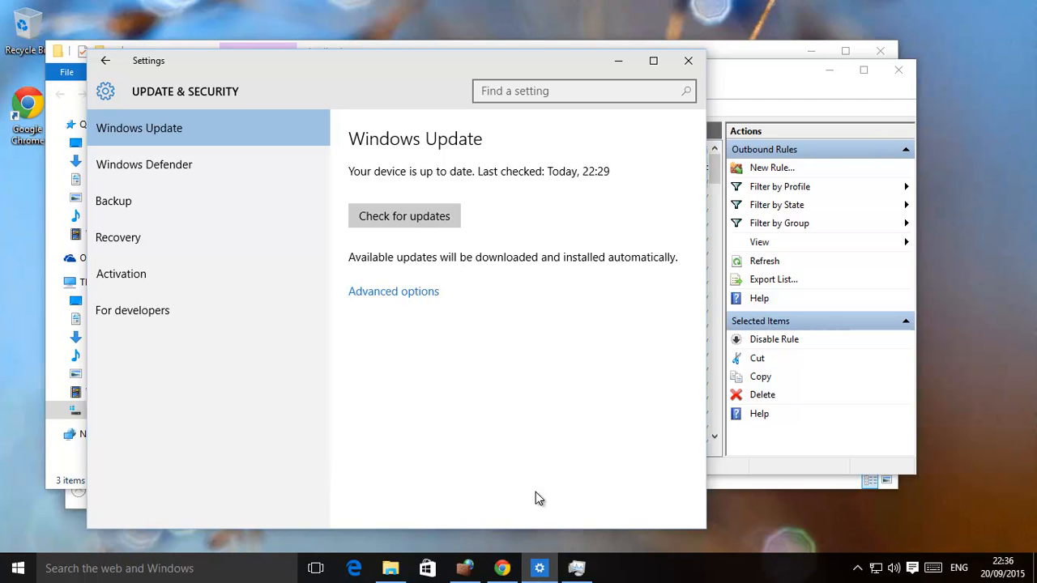
pyautogui.moveTo(776, 114)
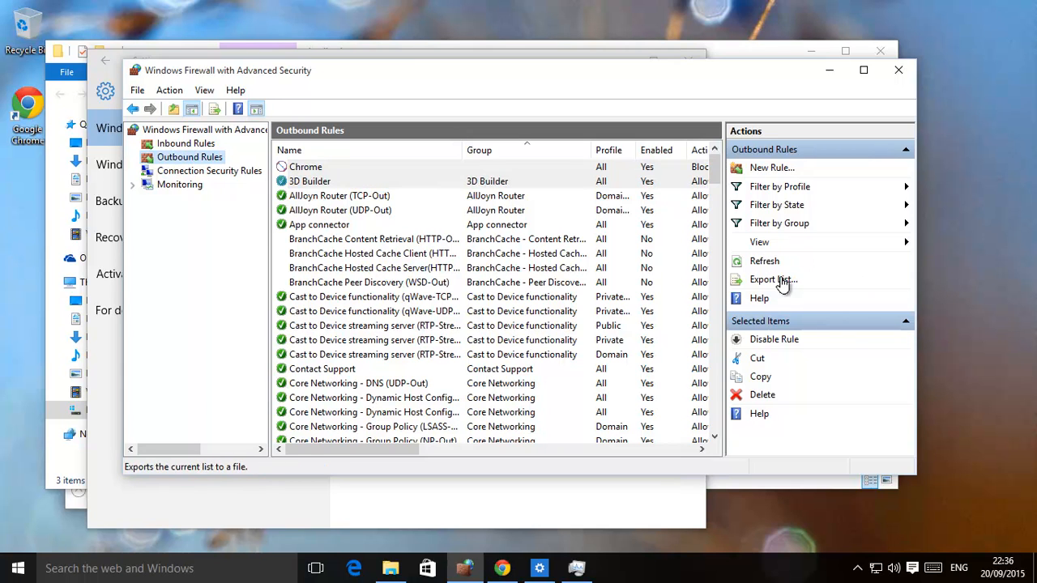
pyautogui.moveTo(773, 168)
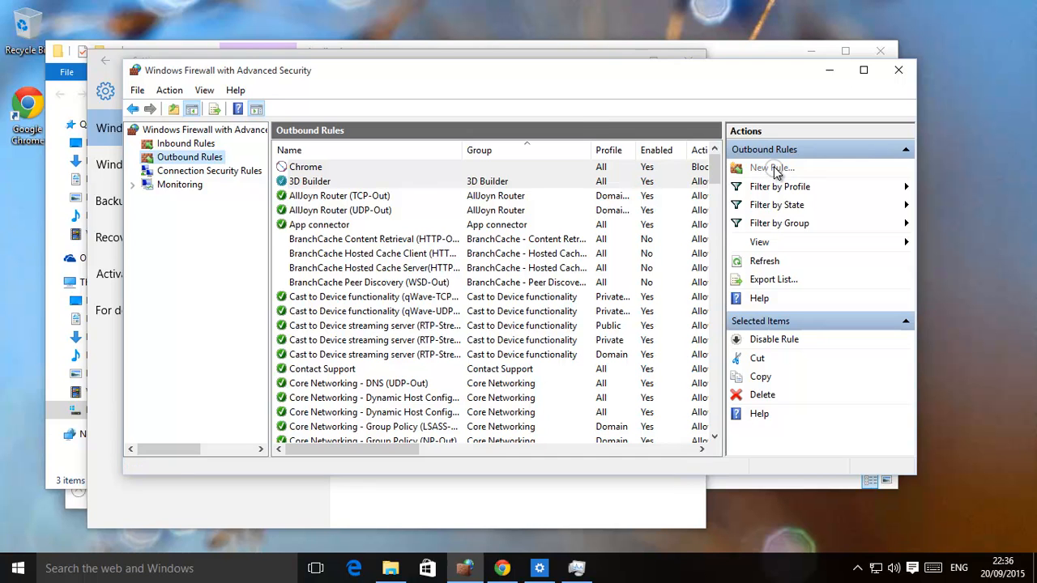
# Create a custom blocking outbound rule for all programs and any IP, named Block All
pyautogui.click(771, 167)
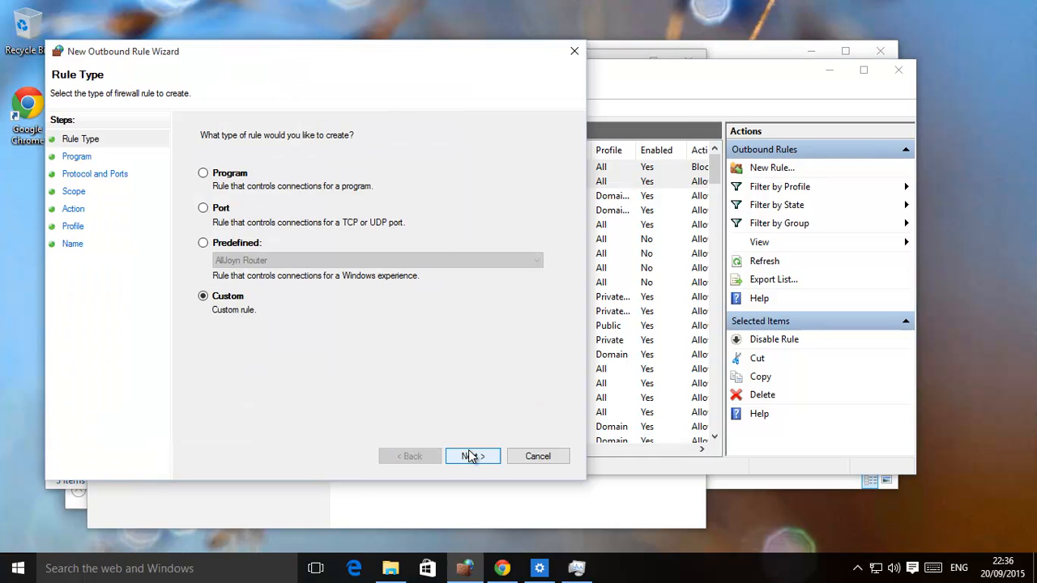
pyautogui.click(472, 456)
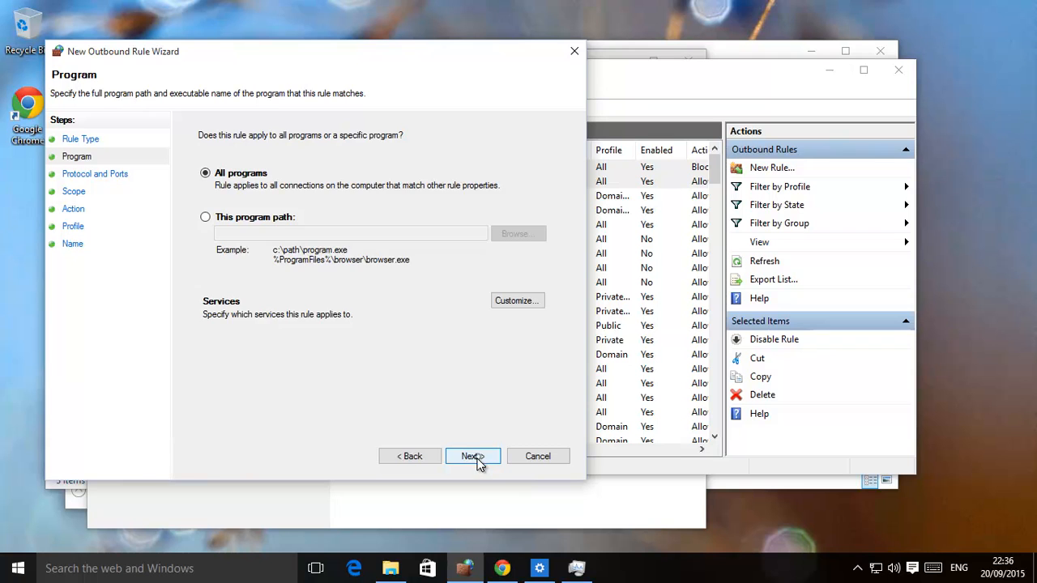
pyautogui.click(472, 456)
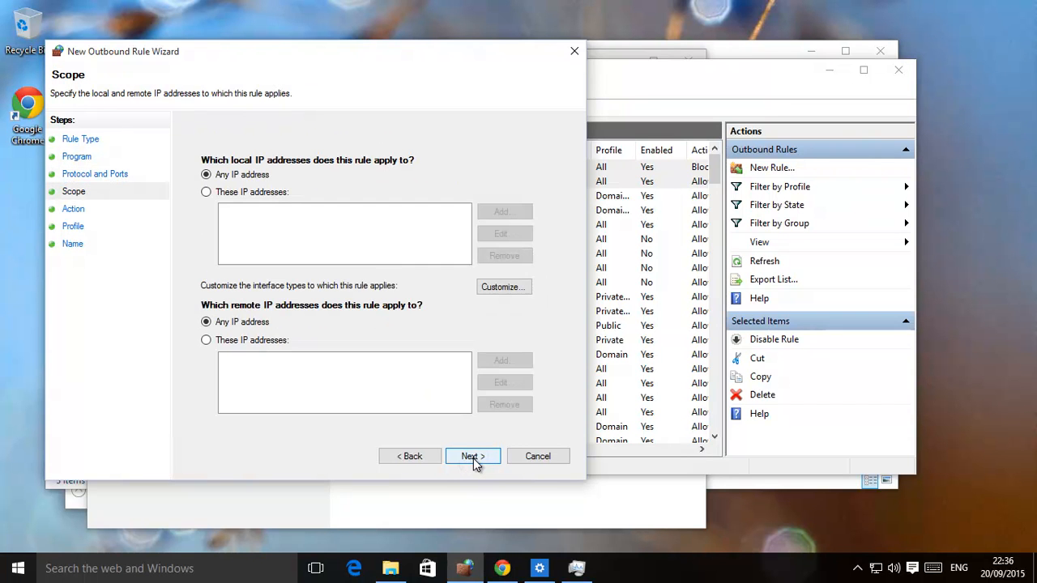
pyautogui.click(472, 456)
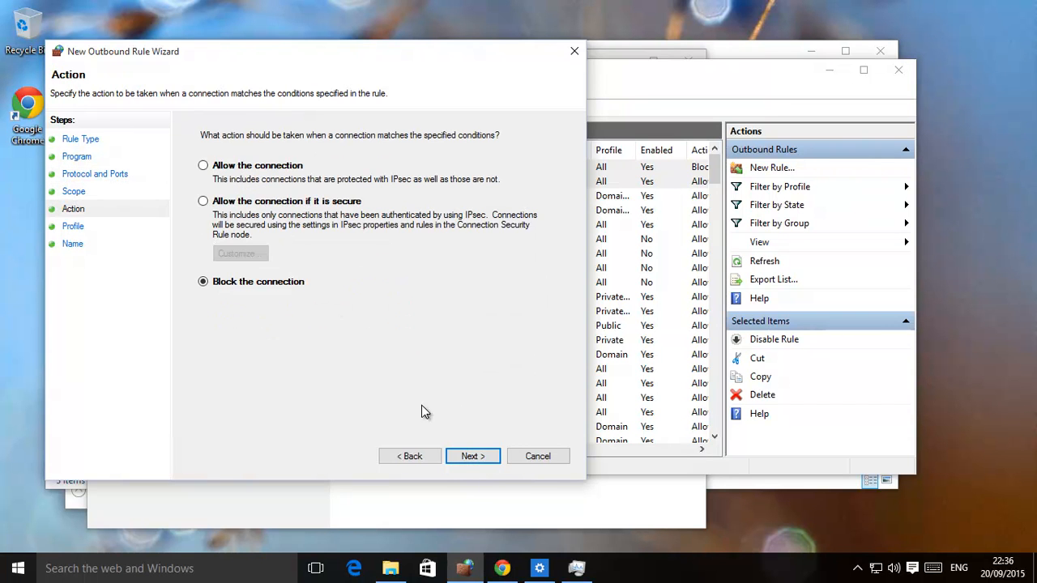
pyautogui.click(472, 456)
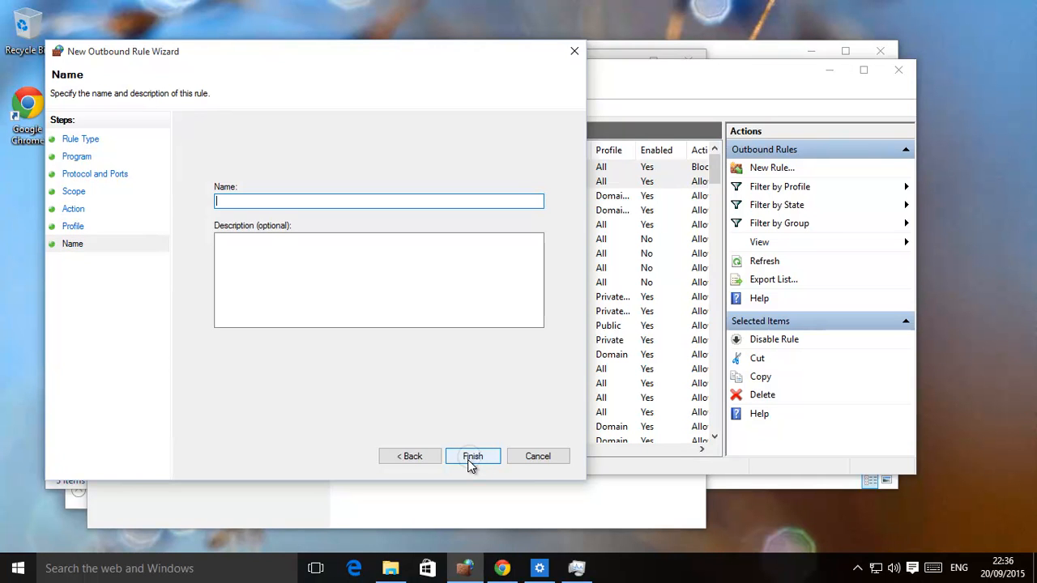
pyautogui.write('Block All')
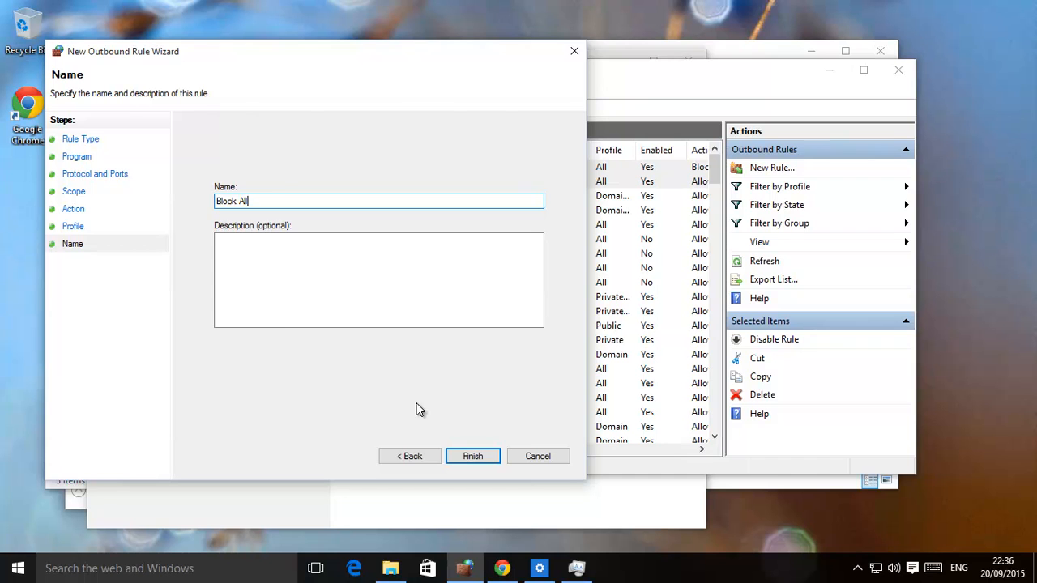
pyautogui.click(473, 456)
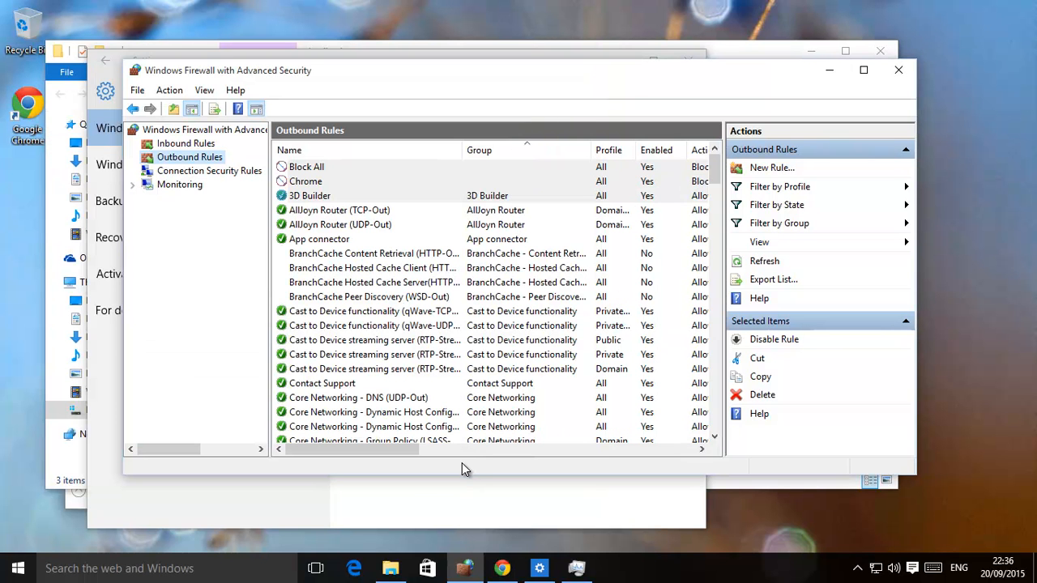
pyautogui.moveTo(403, 184)
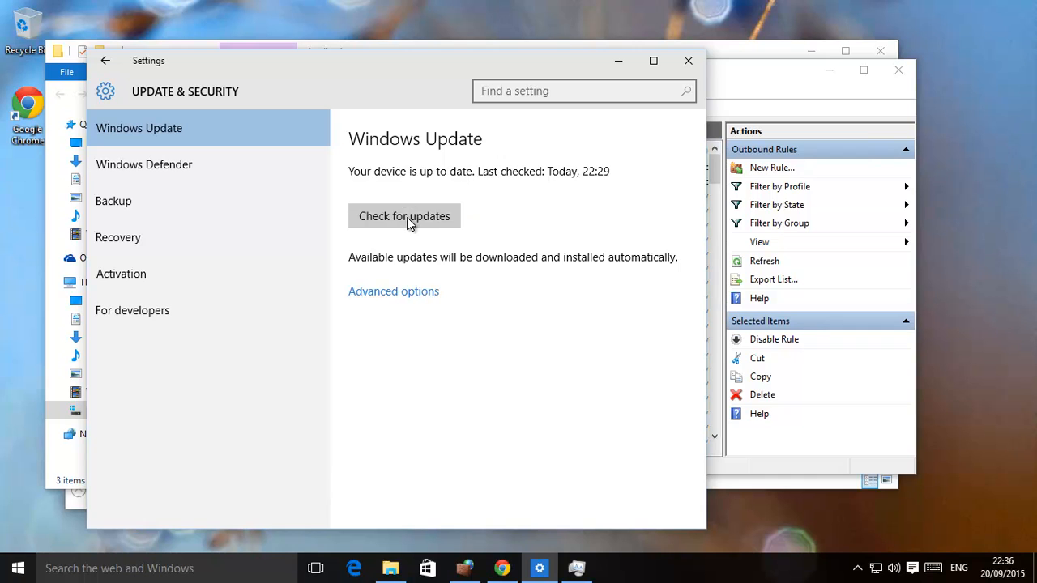
# Check for updates on the Windows Update page with the Chrome and Block All rules active
pyautogui.click(403, 215)
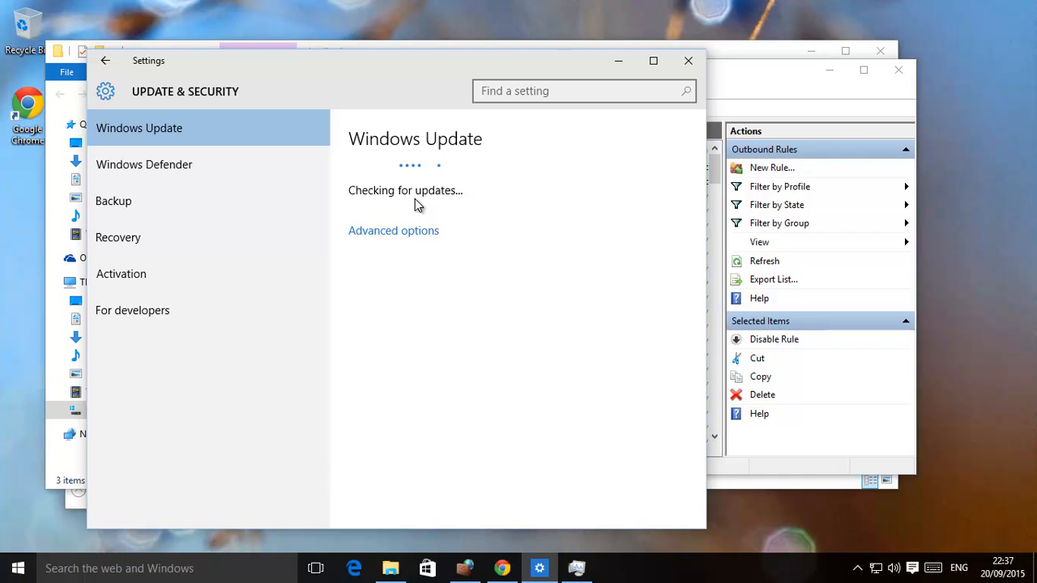
pyautogui.moveTo(402, 186)
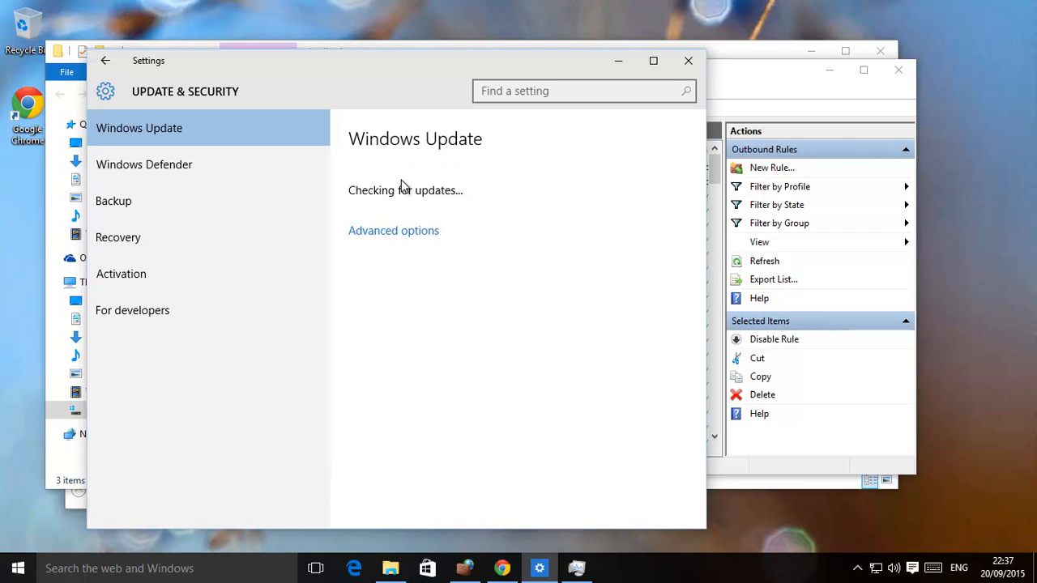
pyautogui.moveTo(482, 354)
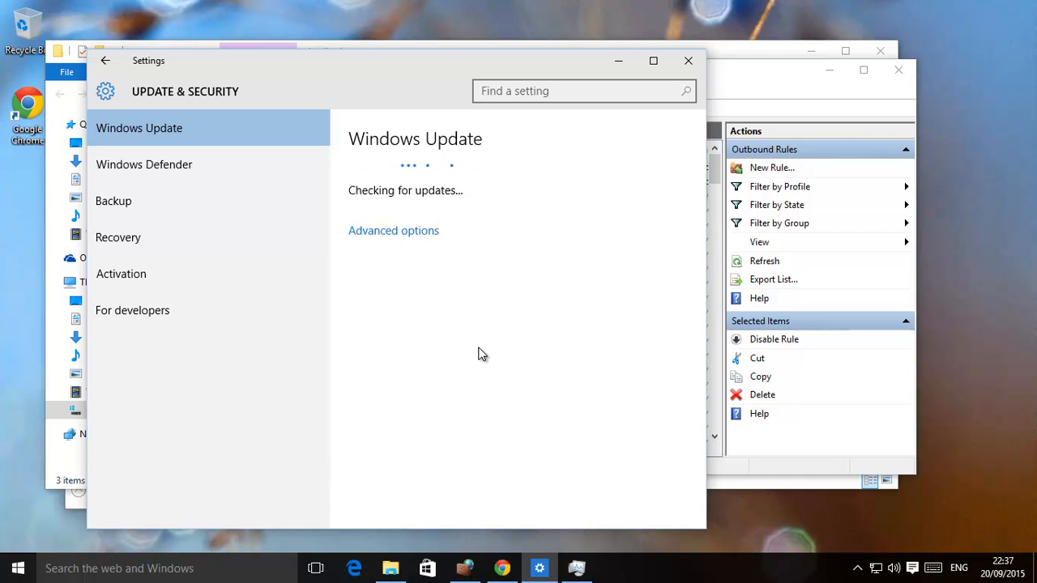
pyautogui.moveTo(447, 340)
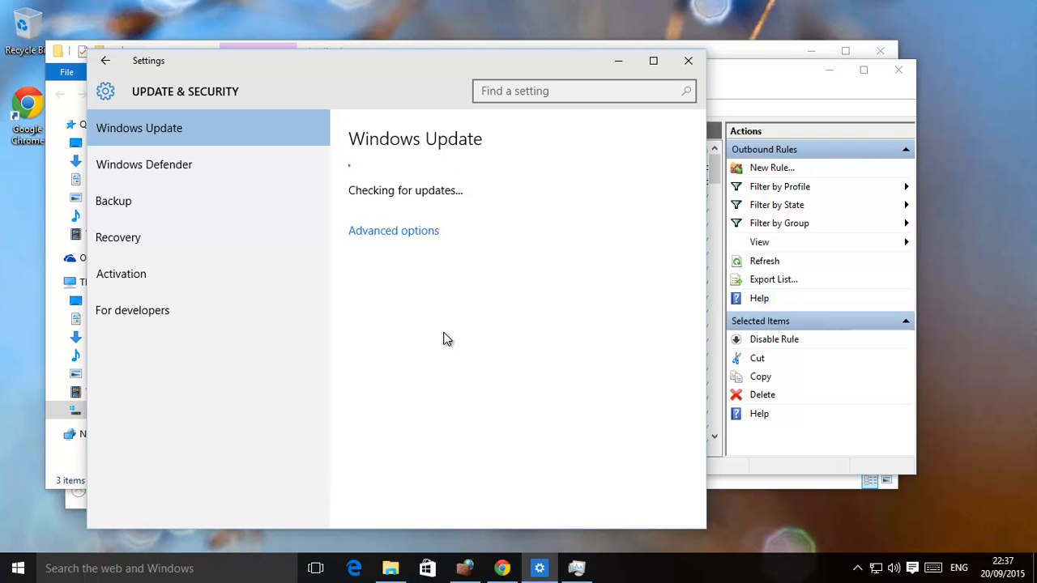
pyautogui.moveTo(375, 285)
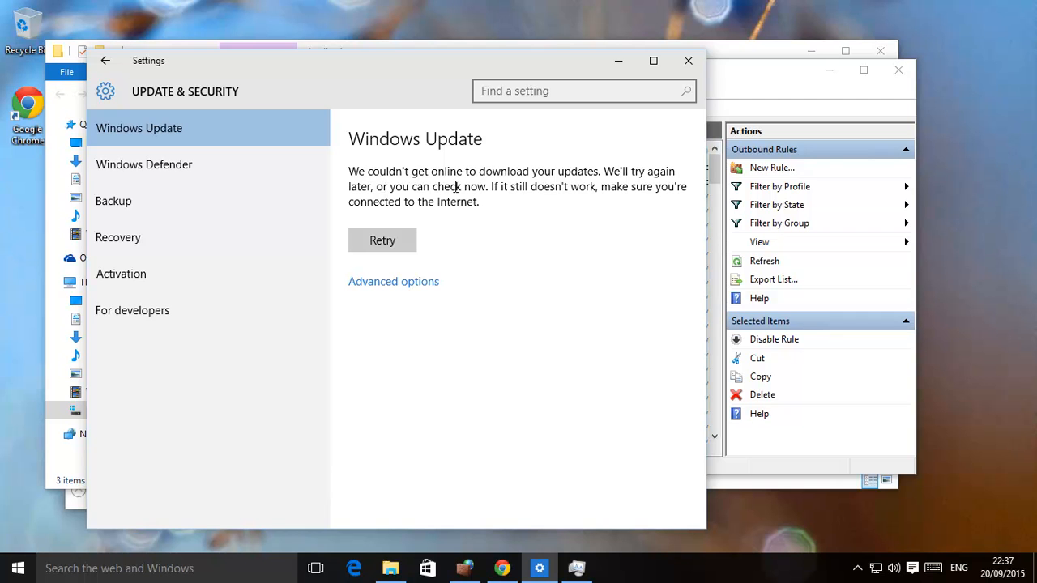
pyautogui.moveTo(547, 194)
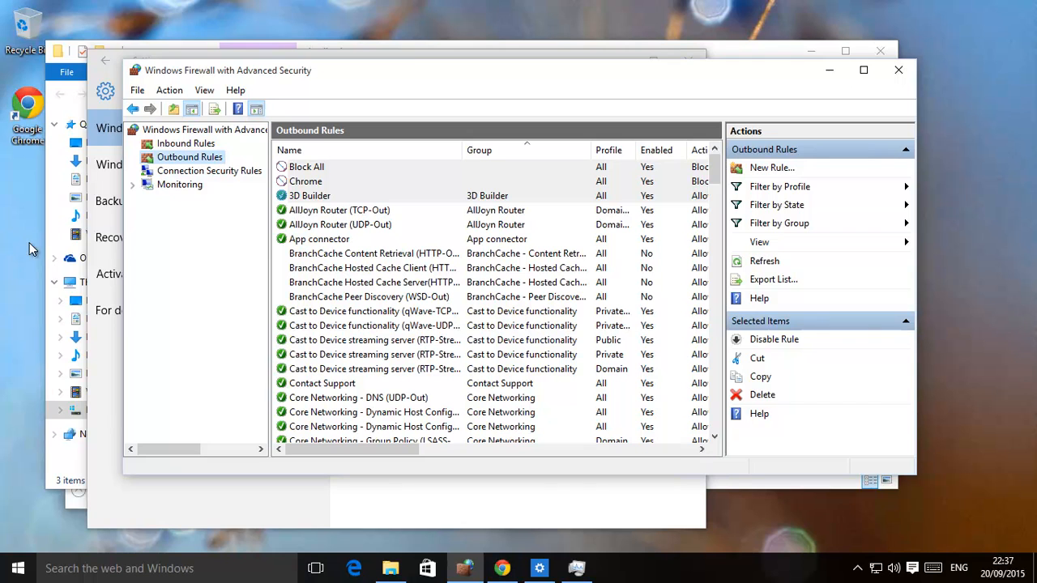
pyautogui.moveTo(588, 254)
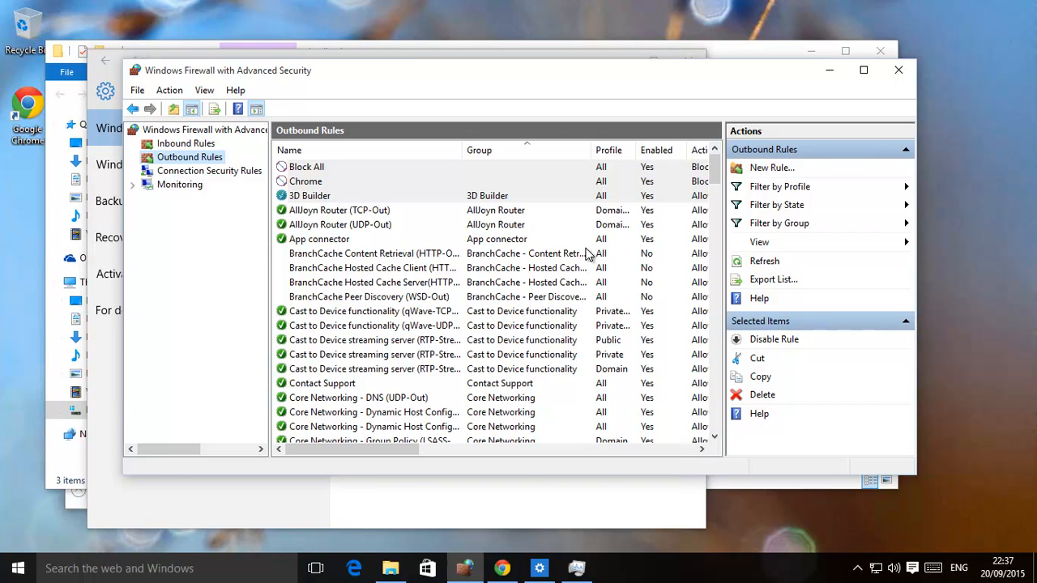
pyautogui.moveTo(145, 77)
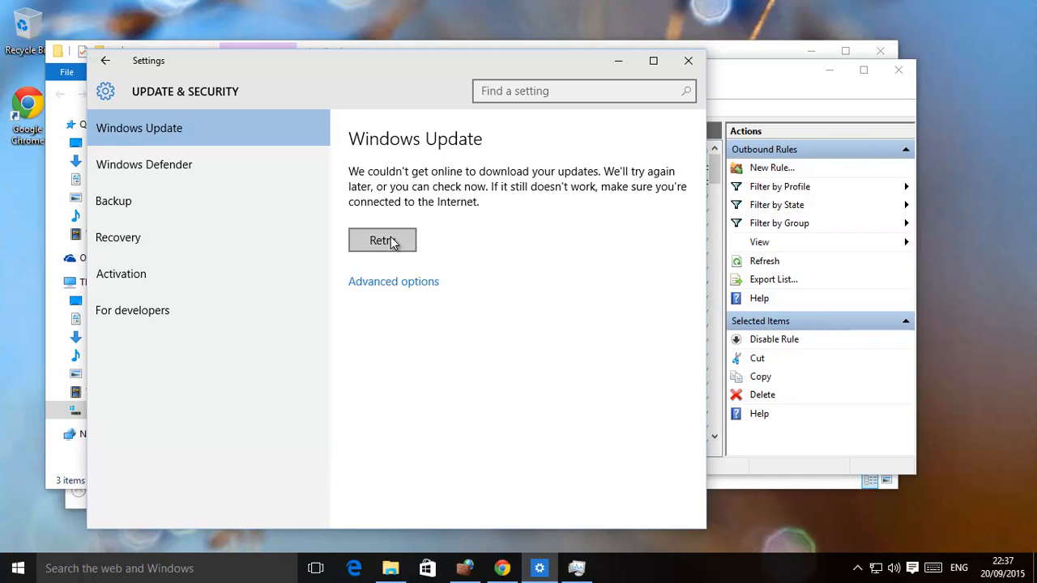
pyautogui.moveTo(393, 264)
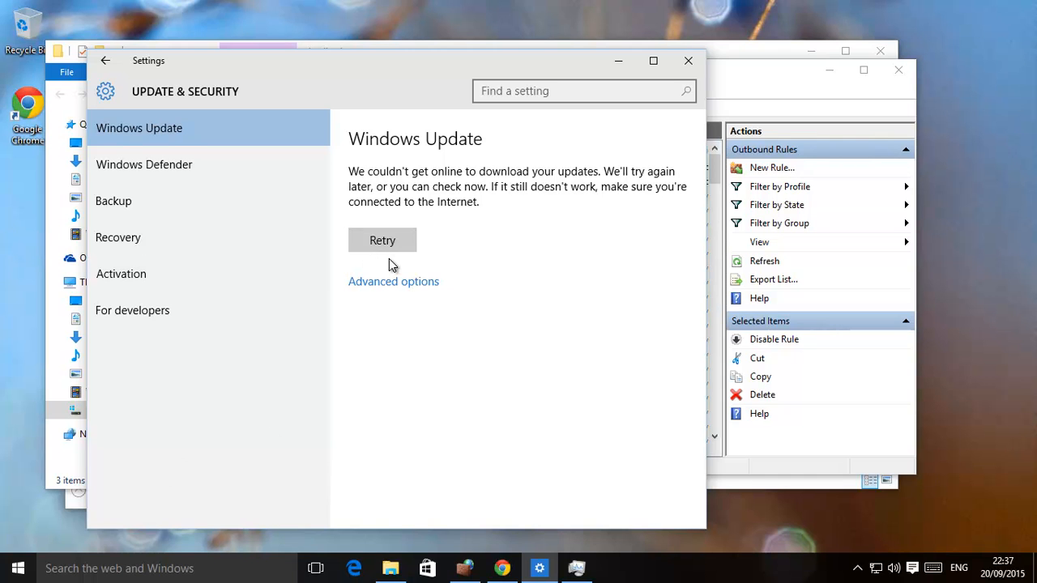
pyautogui.moveTo(414, 207)
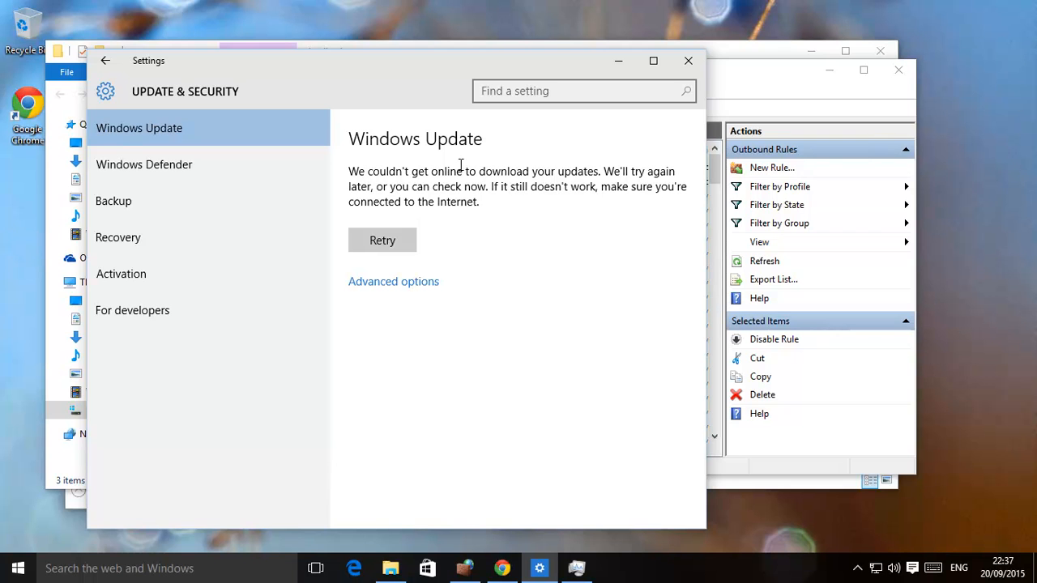
pyautogui.moveTo(382, 273)
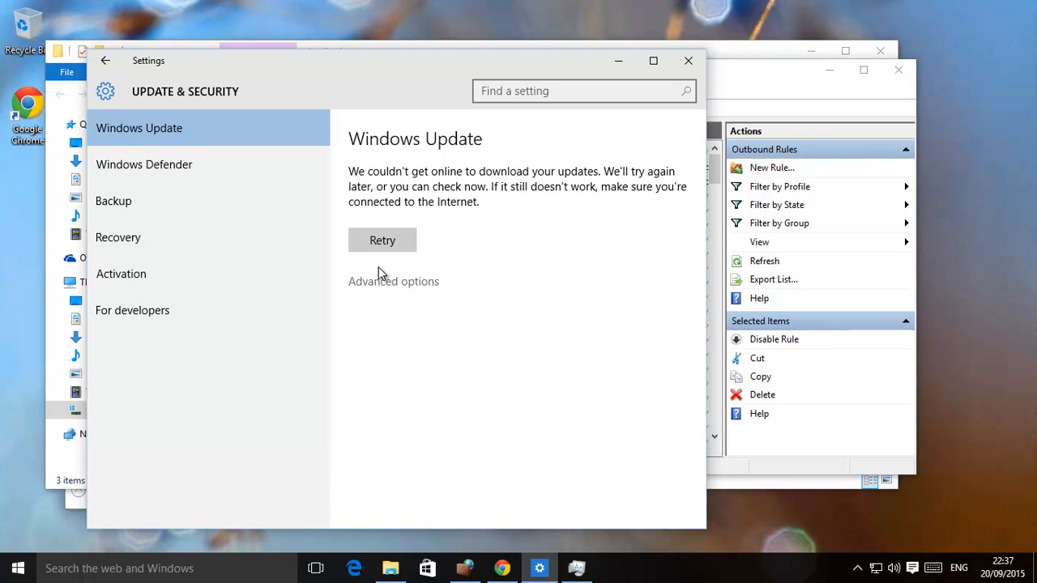
pyautogui.moveTo(393, 281)
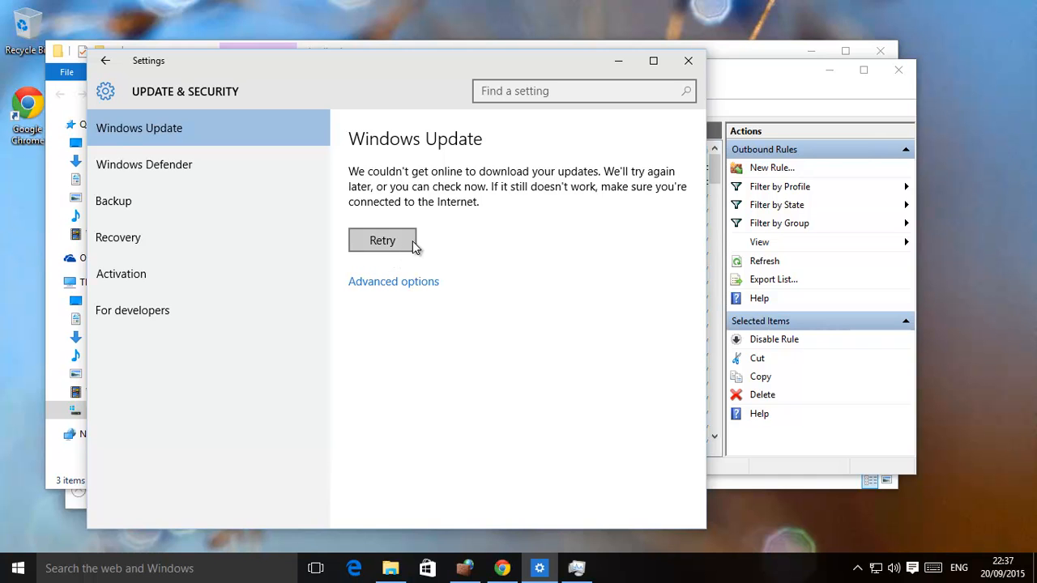
pyautogui.moveTo(365, 95)
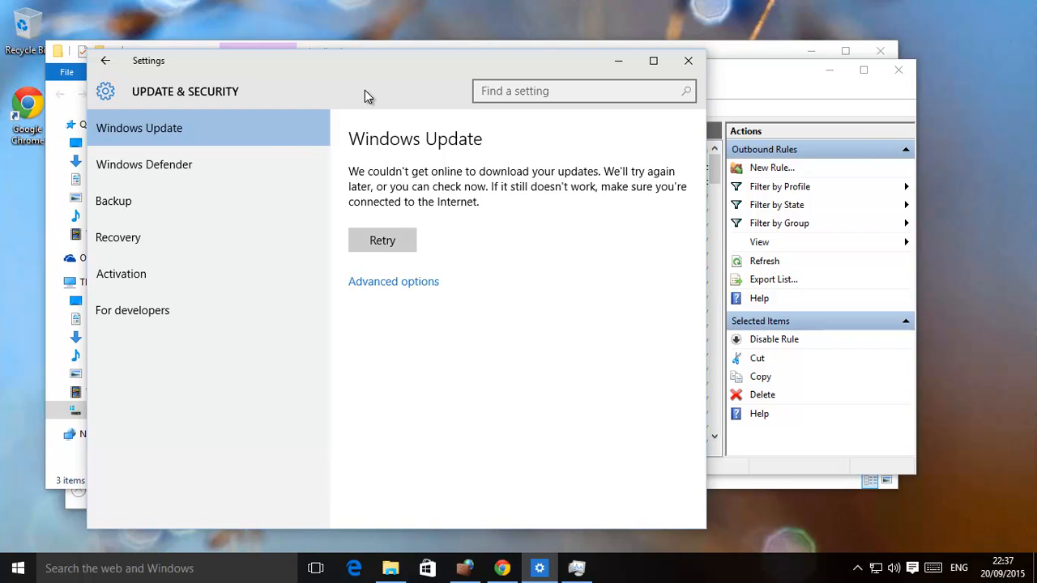
pyautogui.moveTo(300, 109)
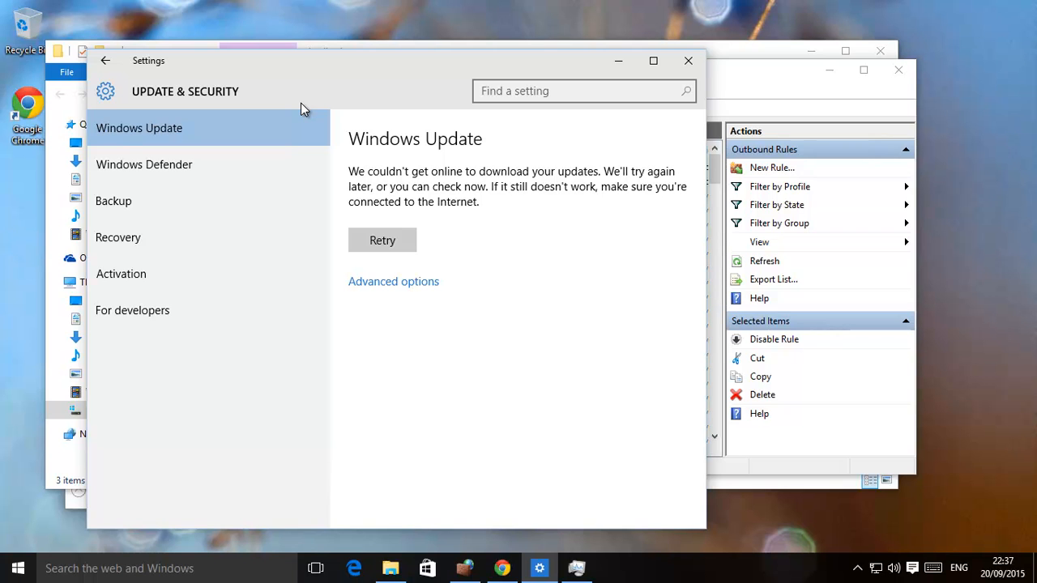
pyautogui.moveTo(562, 296)
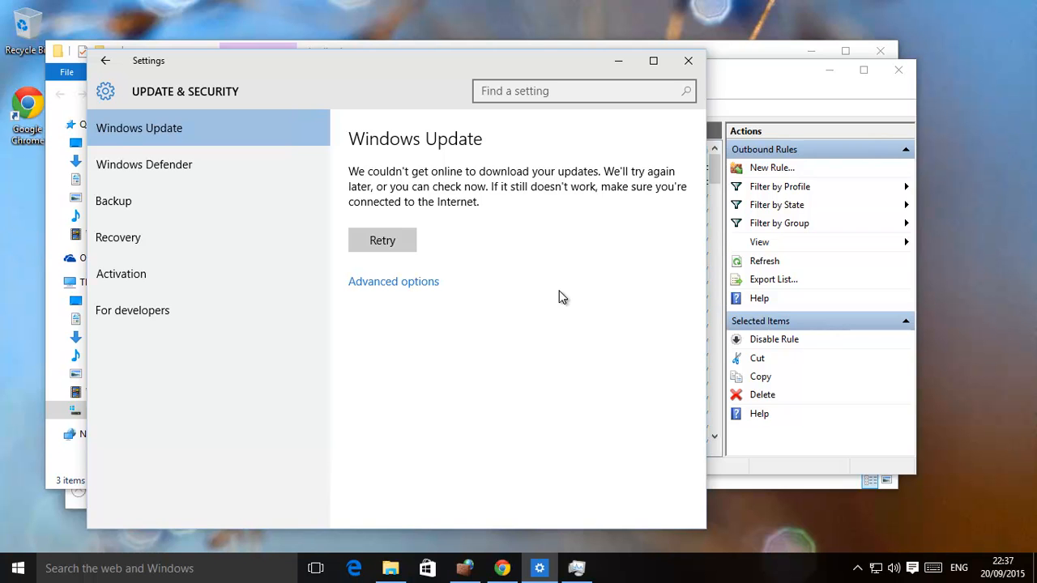
pyautogui.moveTo(433, 188)
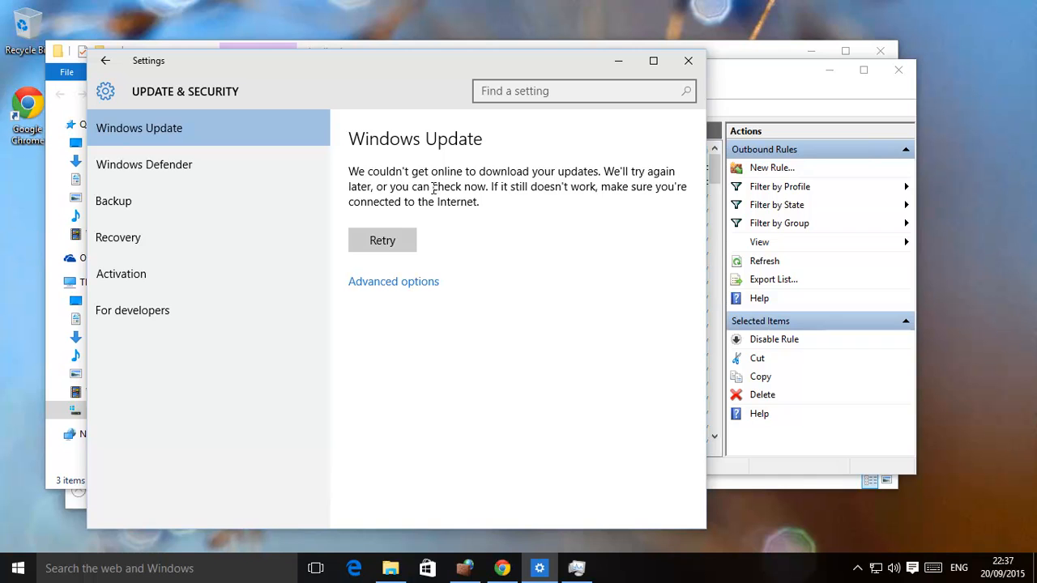
pyautogui.moveTo(927, 166)
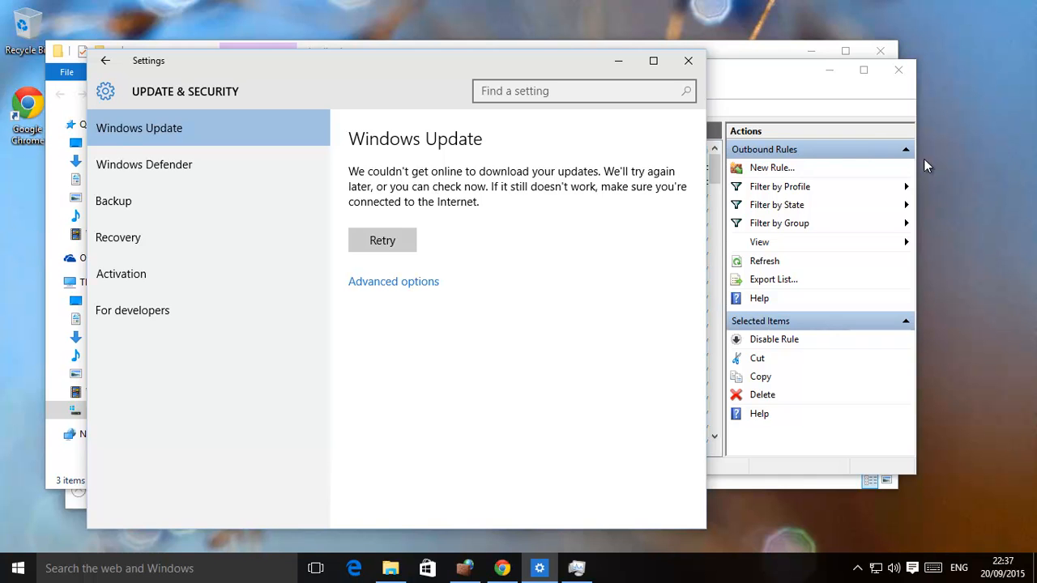
pyautogui.moveTo(411, 231)
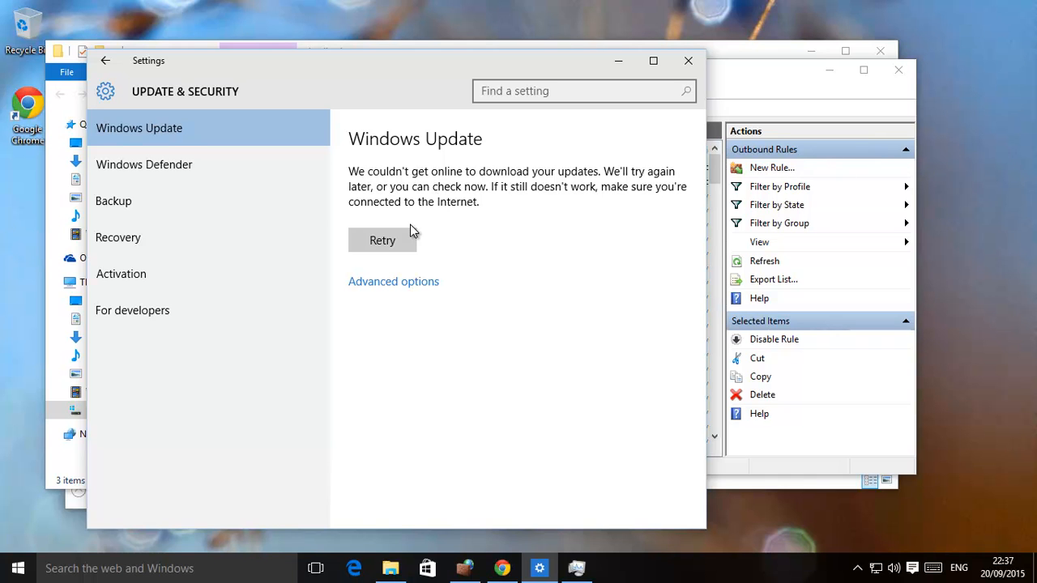
pyautogui.moveTo(386, 182)
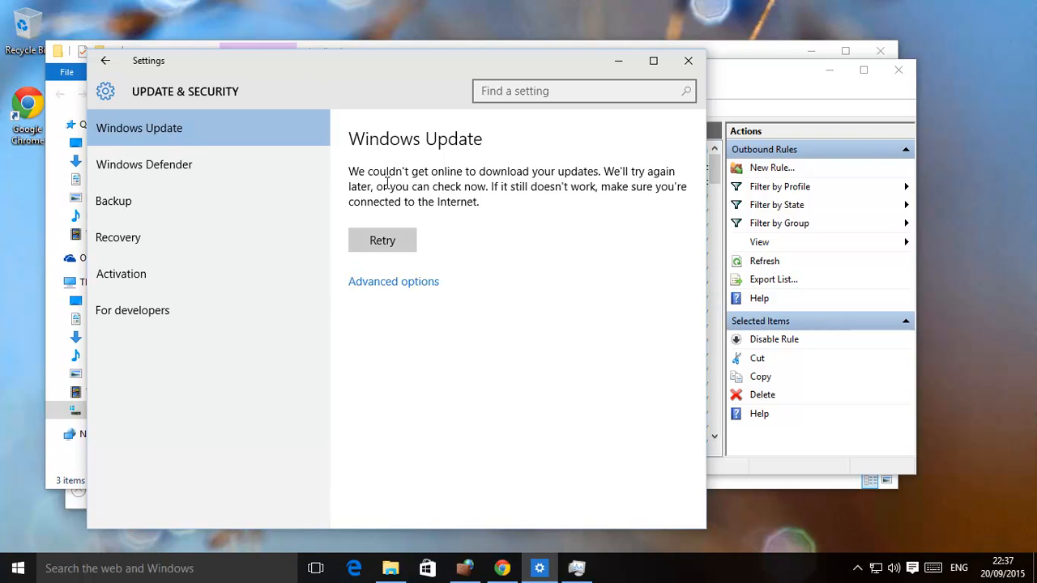
pyautogui.moveTo(492, 221)
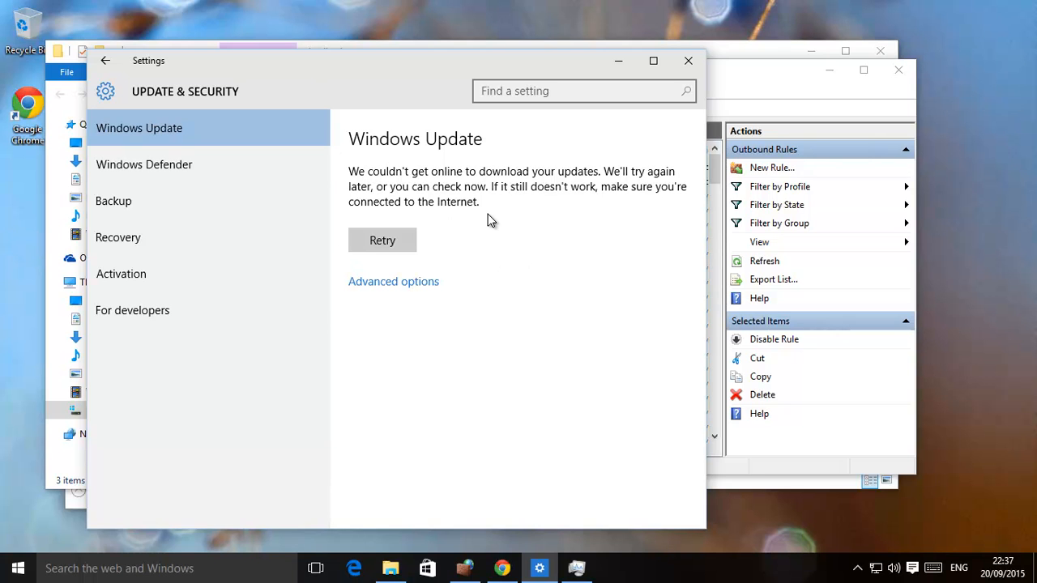
pyautogui.moveTo(516, 168)
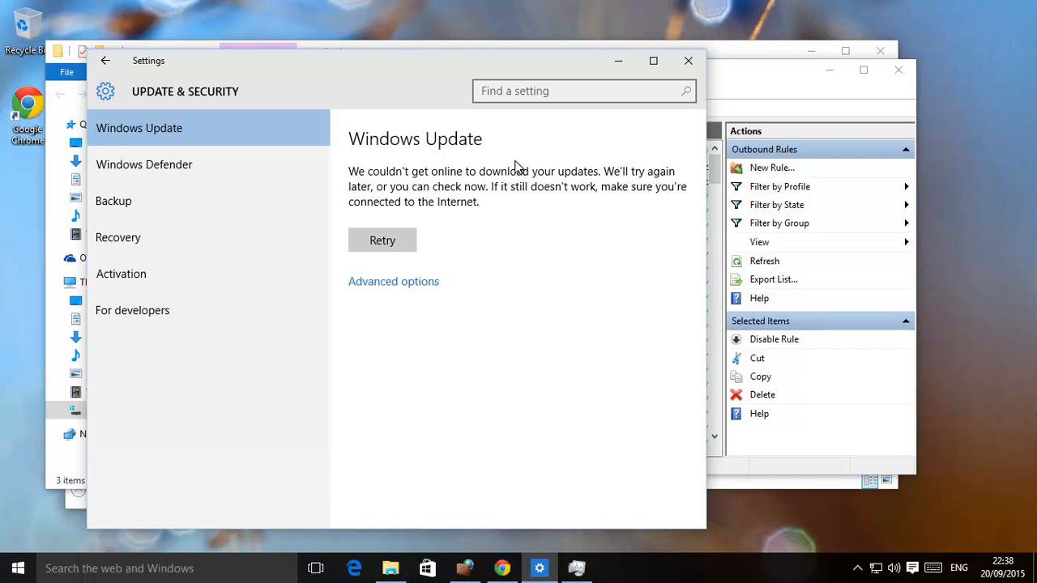
pyautogui.moveTo(431, 144)
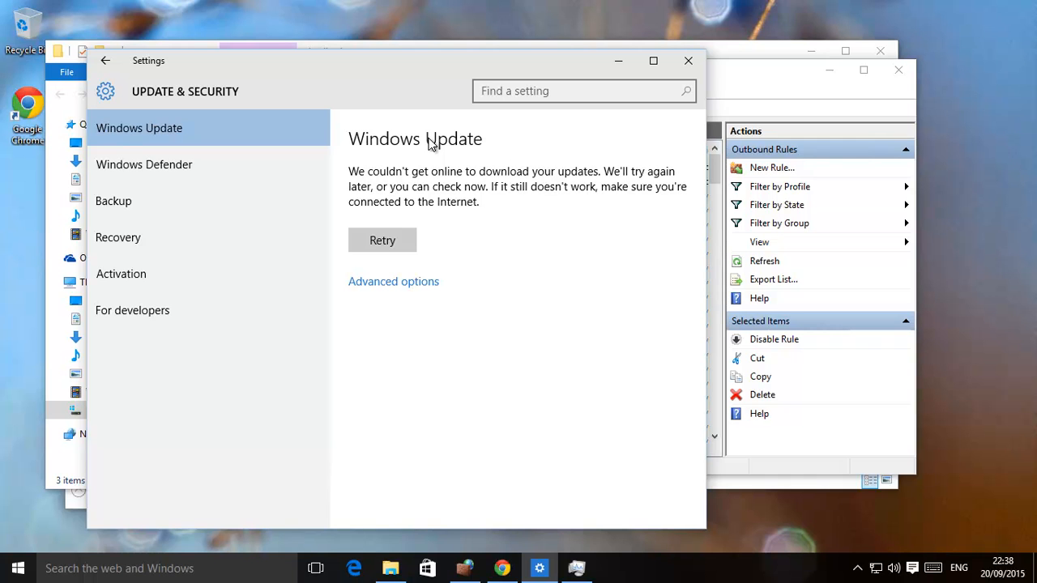
pyautogui.moveTo(482, 261)
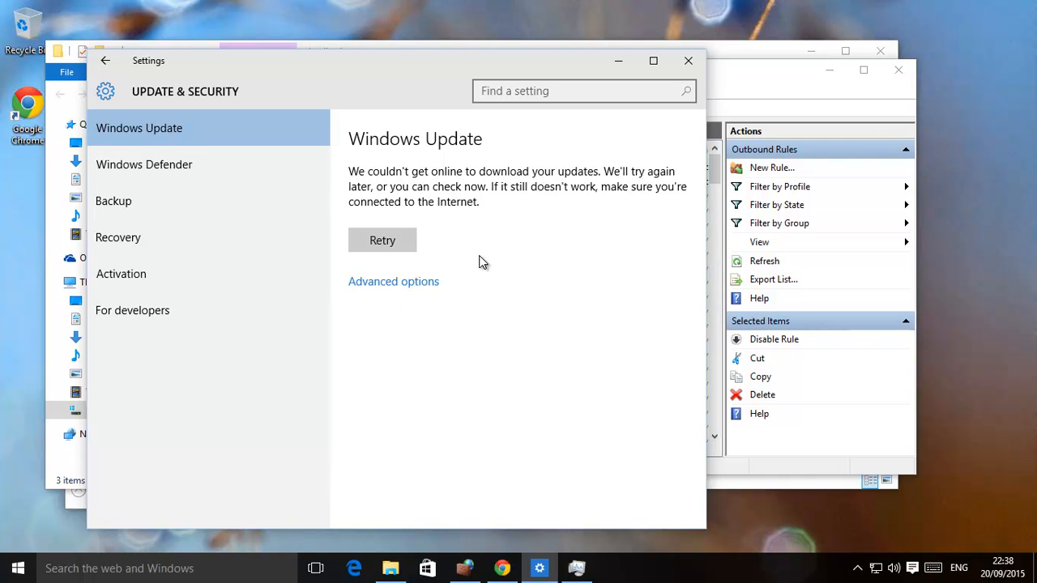
pyautogui.moveTo(525, 267)
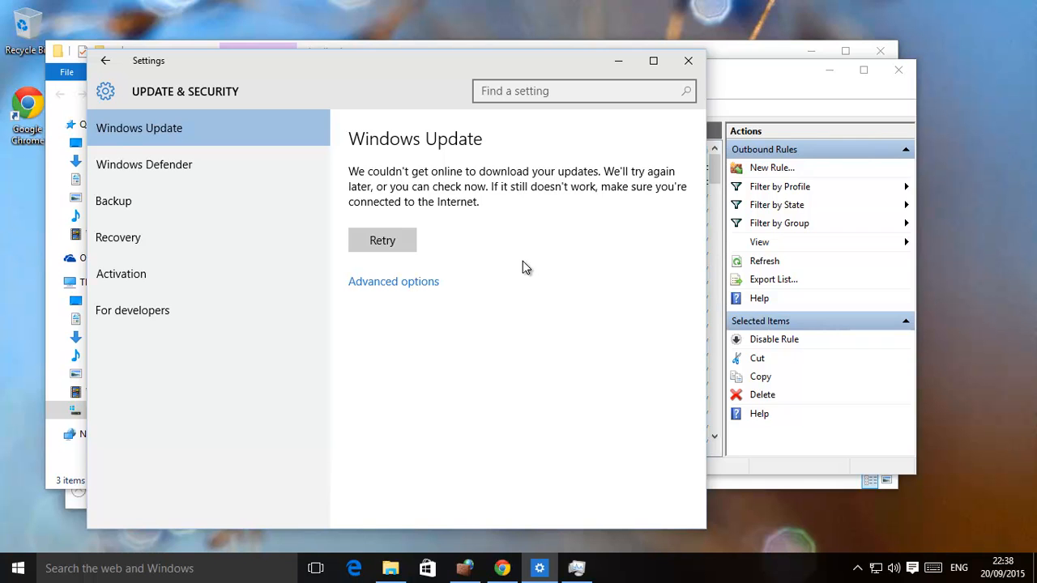
pyautogui.moveTo(502, 267)
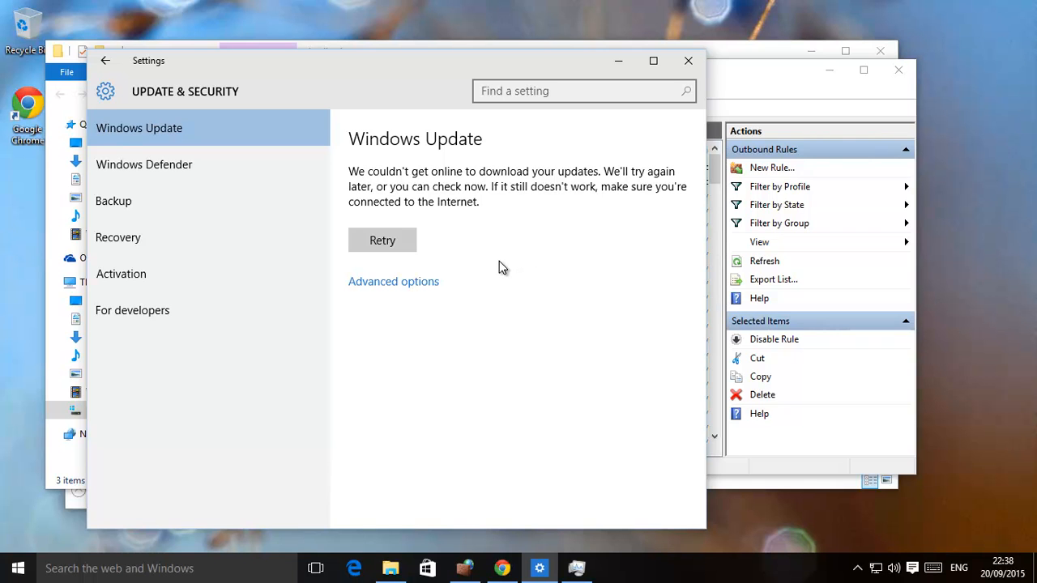
pyautogui.moveTo(642, 226)
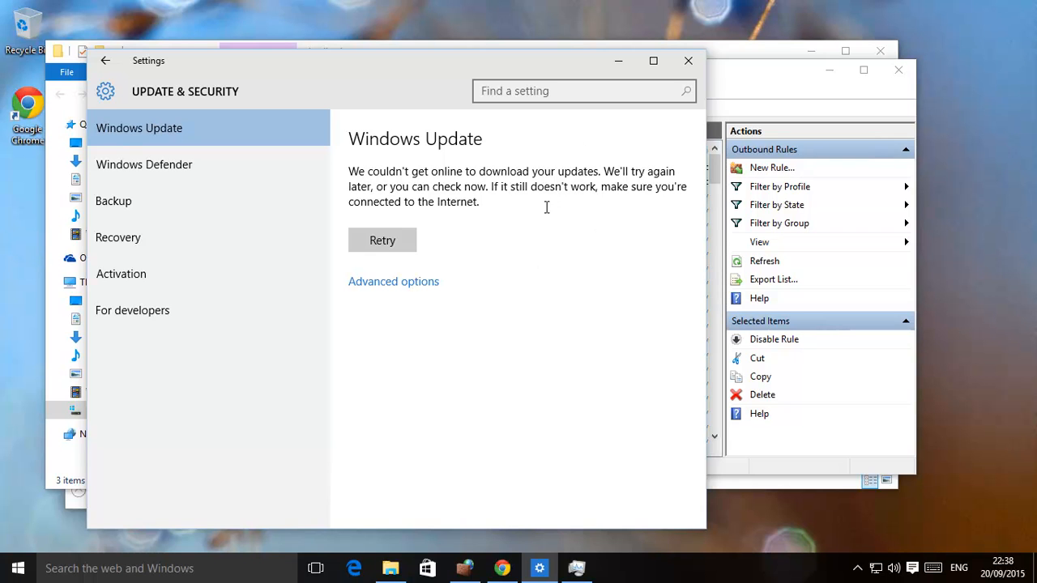
pyautogui.moveTo(557, 209)
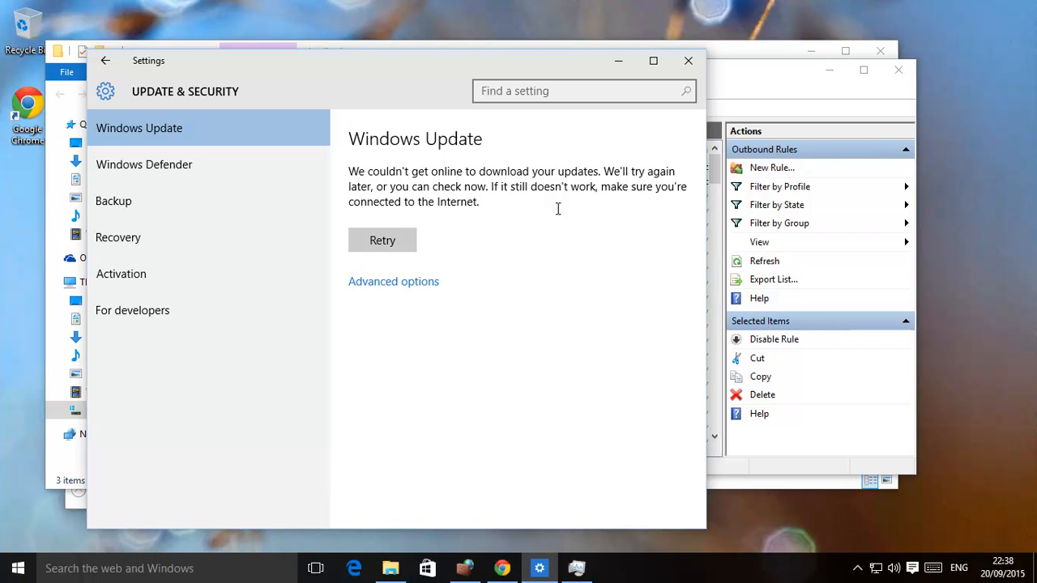
pyautogui.moveTo(559, 218)
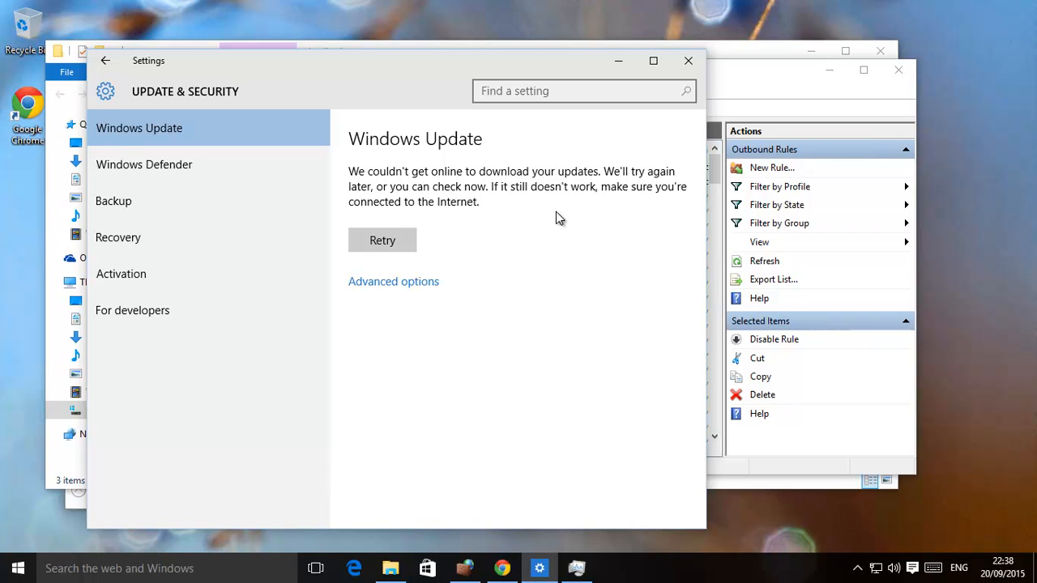